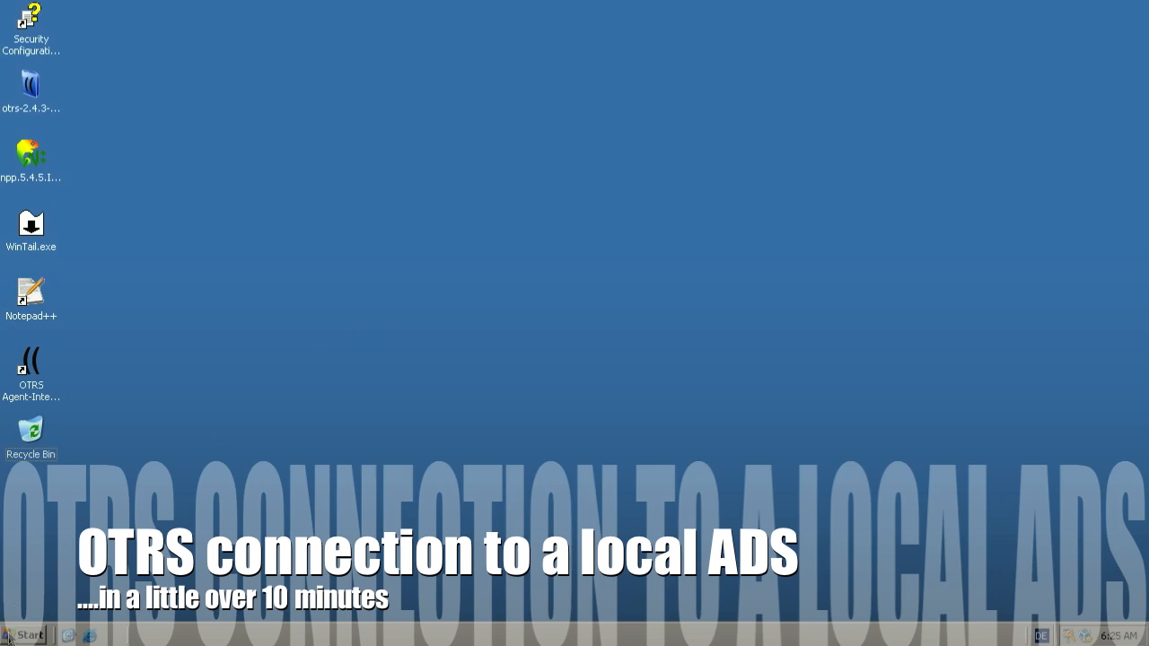
# Browse the files on the Windows Server CD from My Computer.
pyautogui.click(22, 636)
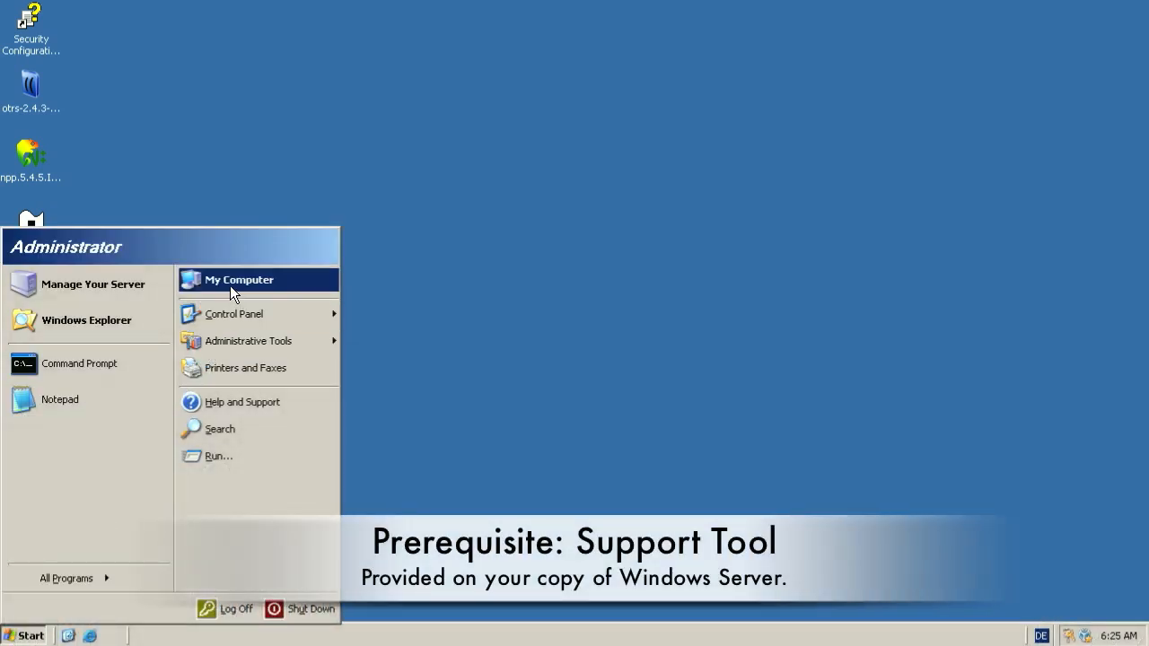
pyautogui.click(238, 280)
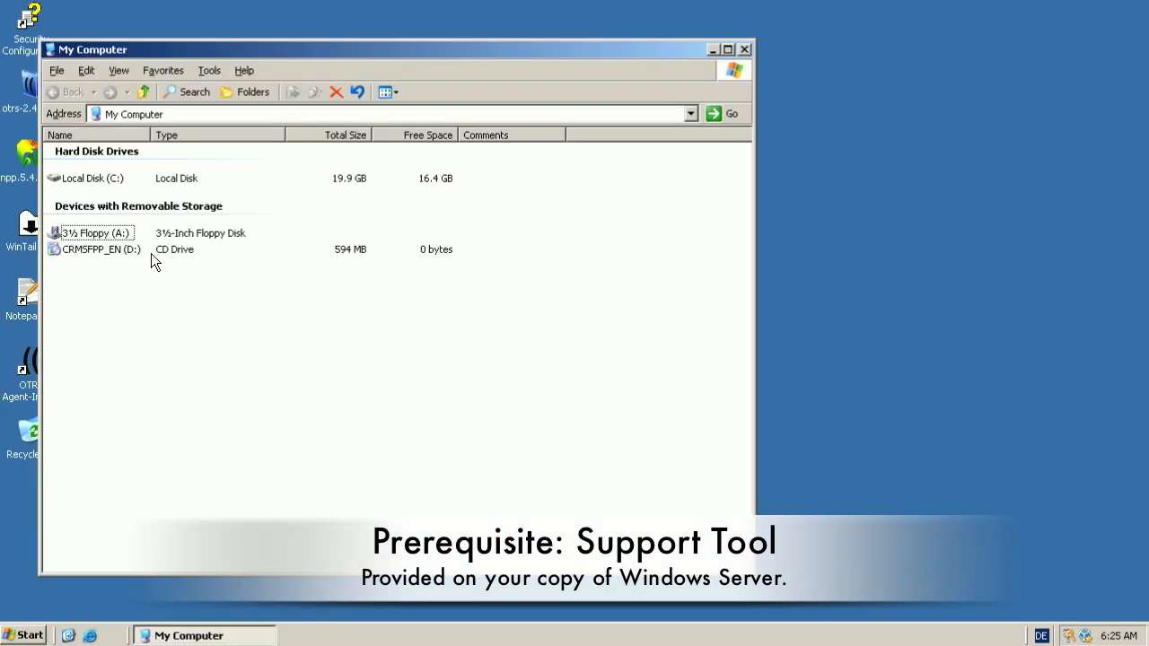
pyautogui.doubleClick(101, 247)
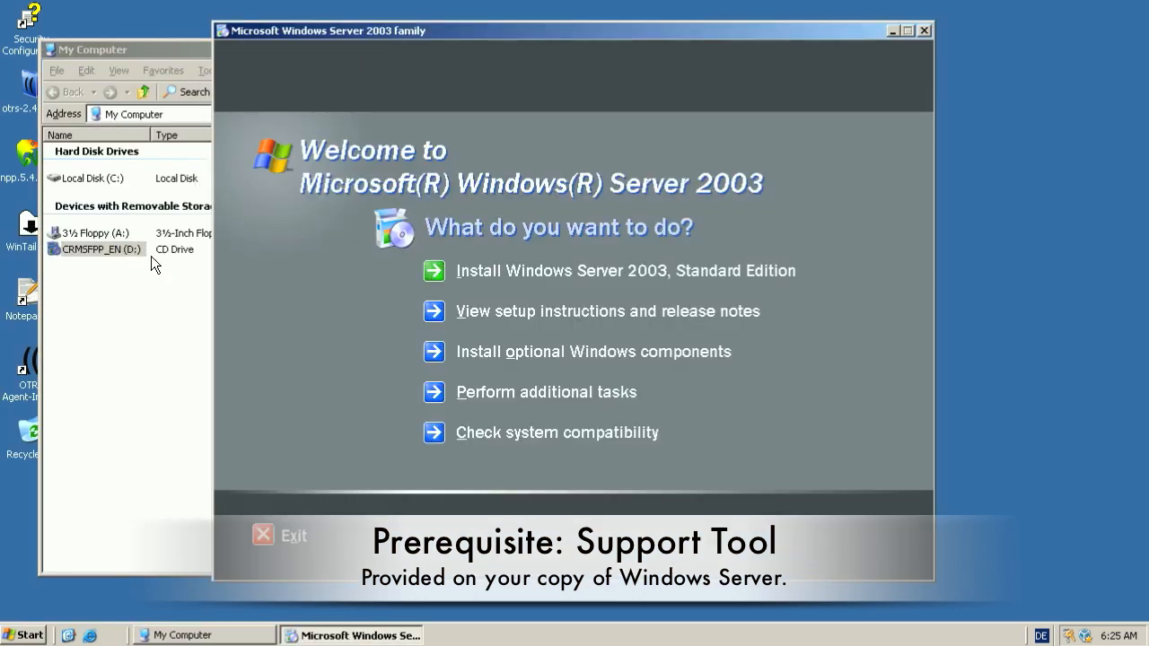
pyautogui.moveTo(474, 402)
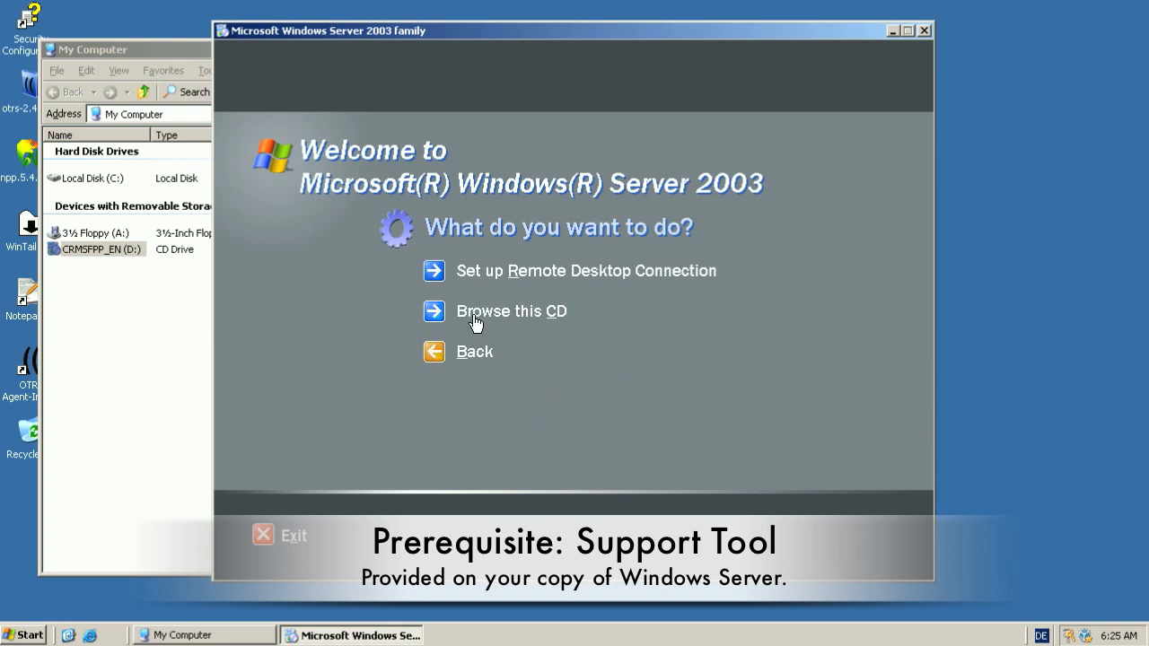
pyautogui.click(512, 311)
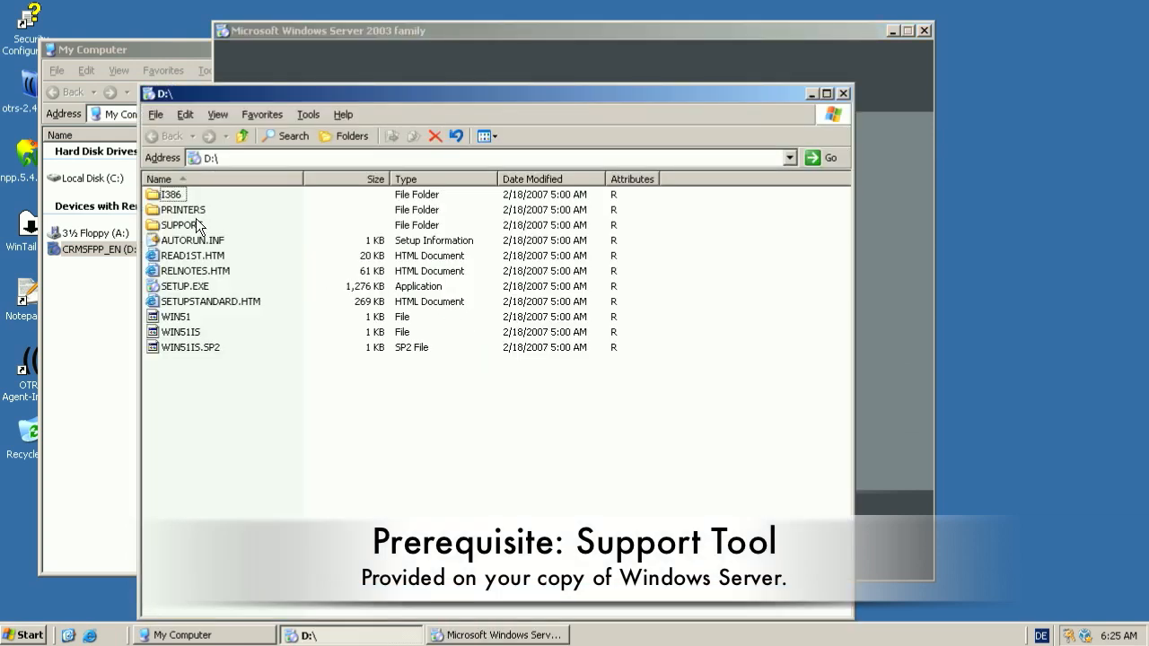
# Run SUPTOOLS.MSI from the CD's SUPPORT\TOOLS folder.
pyautogui.doubleClick(183, 225)
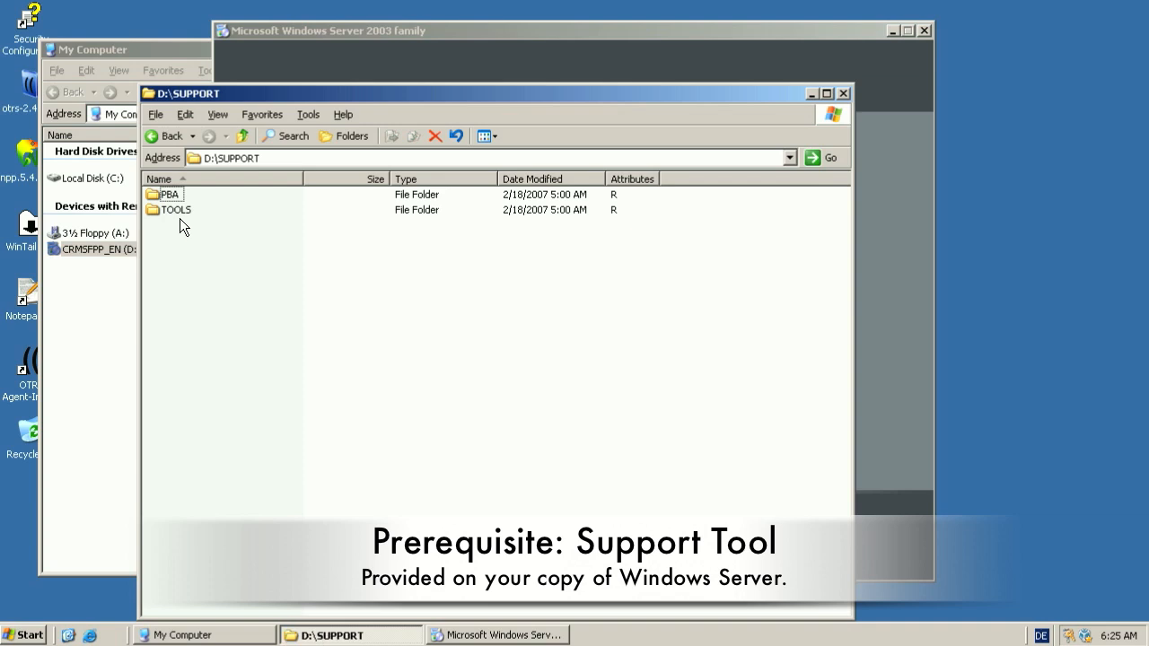
pyautogui.doubleClick(176, 208)
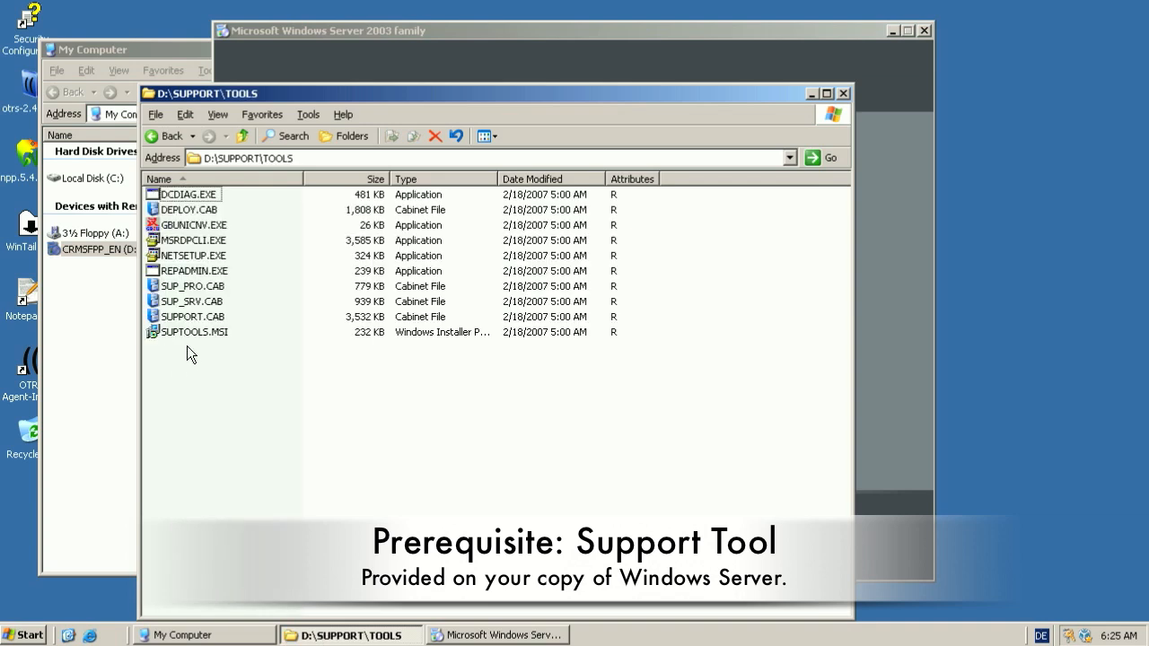
pyautogui.doubleClick(194, 331)
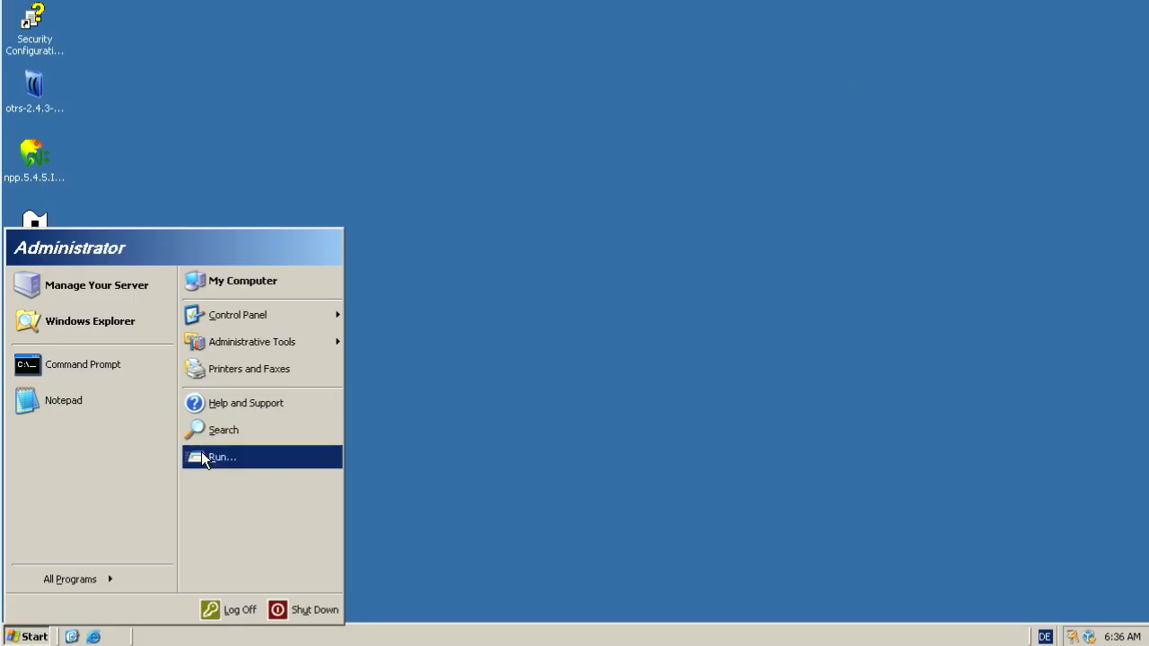
# Launch mmc.exe from the Run prompt and enlarge the console root window.
pyautogui.click(221, 458)
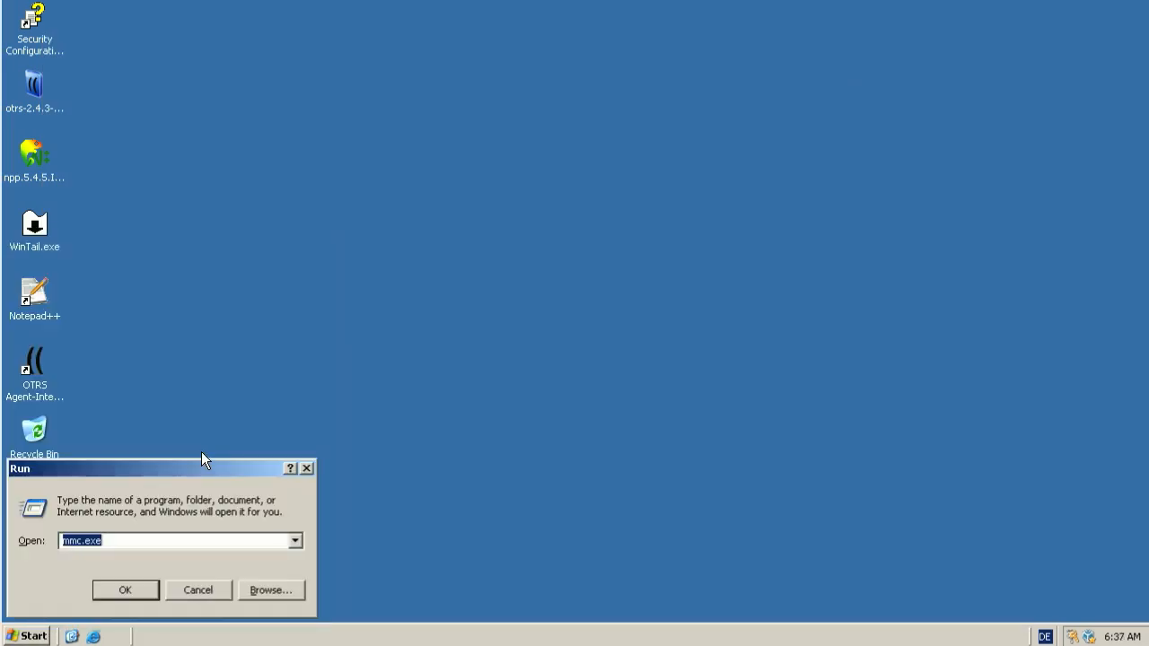
pyautogui.write('mmc.ex')
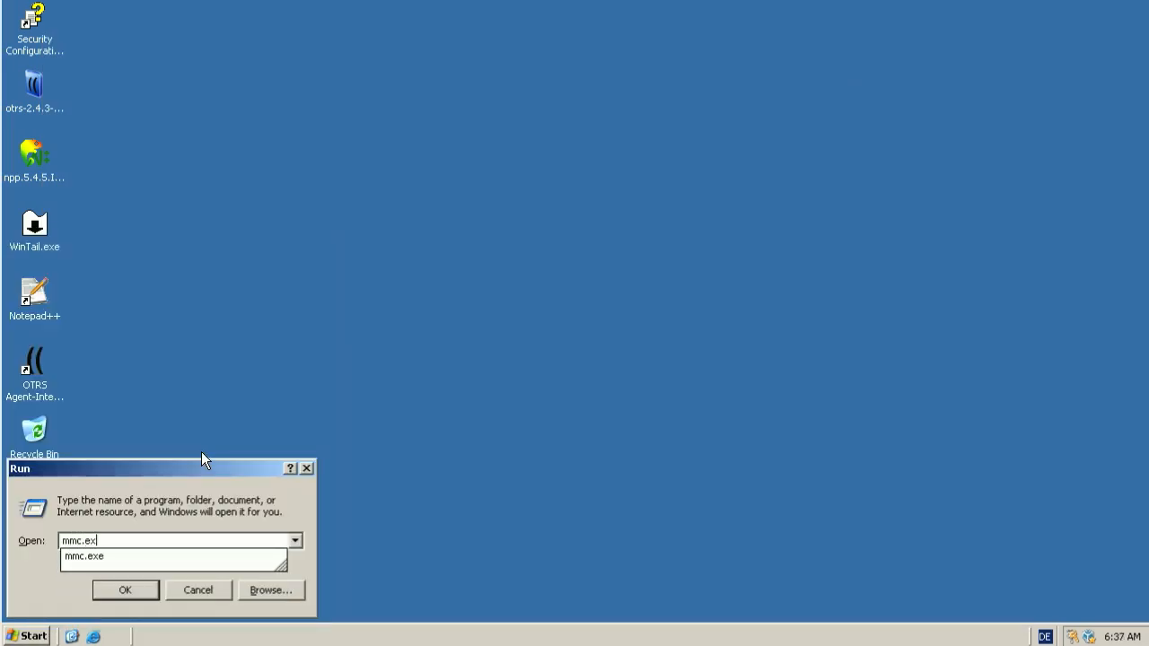
pyautogui.click(125, 589)
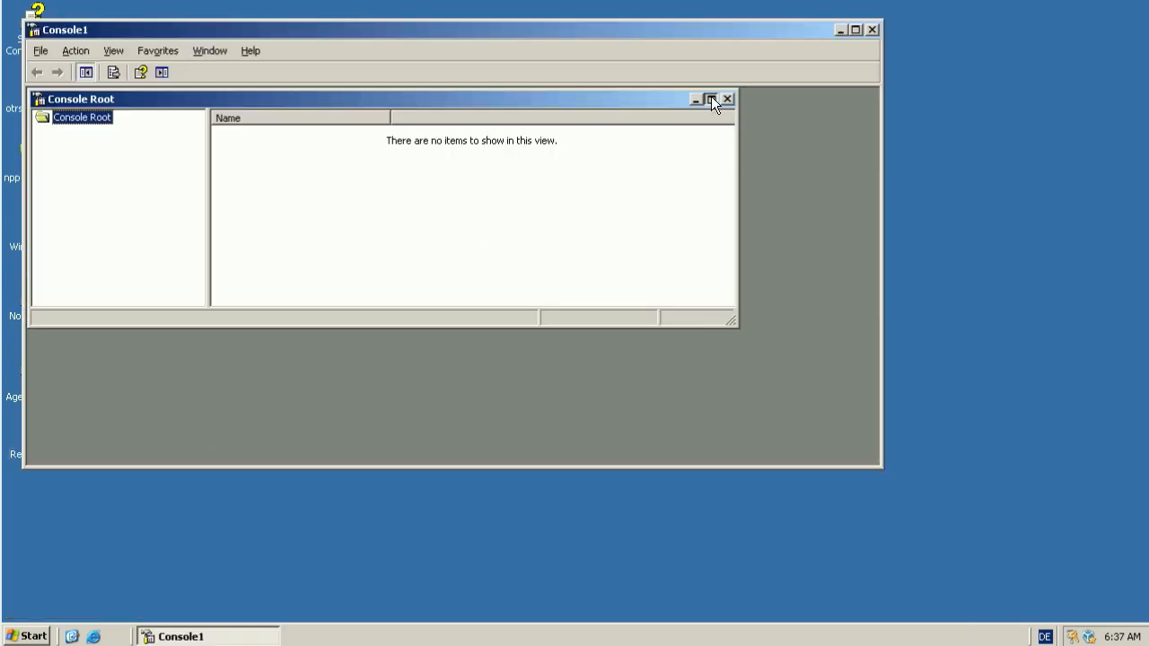
pyautogui.click(713, 101)
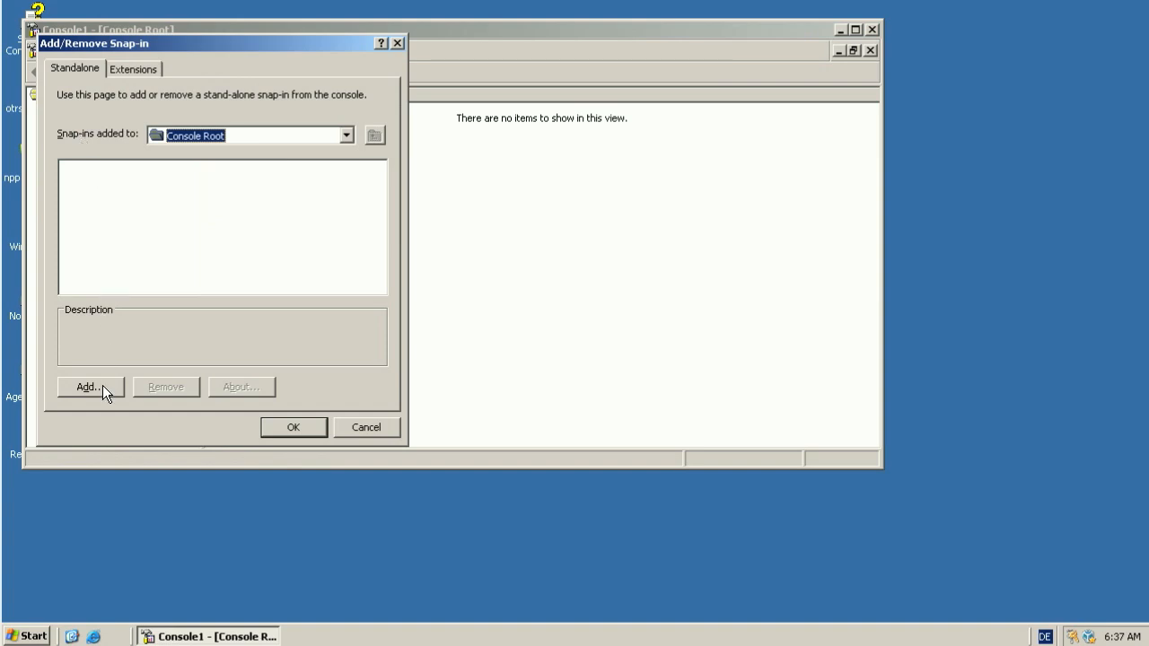
# Add the ADSI Edit and Active Directory Users and Computers snap-ins.
pyautogui.click(89, 388)
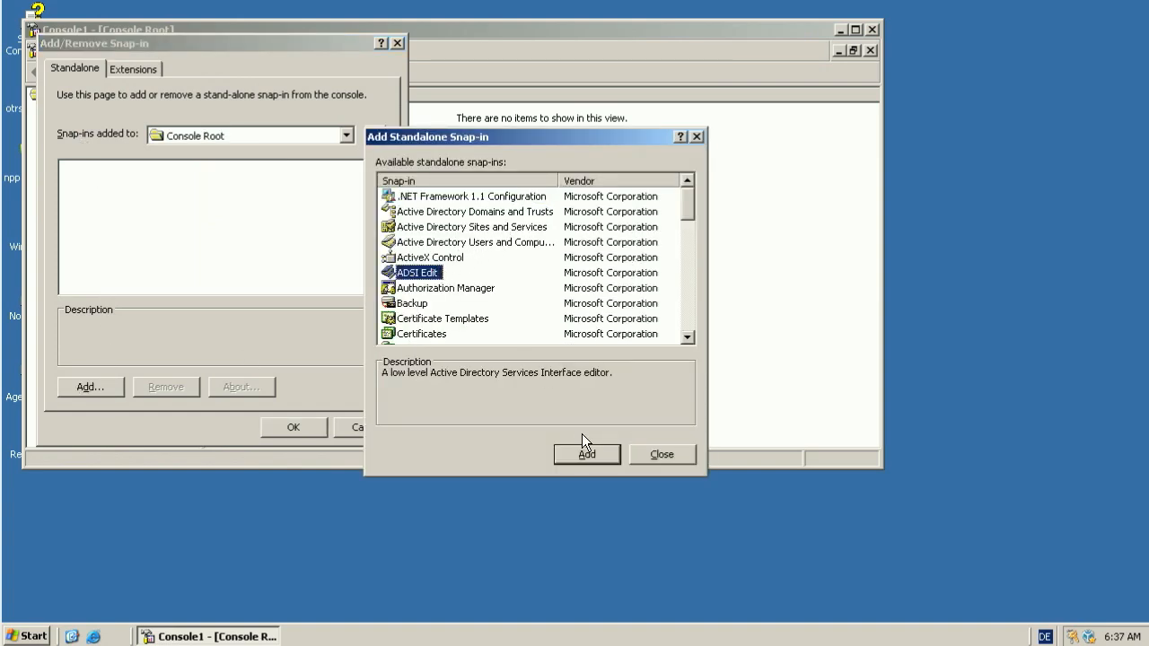
pyautogui.click(585, 455)
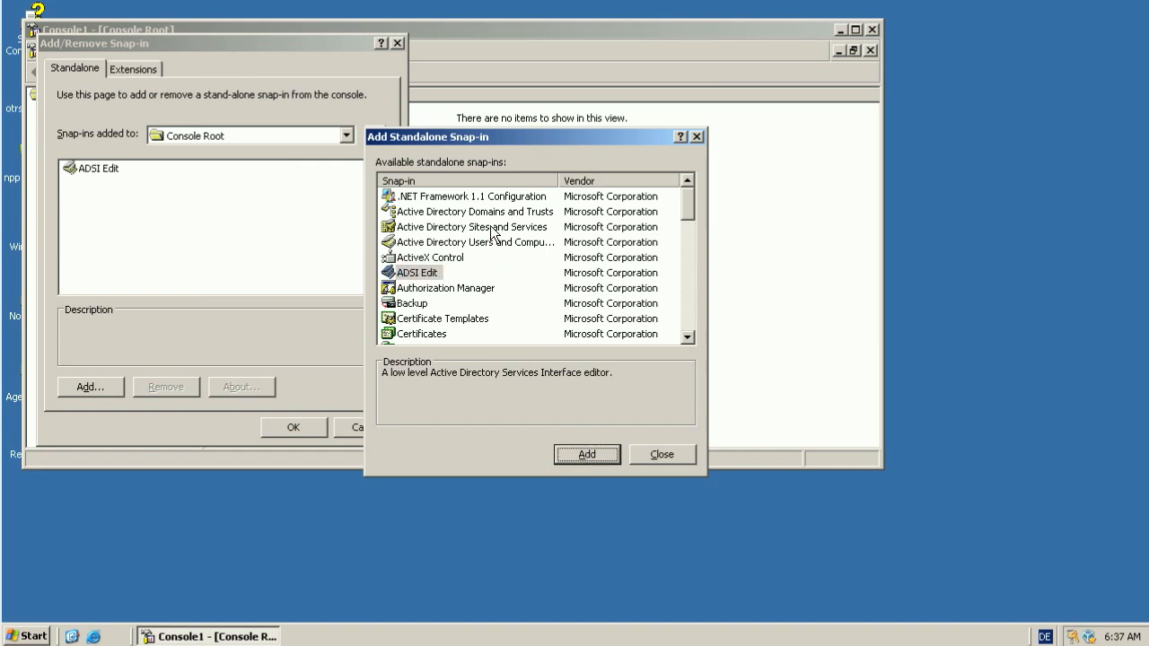
pyautogui.click(476, 242)
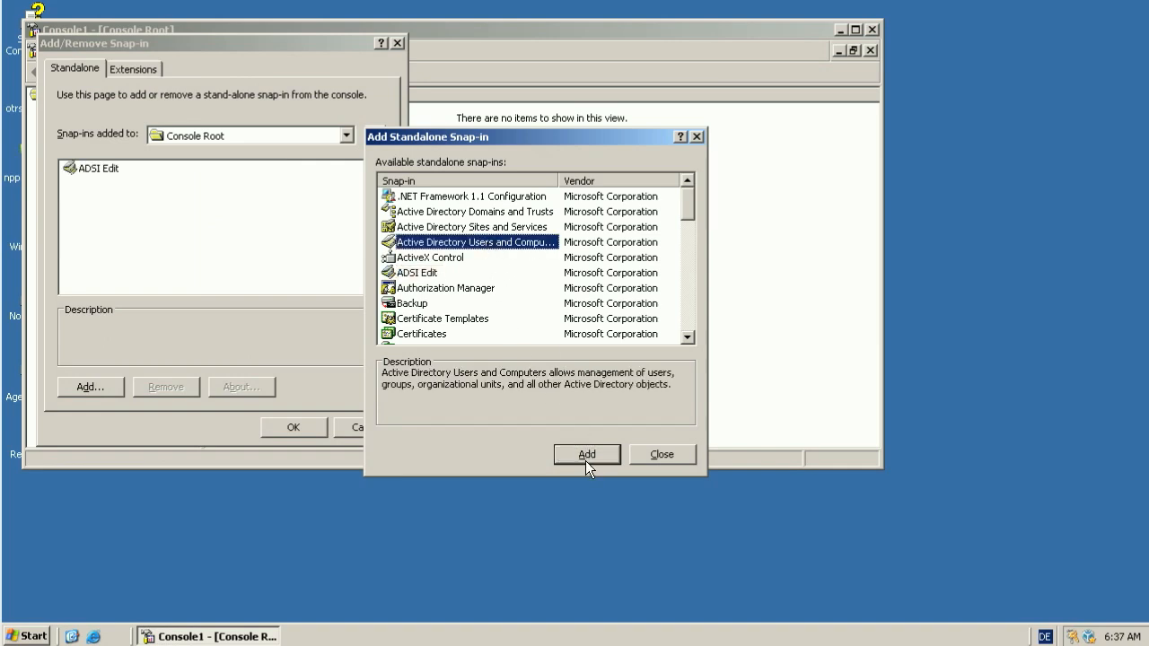
pyautogui.click(587, 455)
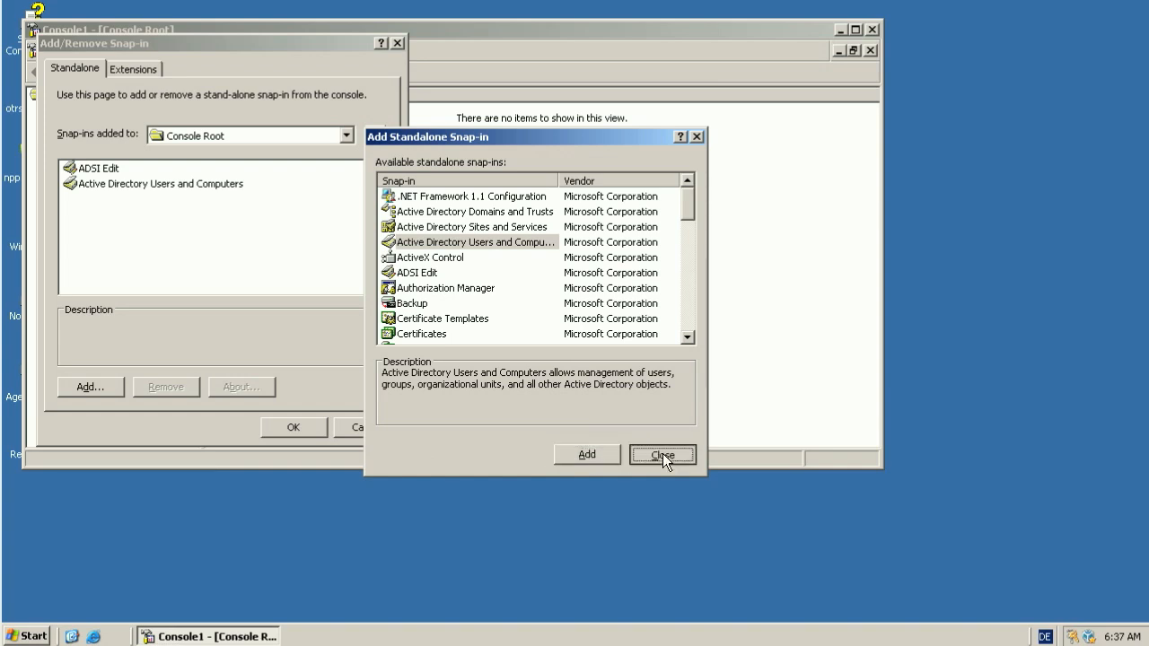
pyautogui.click(663, 454)
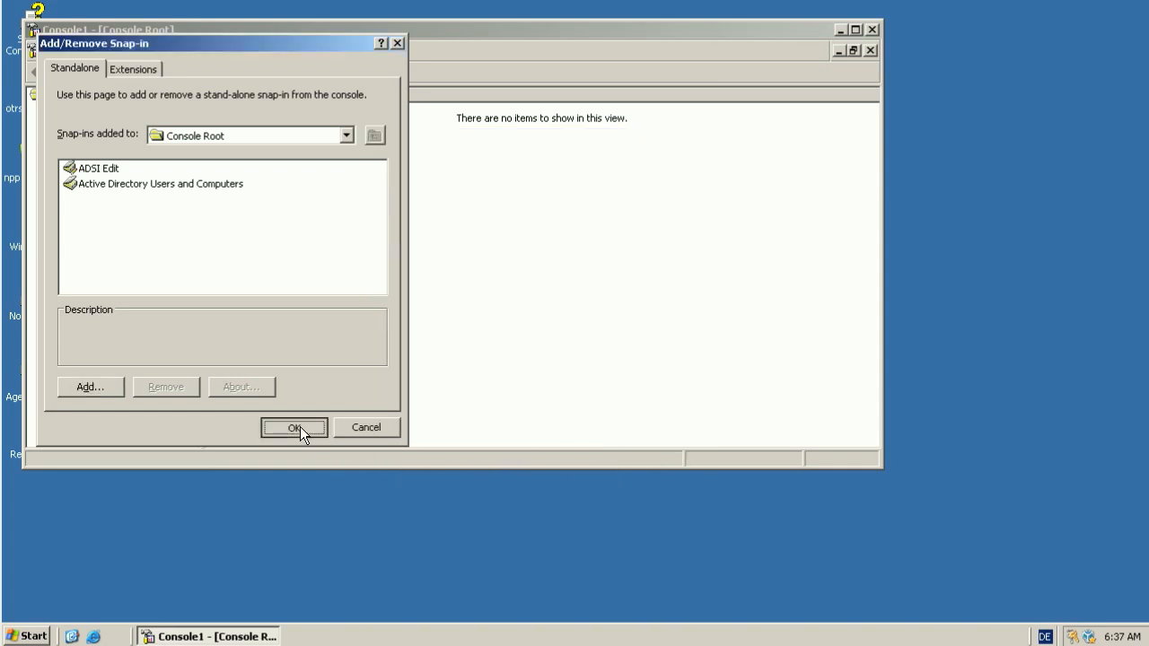
# Connect ADSI Edit to the my.otrs.local domain.
pyautogui.click(295, 428)
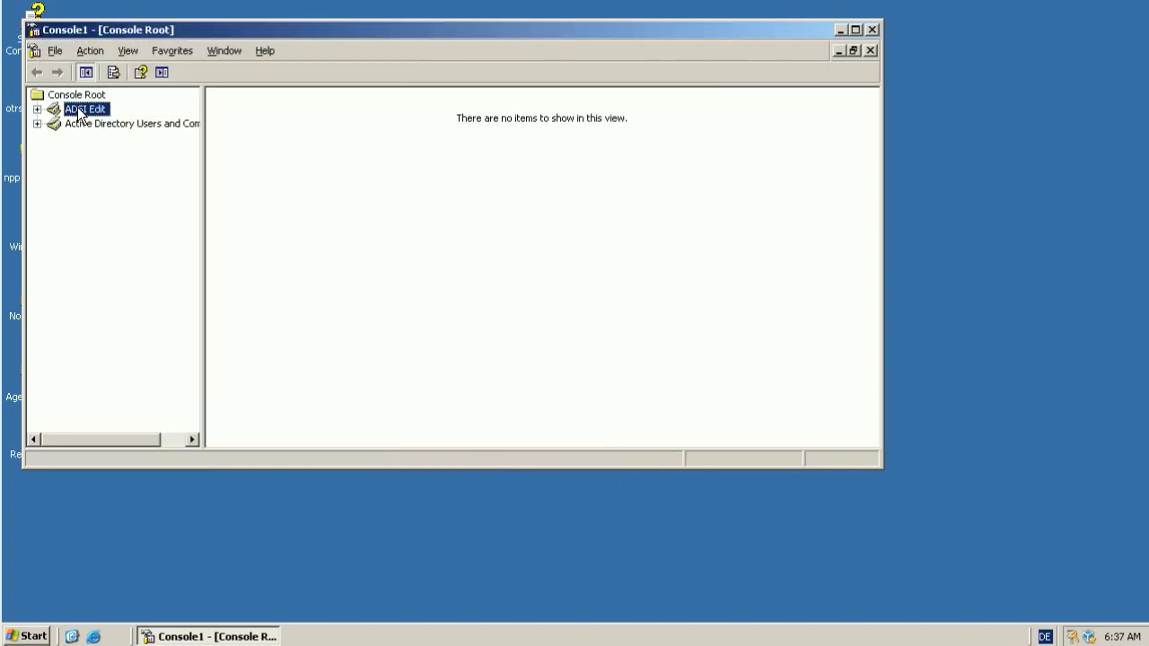
pyautogui.rightClick(83, 109)
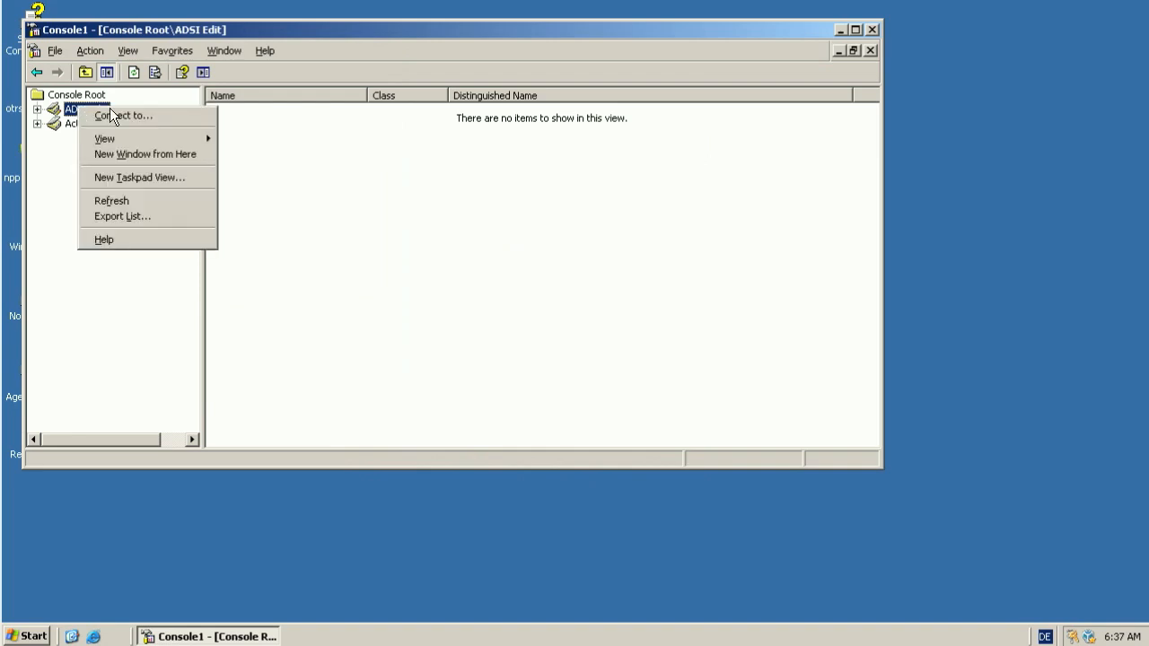
pyautogui.click(122, 115)
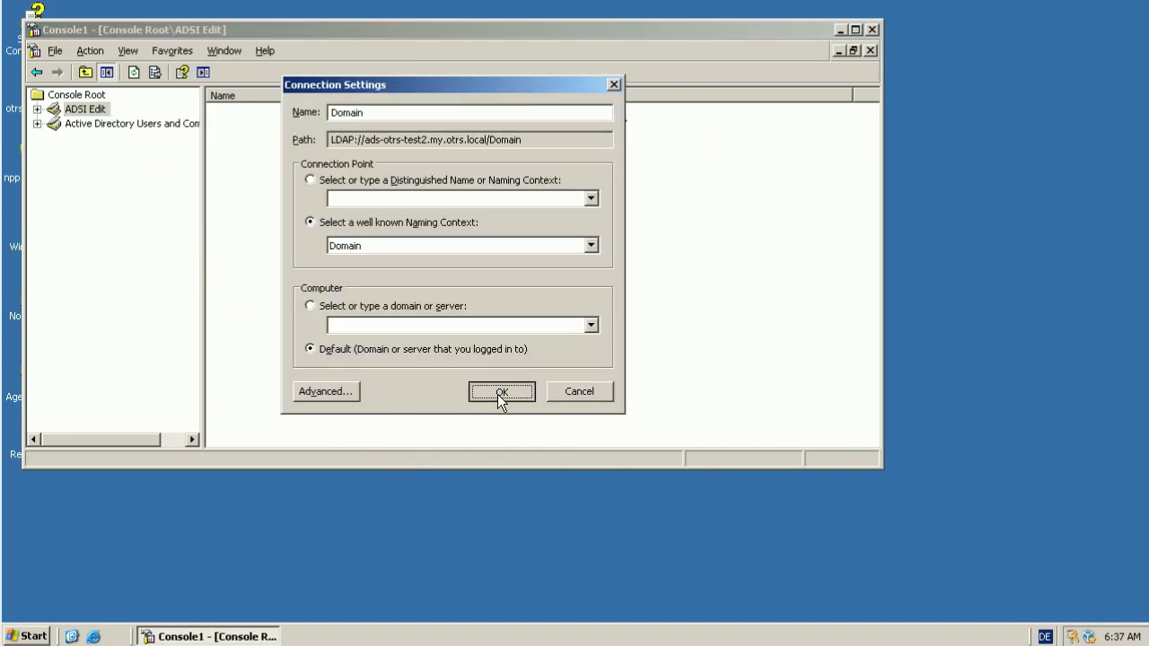
pyautogui.click(499, 392)
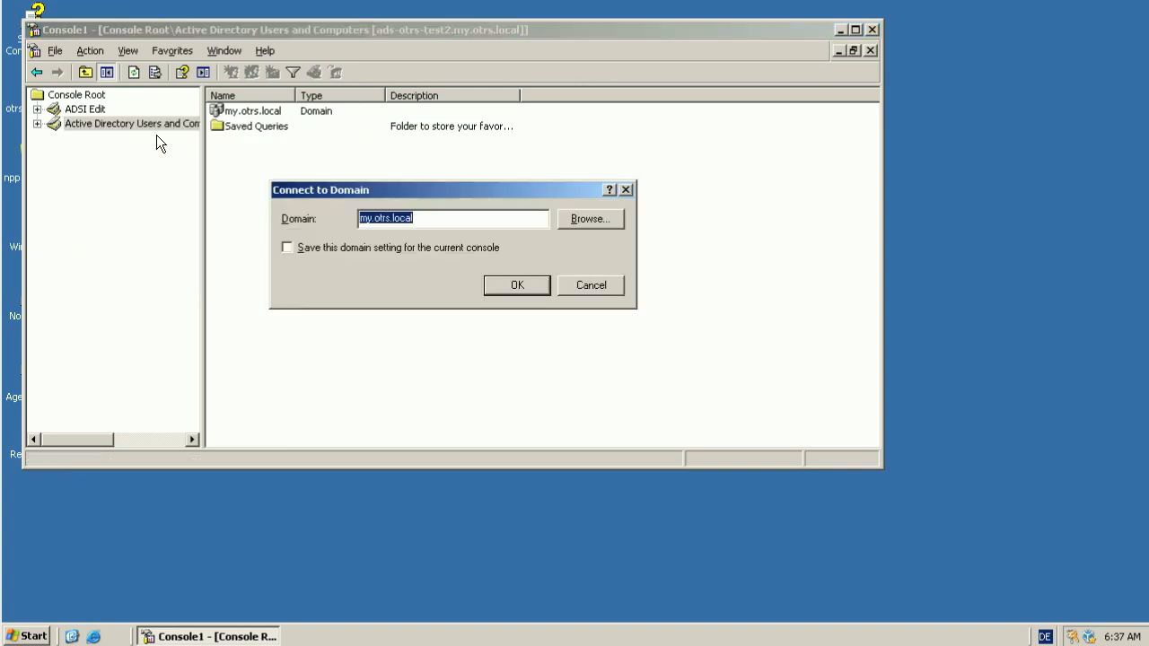
pyautogui.click(589, 219)
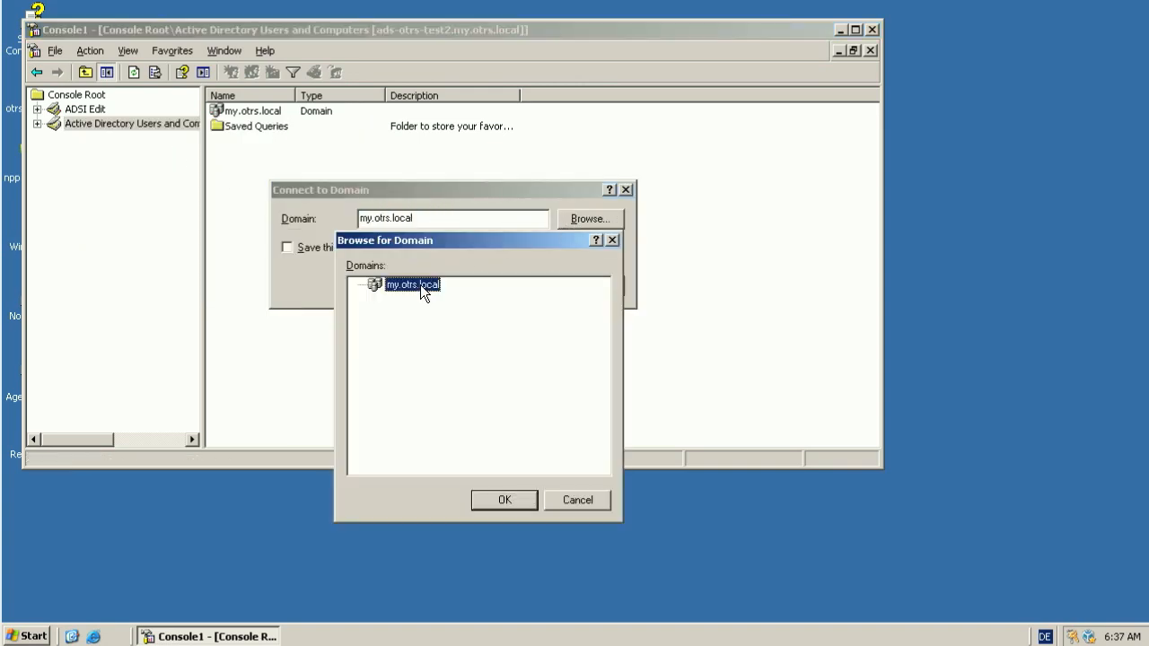
pyautogui.click(503, 499)
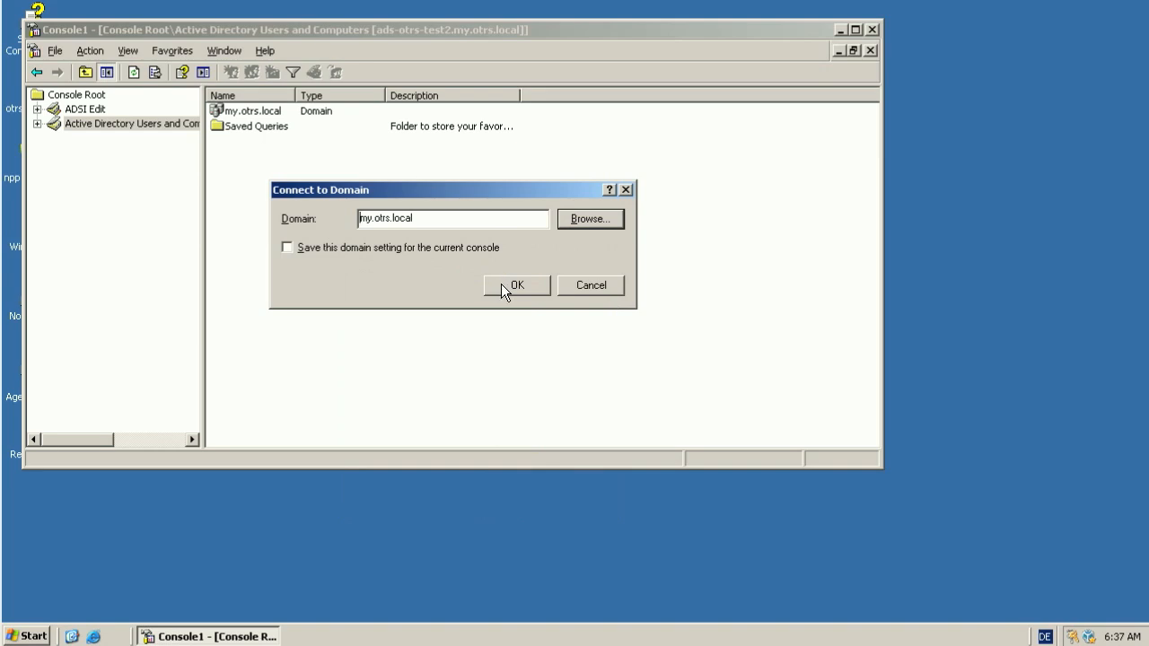
pyautogui.click(53, 50)
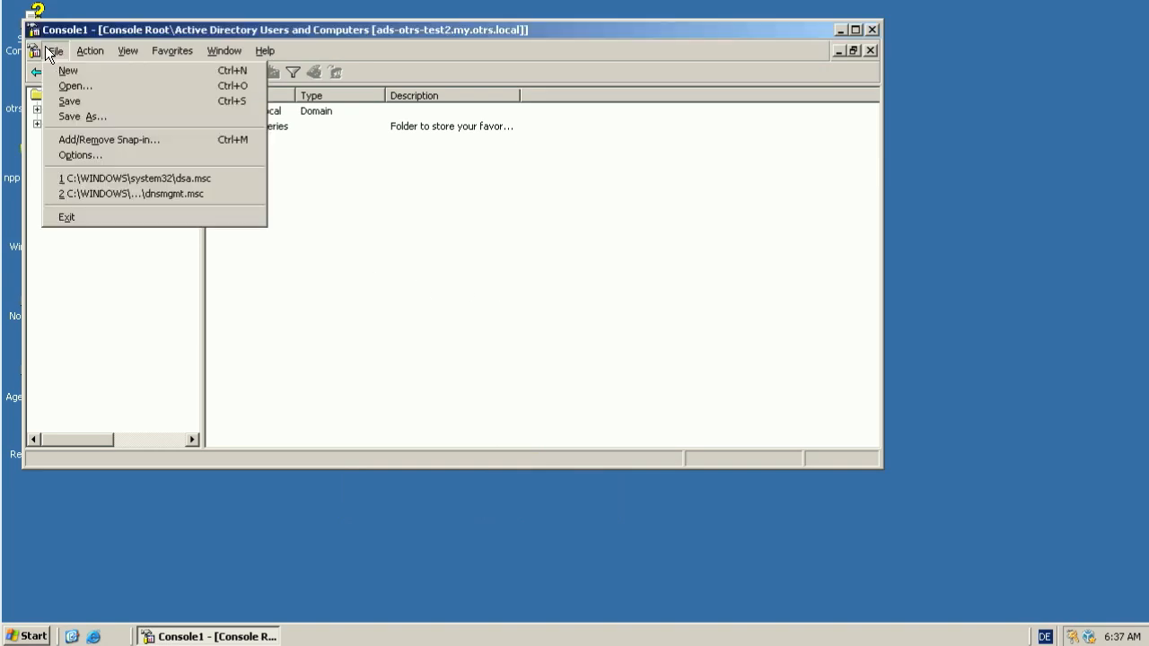
pyautogui.moveTo(83, 115)
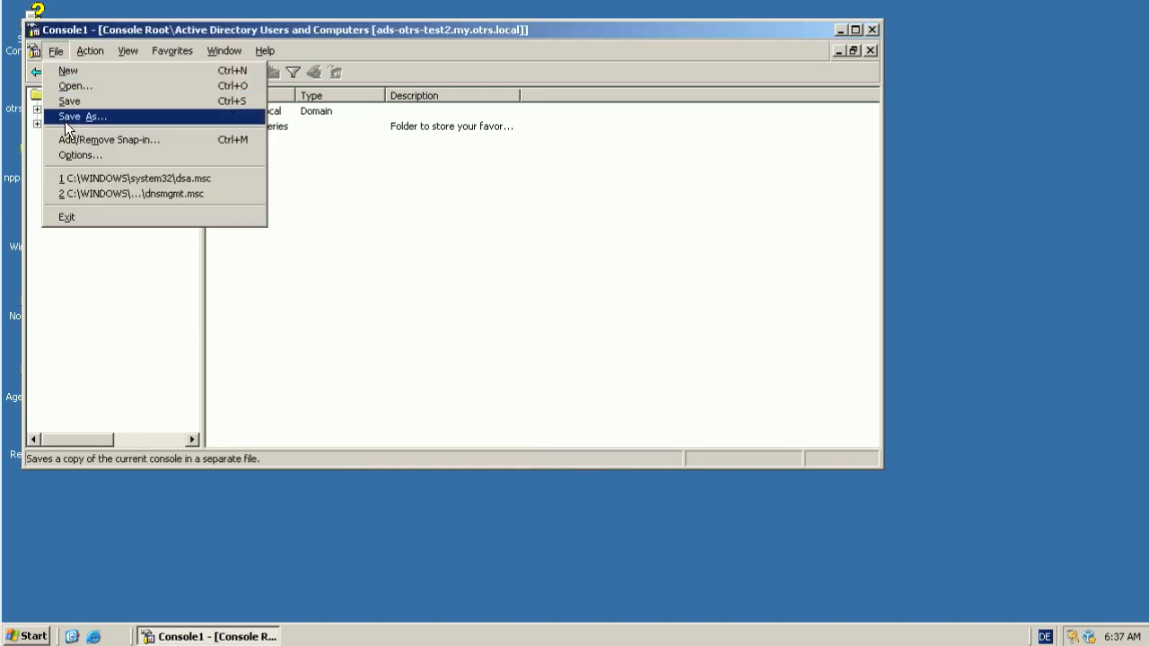
# Save the console as OTRS Admin on the desktop.
pyautogui.click(83, 117)
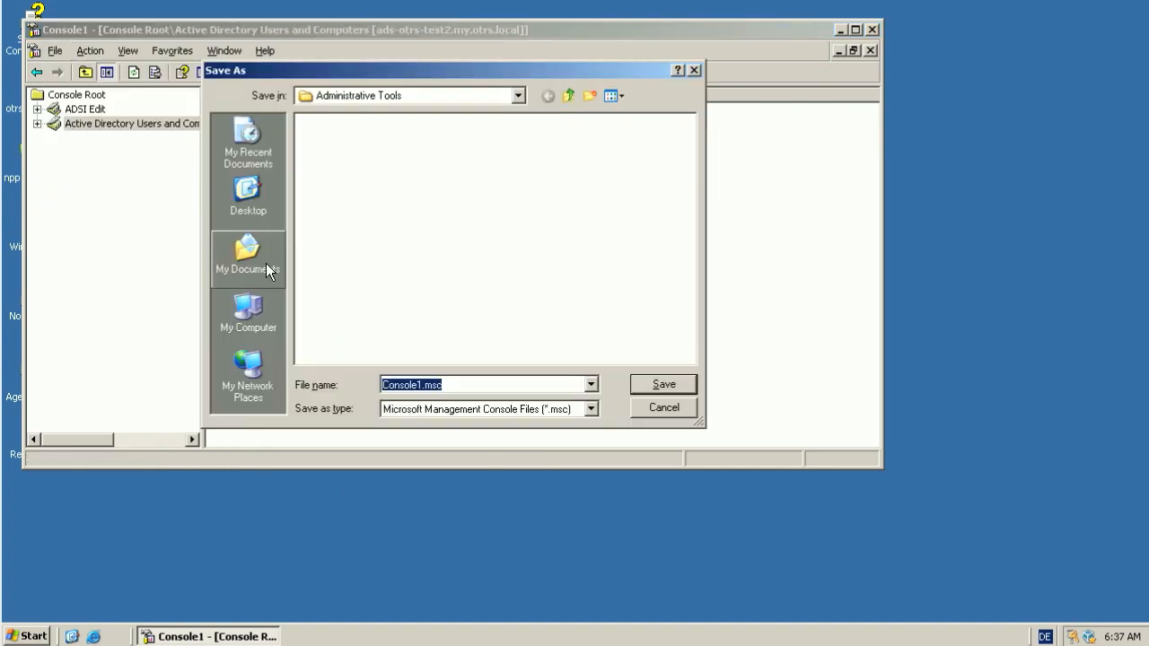
pyautogui.write('OTRS Admin')
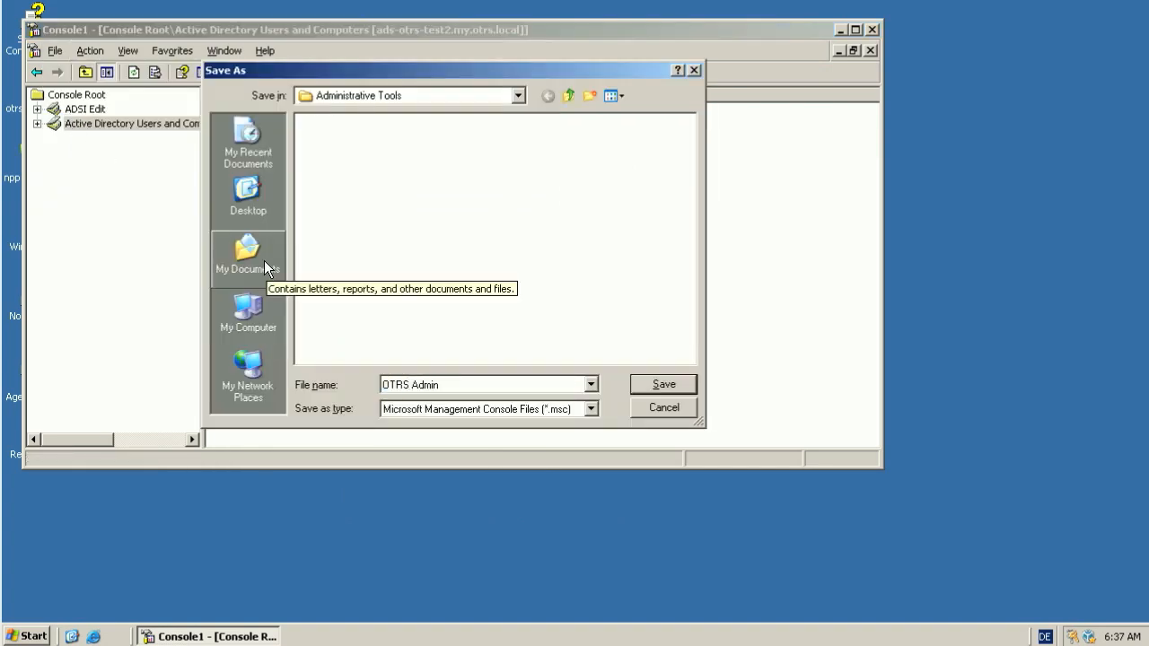
pyautogui.click(663, 384)
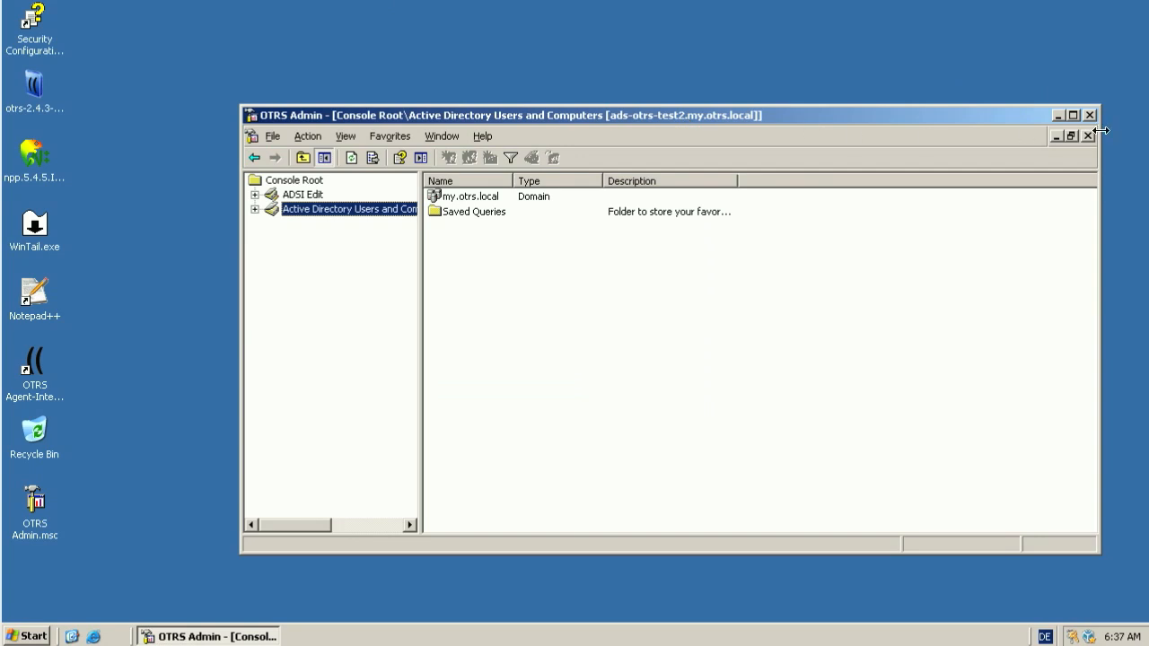
# Reopen OTRS Admin.msc and expand the my.otrs.local directory tree.
pyautogui.click(1088, 114)
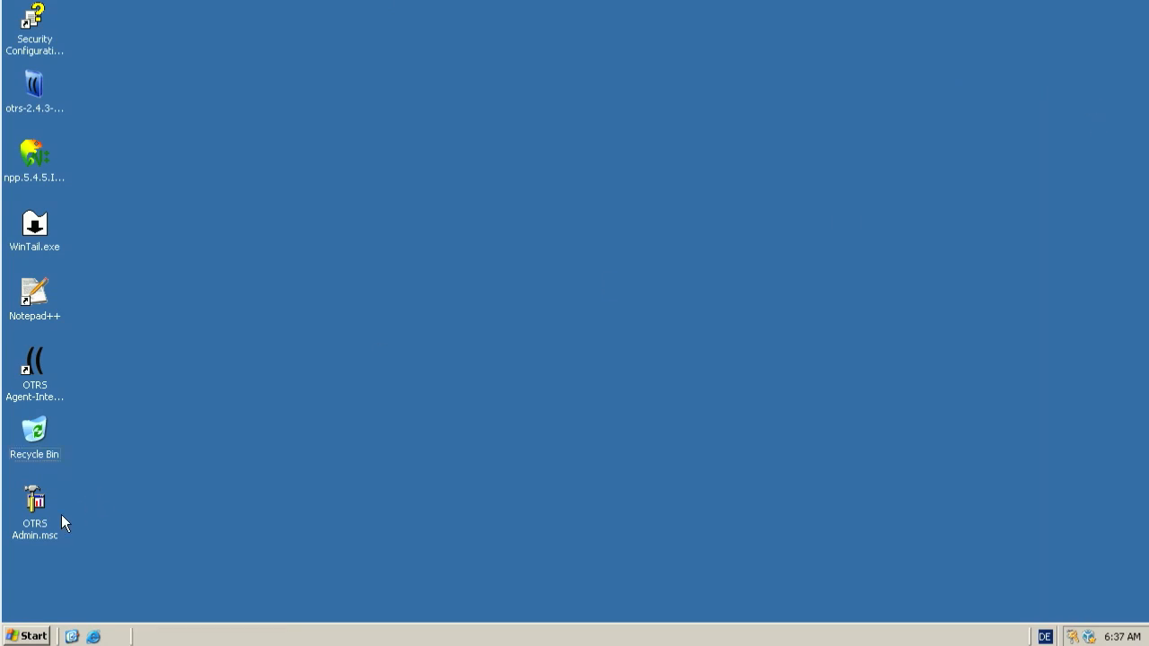
pyautogui.doubleClick(34, 503)
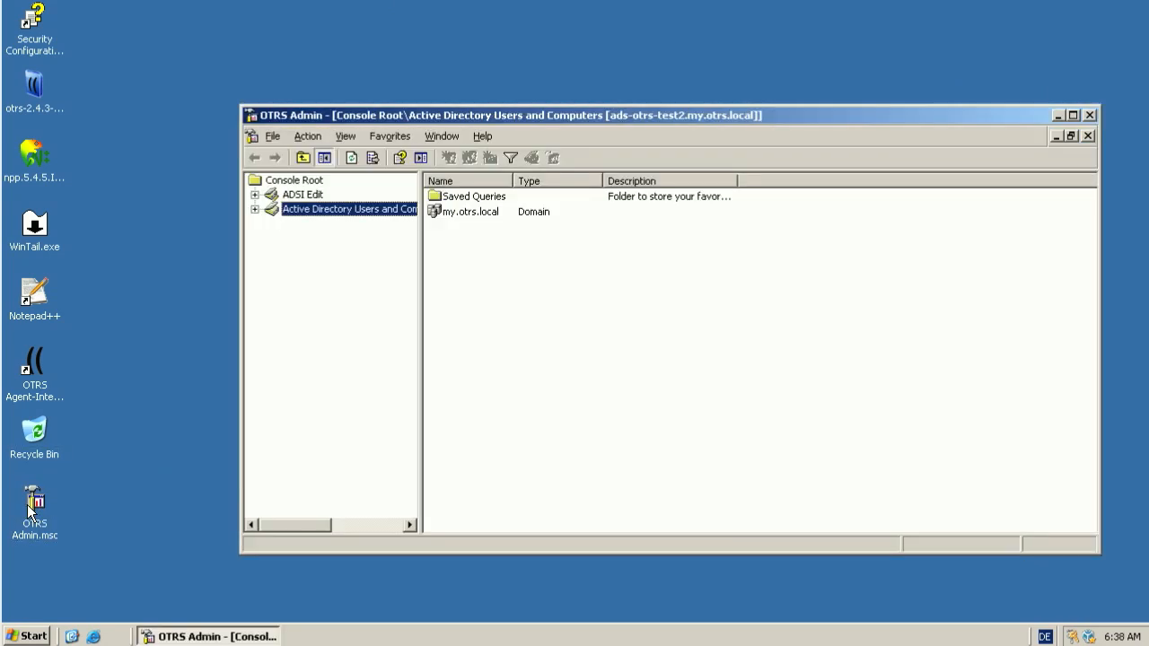
pyautogui.click(255, 209)
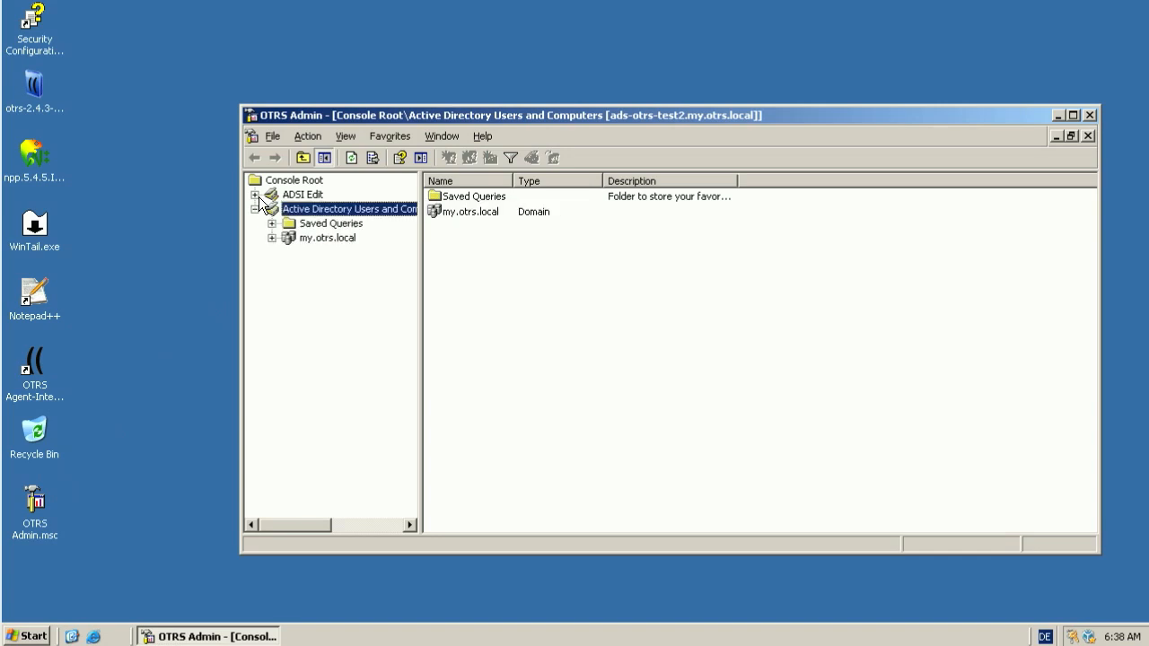
pyautogui.click(260, 194)
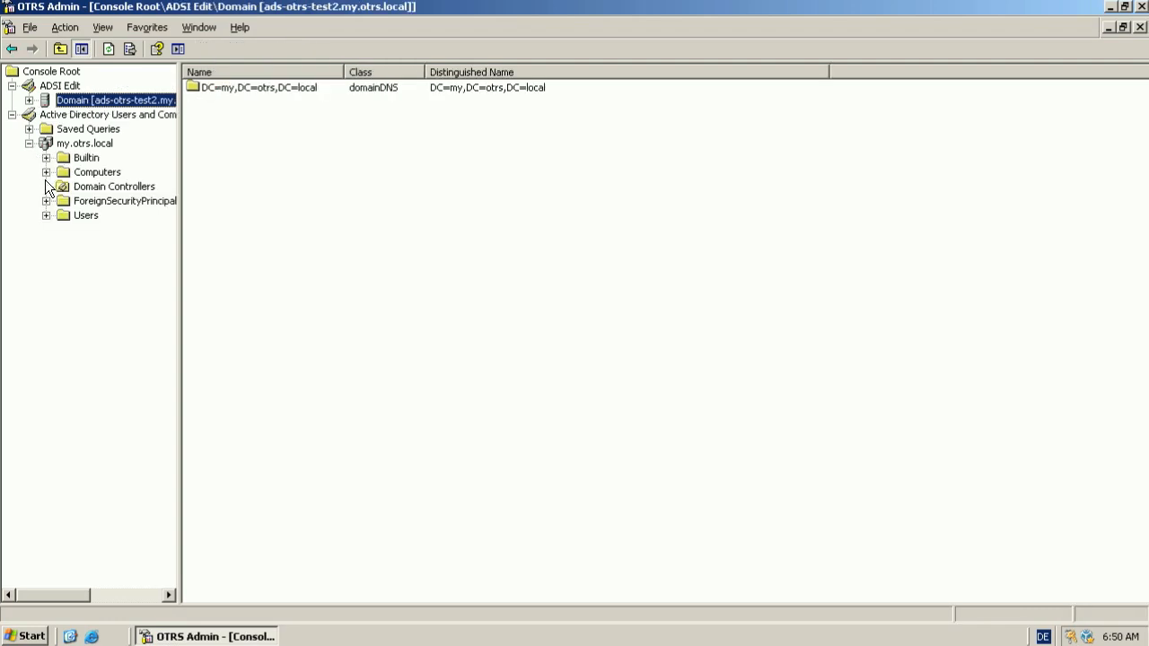
# Start a new user in Users named OTRS SEARCH with logon OTRSSEARCH.
pyautogui.rightClick(86, 215)
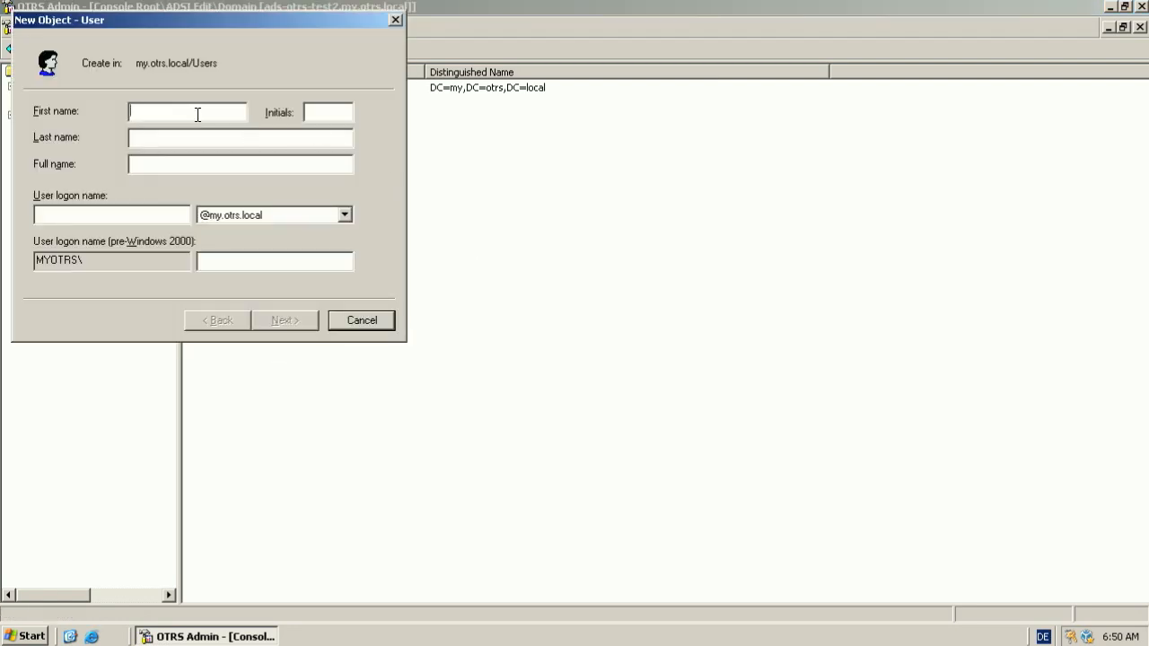
pyautogui.write('OTRS')
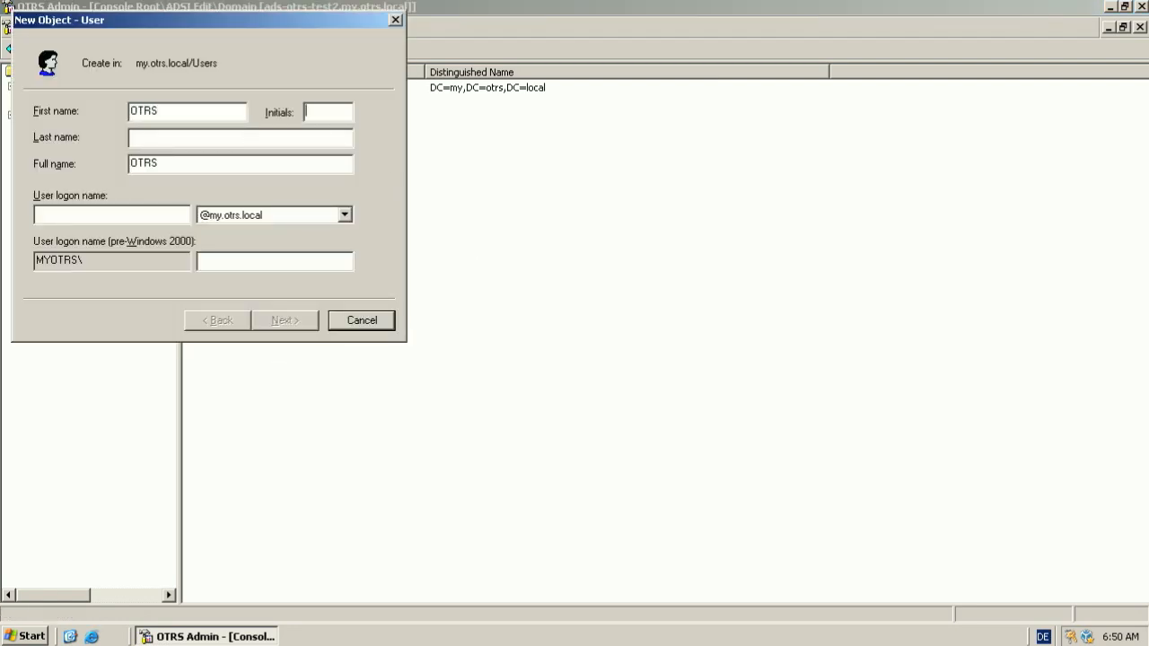
pyautogui.write('SEARCH')
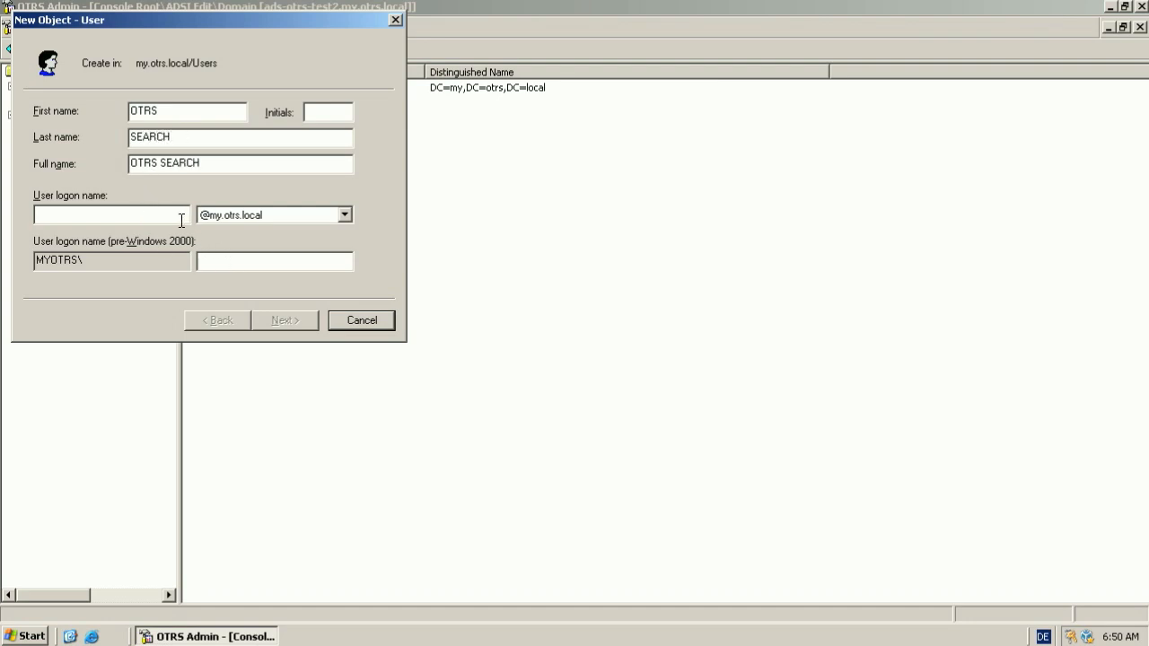
pyautogui.write('OTRSSEARCH')
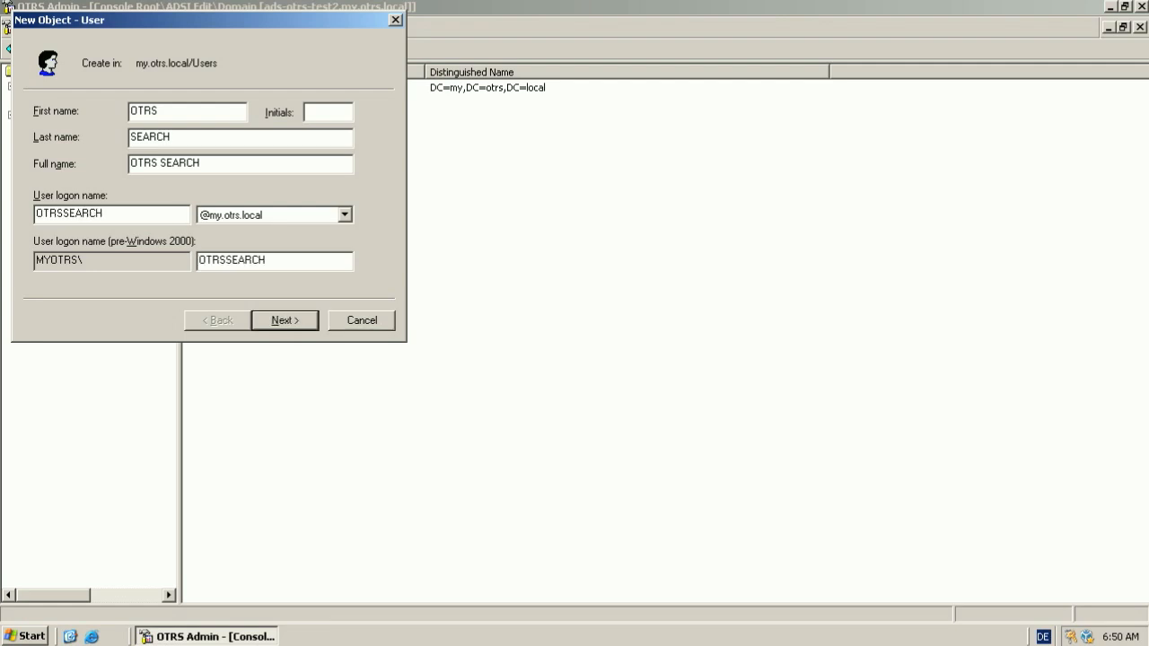
pyautogui.click(283, 320)
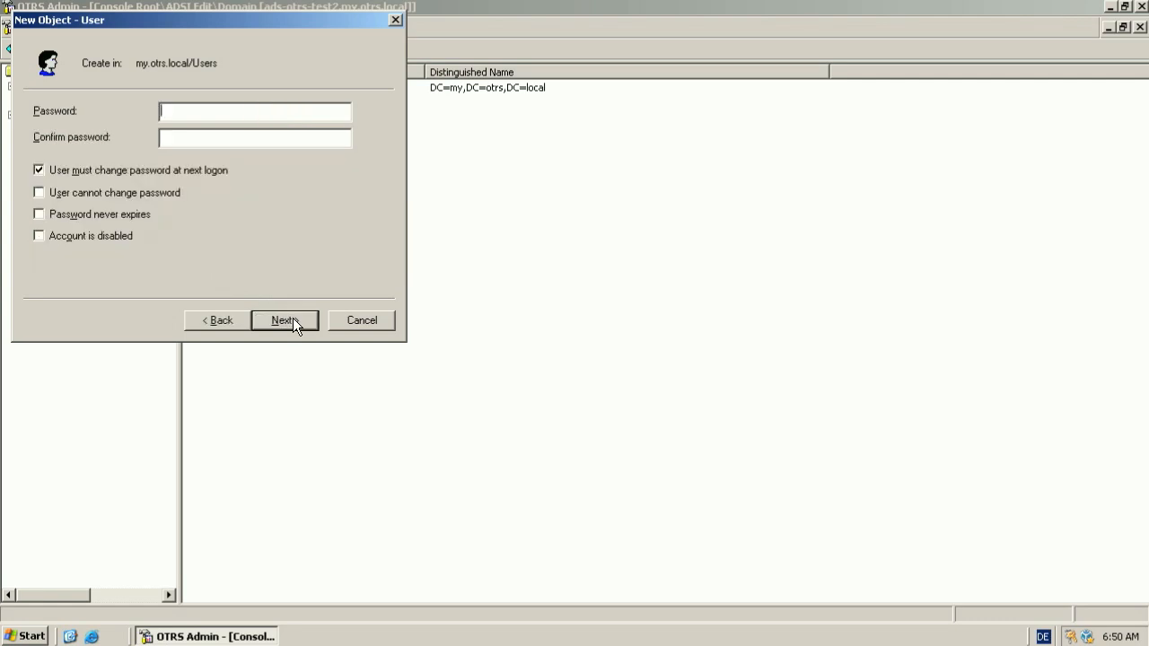
pyautogui.moveTo(119, 212)
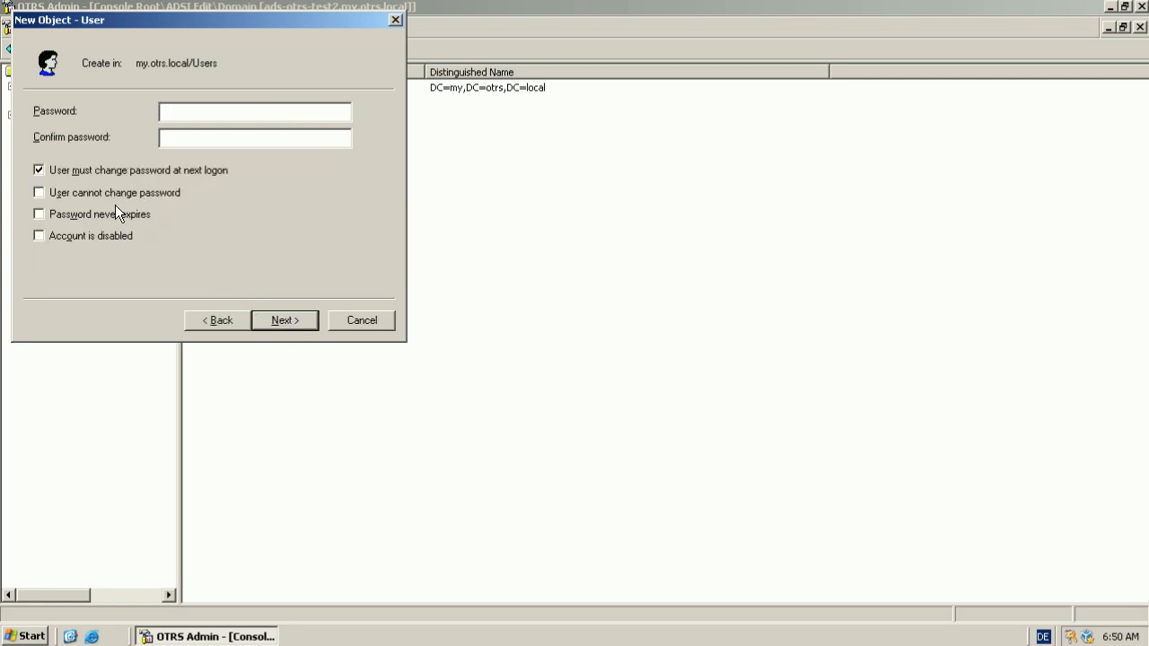
# Give the account a password that never expires and finish creating it.
pyautogui.click(39, 214)
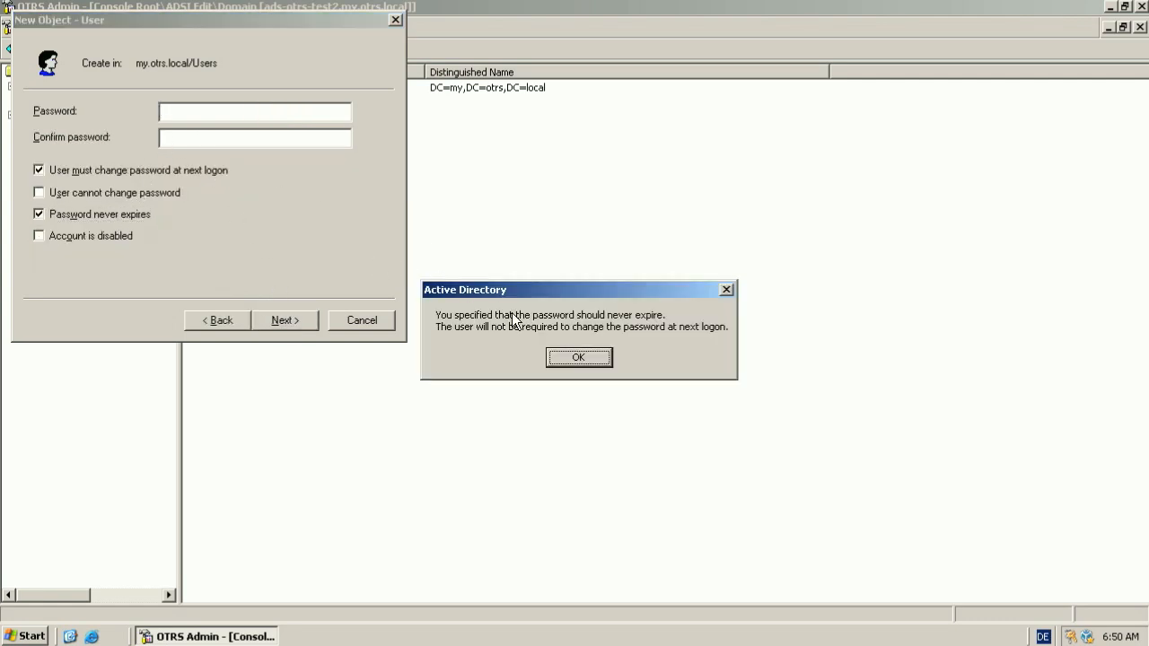
pyautogui.click(578, 355)
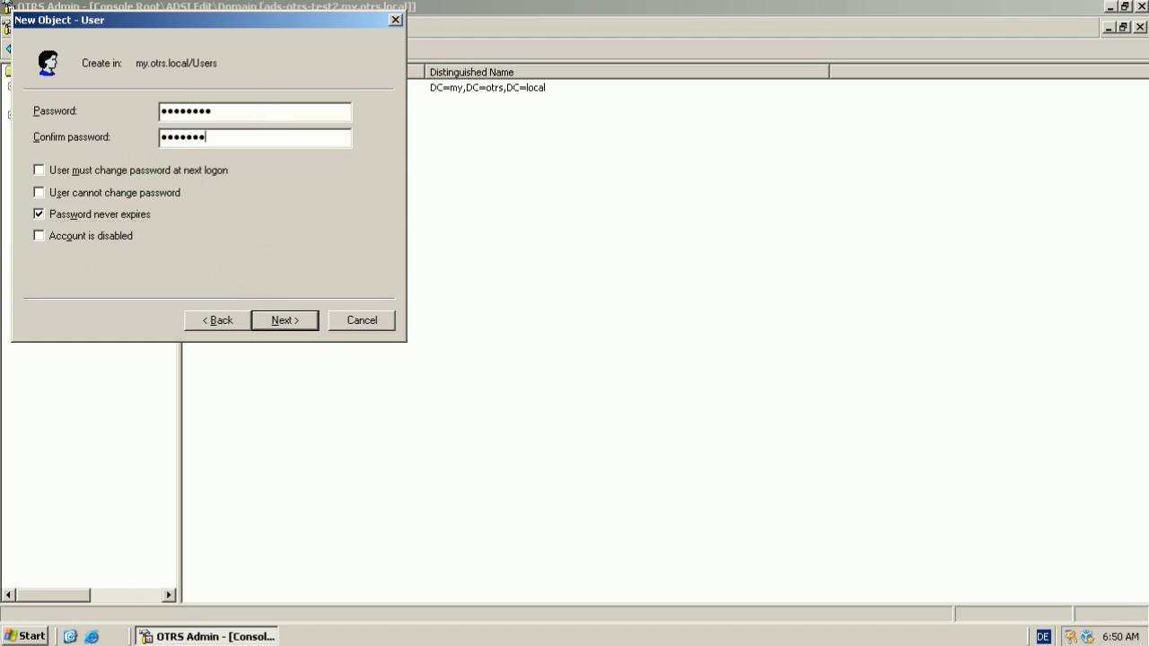
pyautogui.click(284, 320)
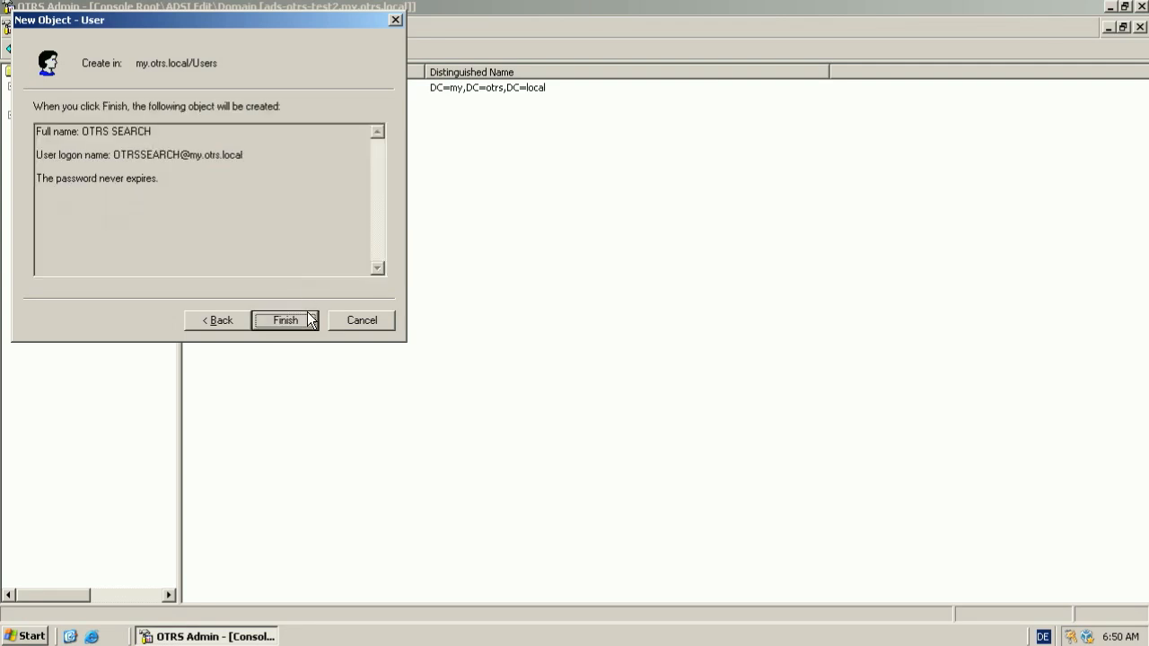
pyautogui.click(283, 319)
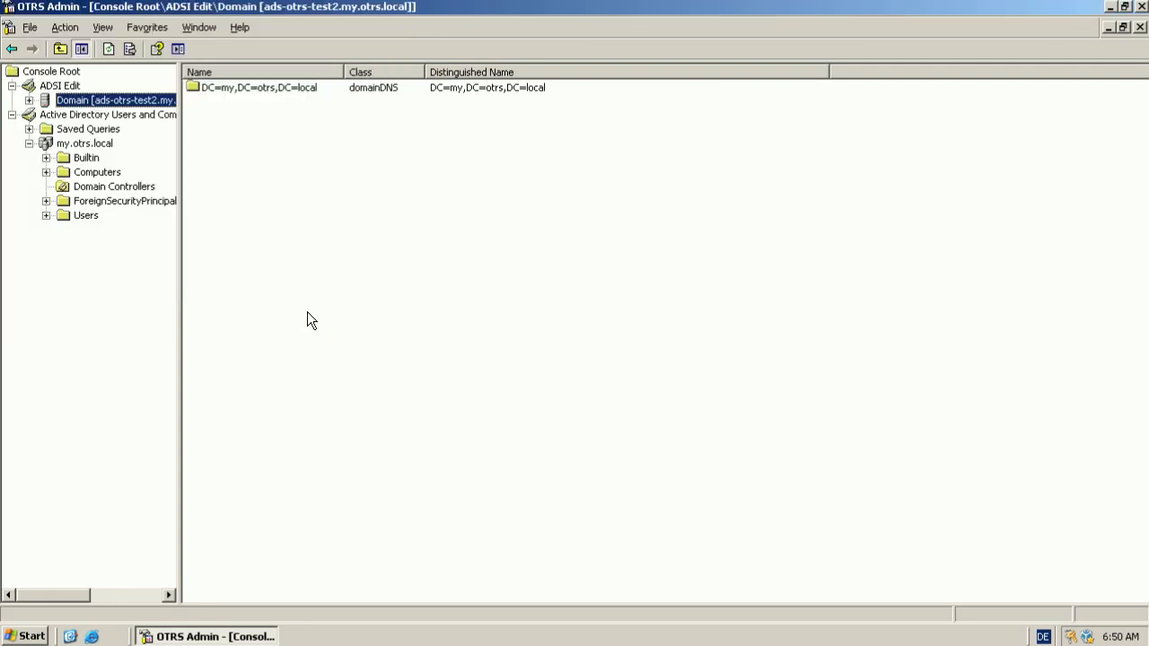
# Open C:\Program Files\OTRS\OTRS\Kernel\Config.pm in Notepad++.
pyautogui.click(25, 635)
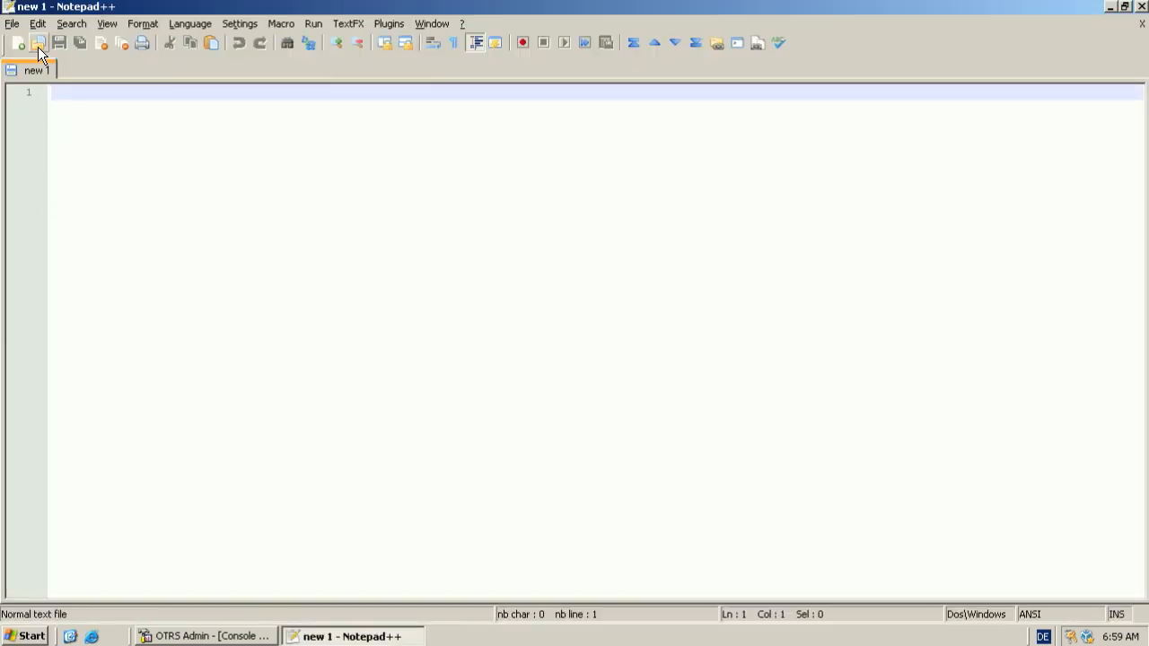
pyautogui.click(38, 43)
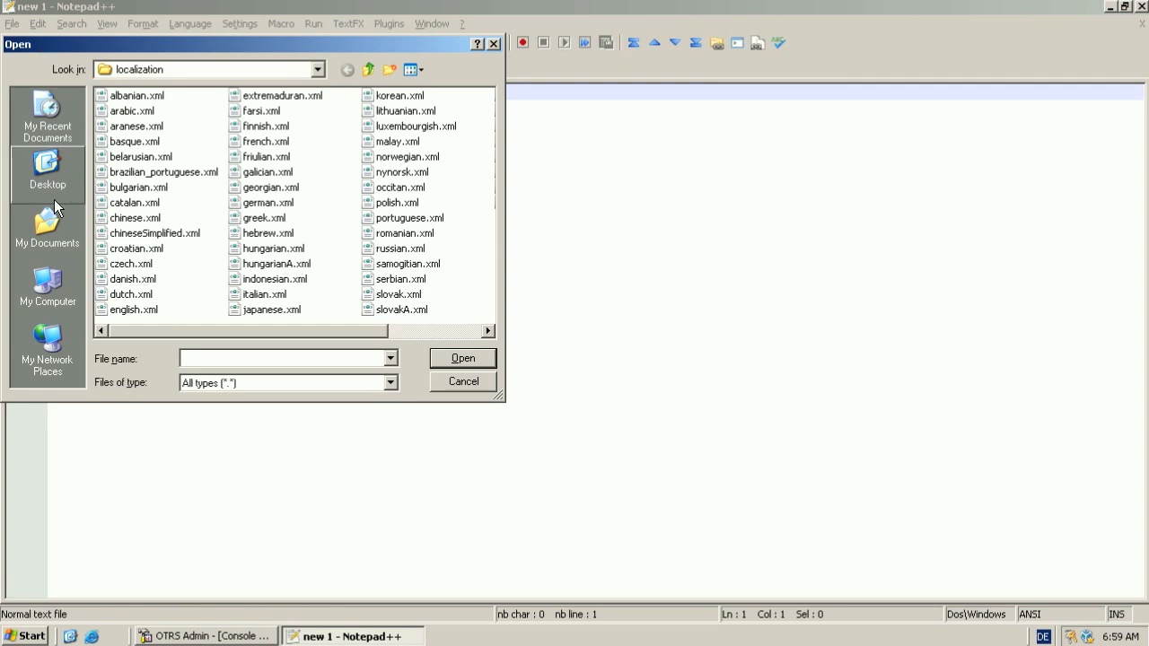
pyautogui.click(46, 287)
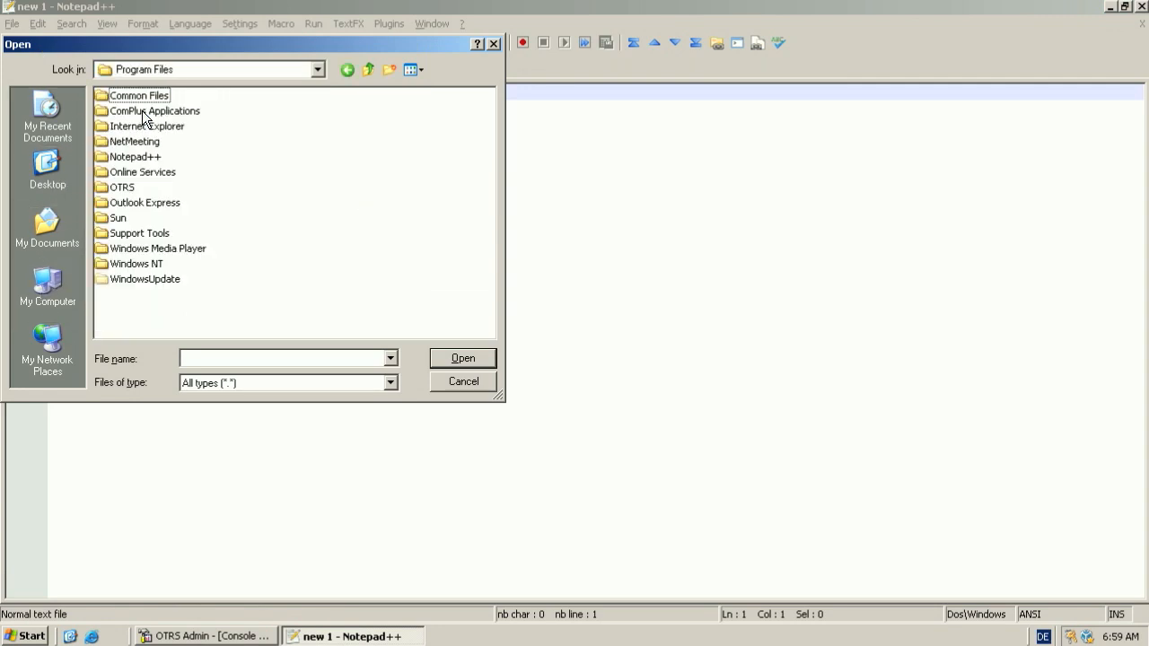
pyautogui.doubleClick(122, 187)
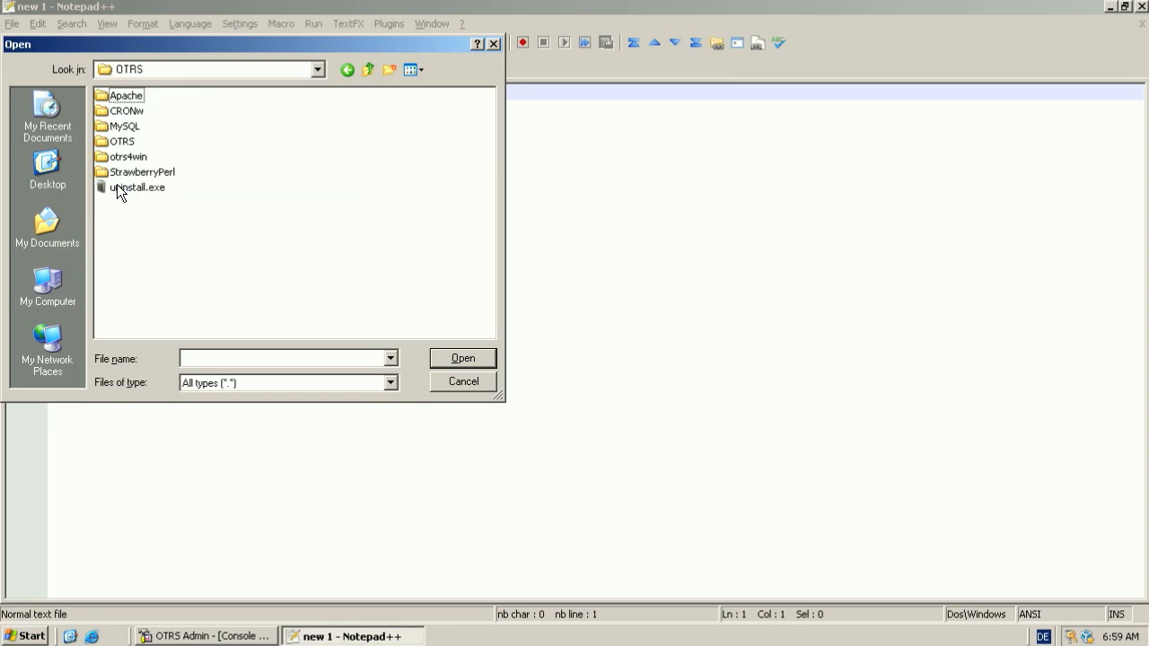
pyautogui.doubleClick(122, 140)
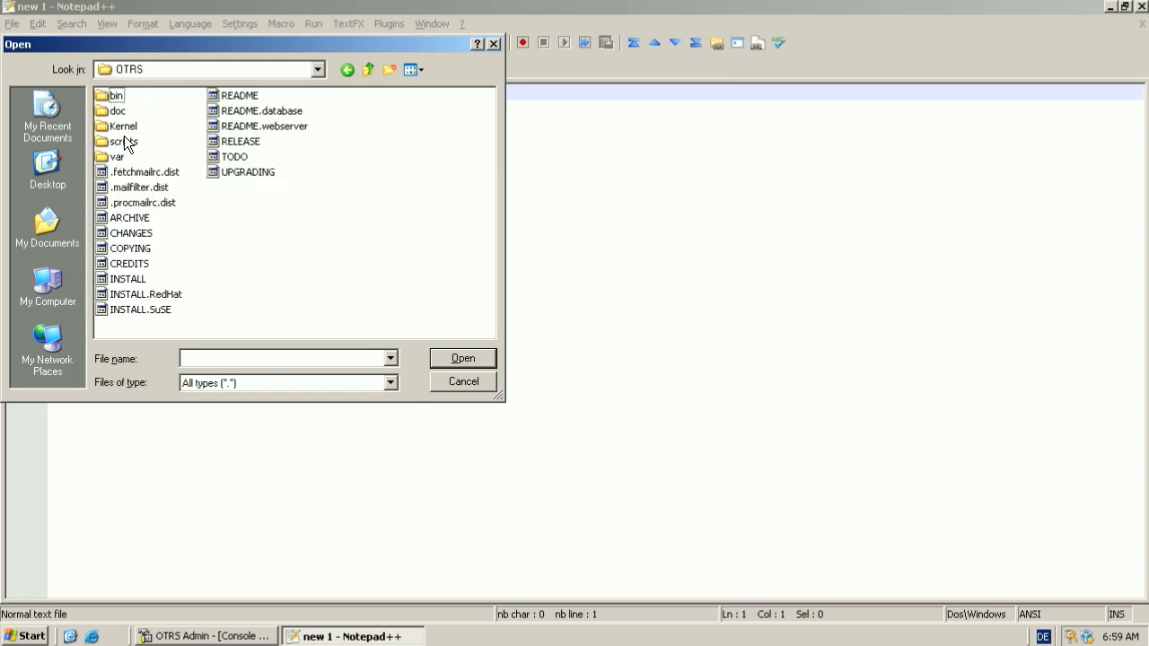
pyautogui.doubleClick(122, 125)
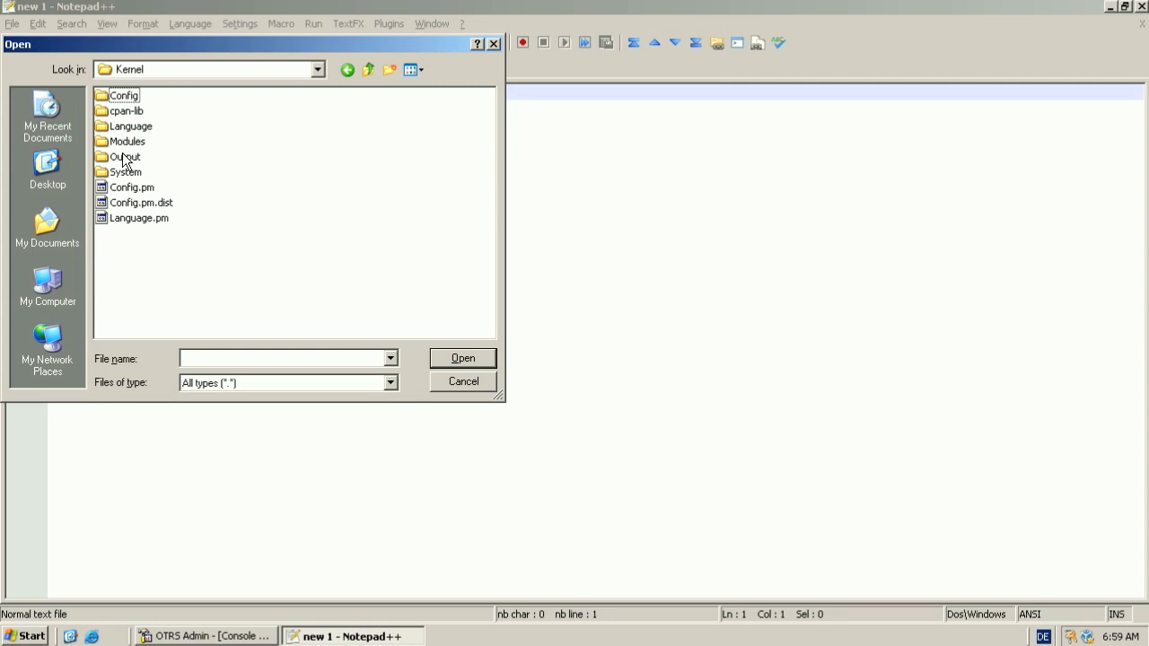
pyautogui.doubleClick(132, 187)
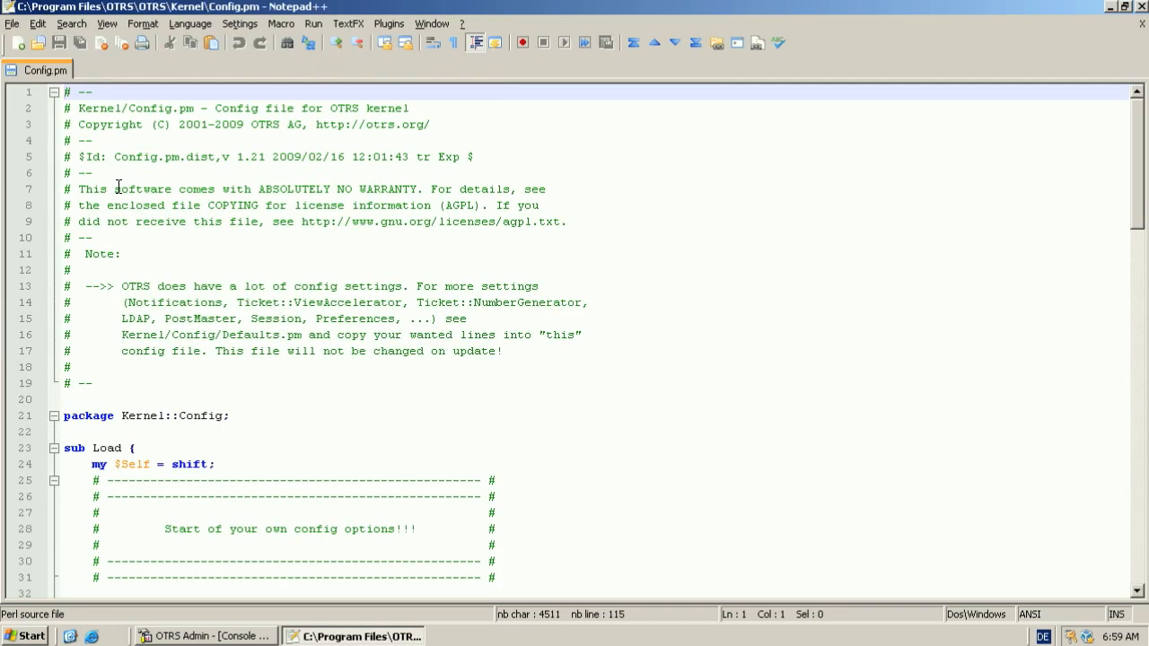
# Open Kernel\Config\Defaults.pm in a second tab.
pyautogui.click(36, 43)
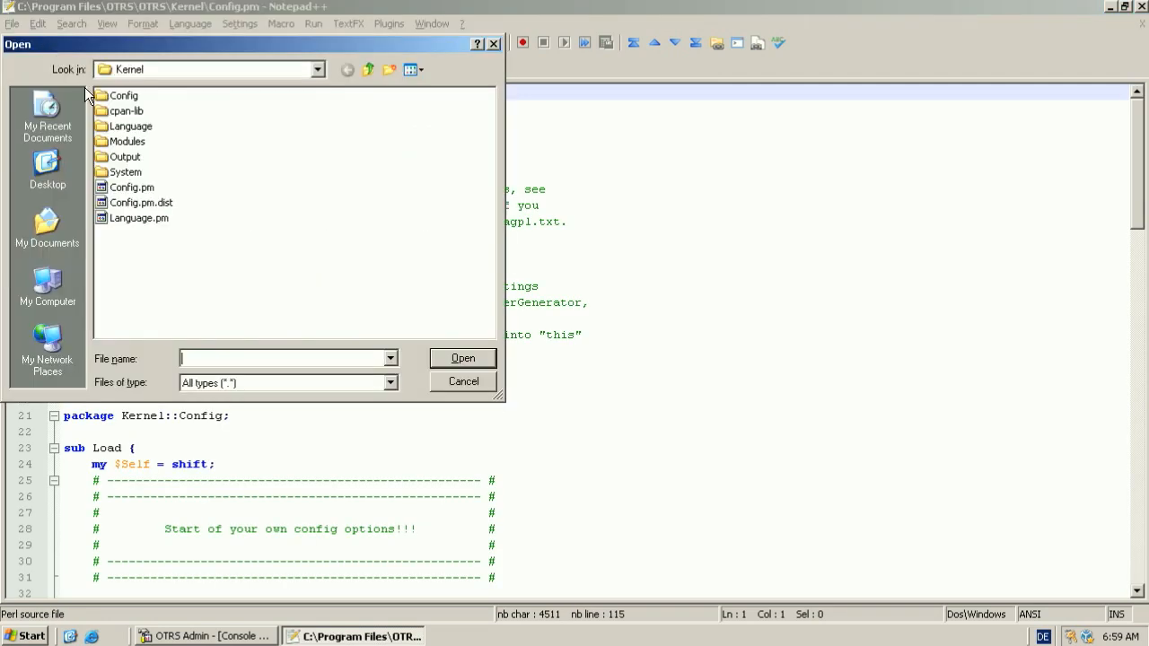
pyautogui.doubleClick(124, 95)
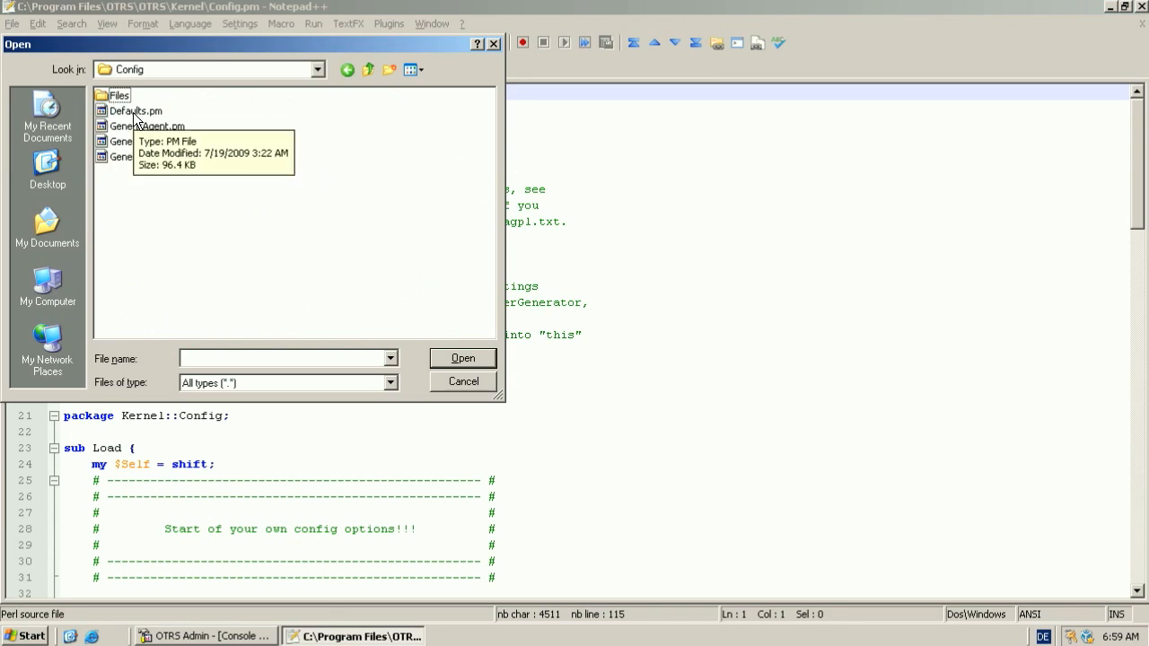
pyautogui.doubleClick(136, 112)
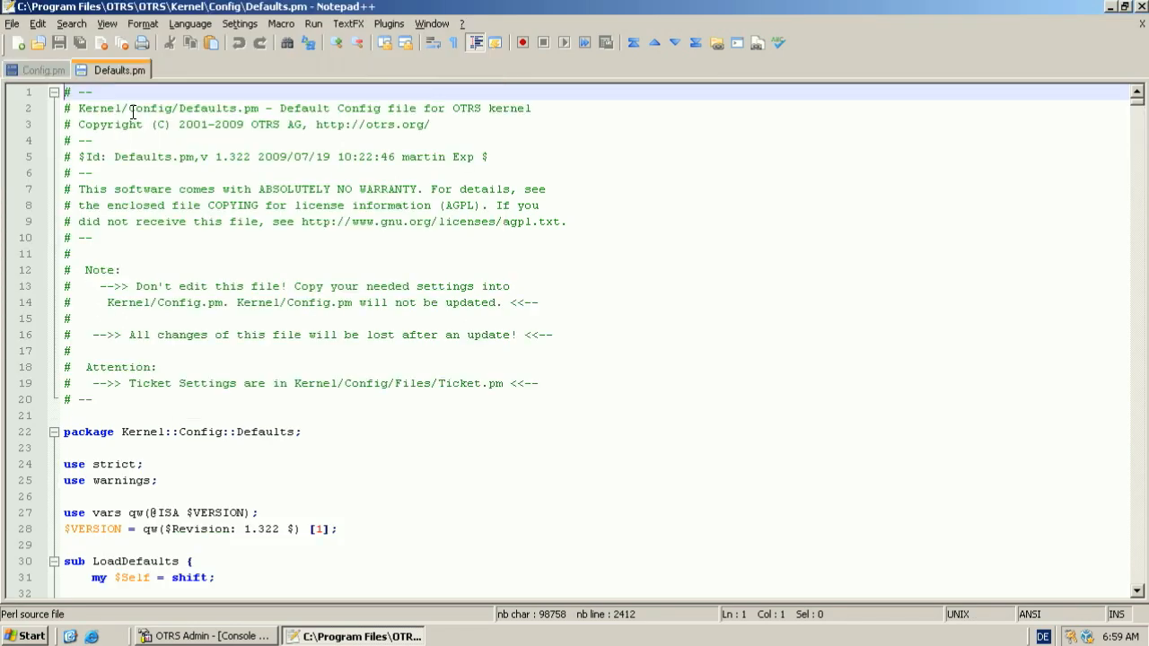
# Search Defaults.pm for 'auth' to reach the LDAP authentication example.
pyautogui.press('Ctrl+f')
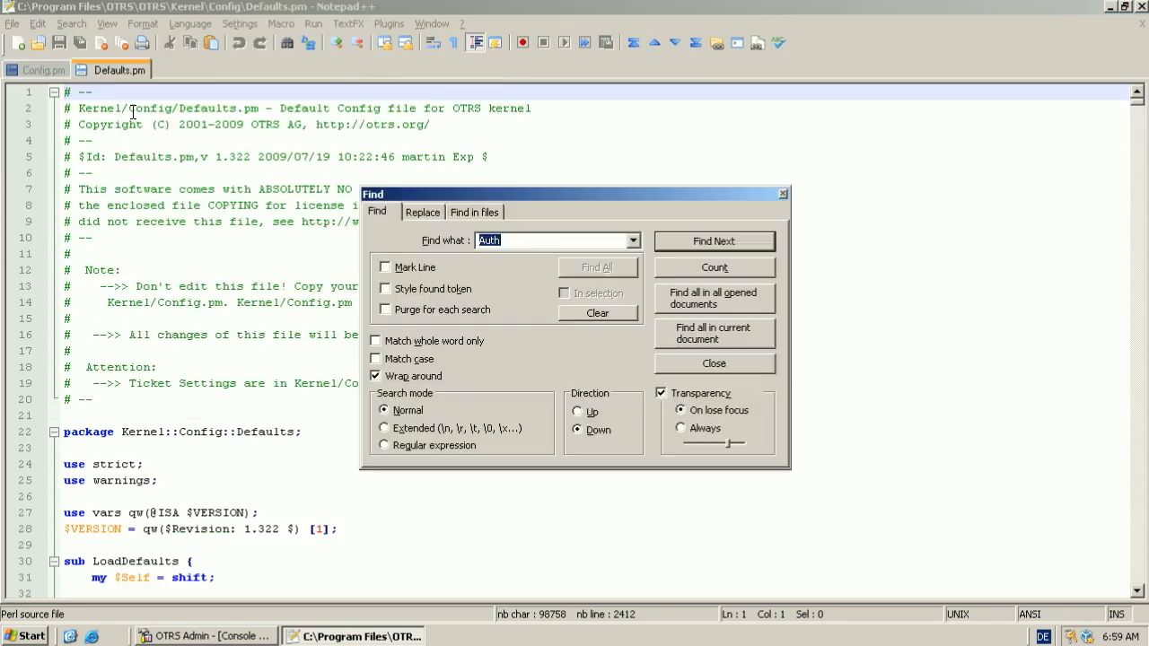
pyautogui.click(713, 241)
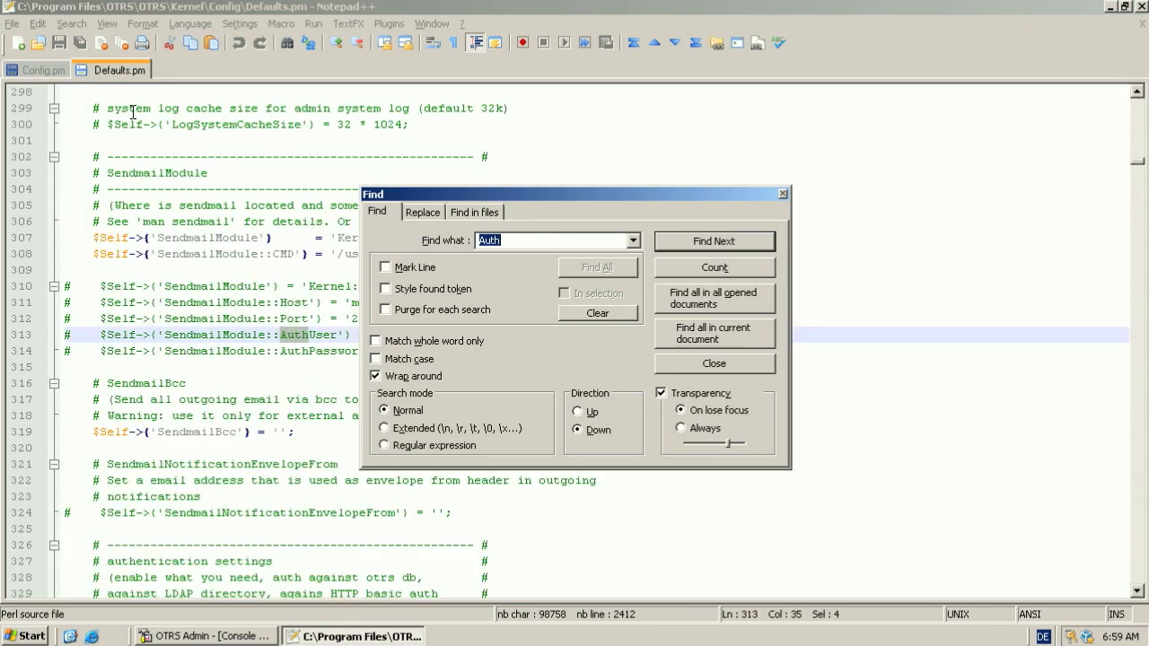
pyautogui.moveTo(623, 296)
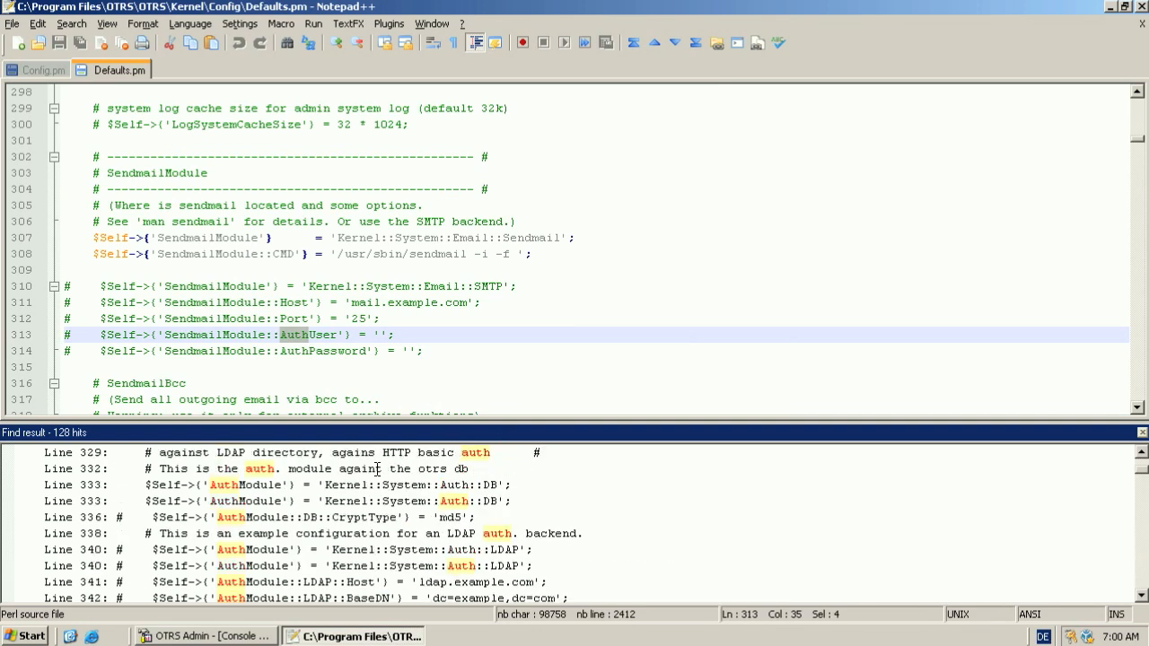
pyautogui.scroll(-3)
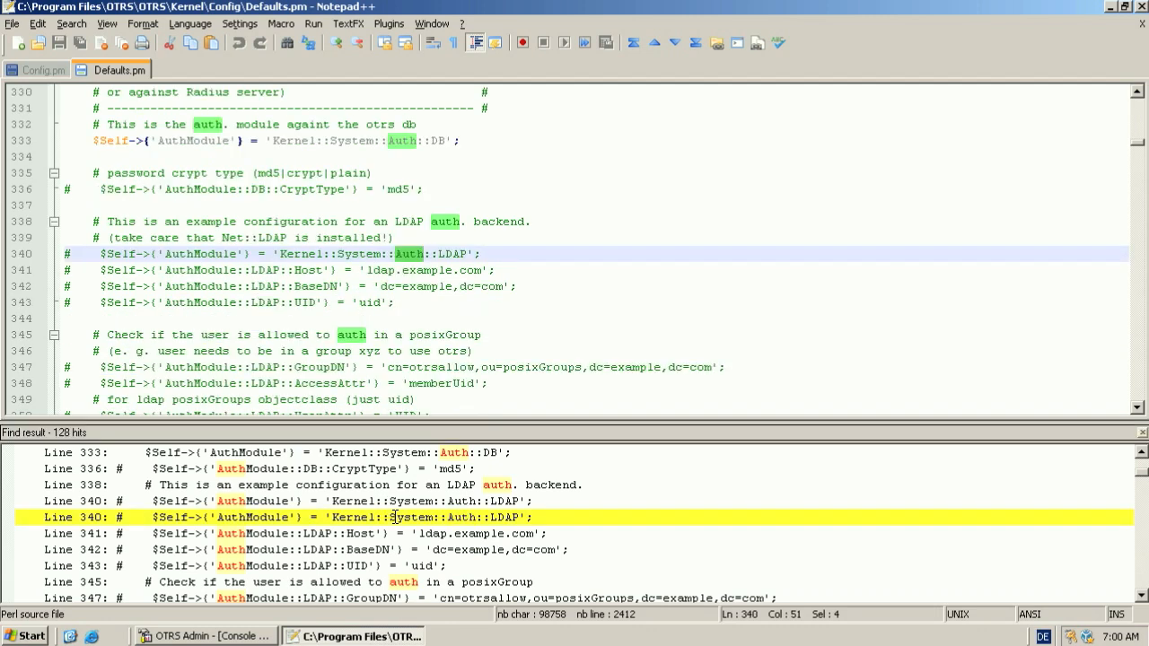
pyautogui.moveTo(1045, 431)
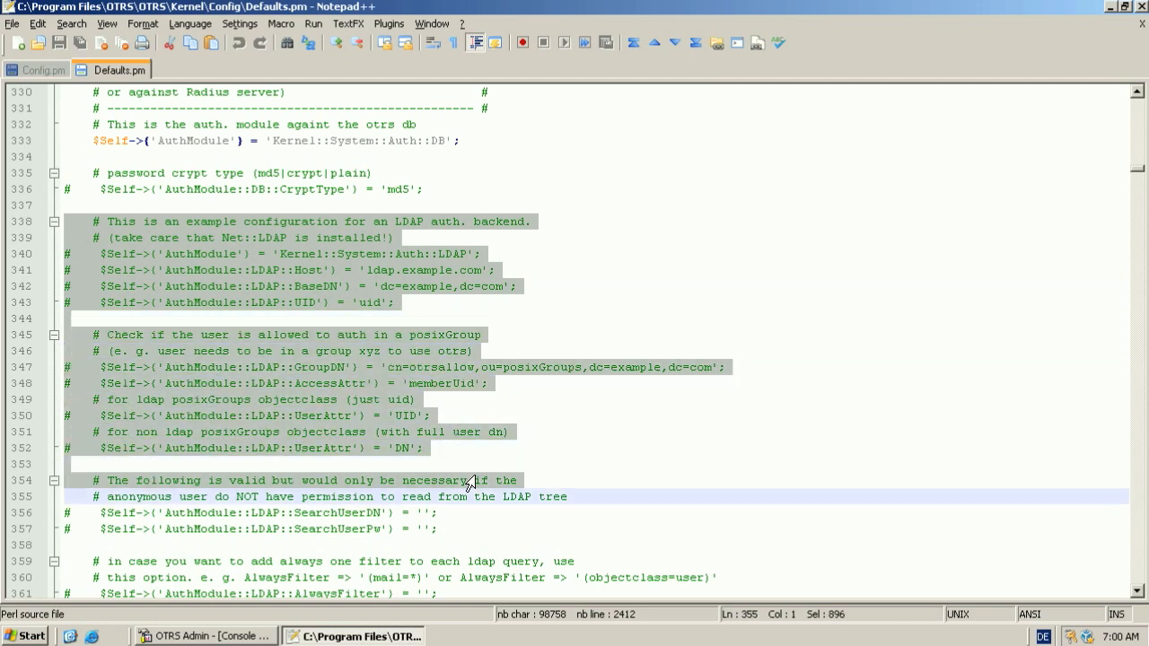
# Select the LDAP auth example block down through the AuthModule::LDAP::Die line.
pyautogui.click(478, 528)
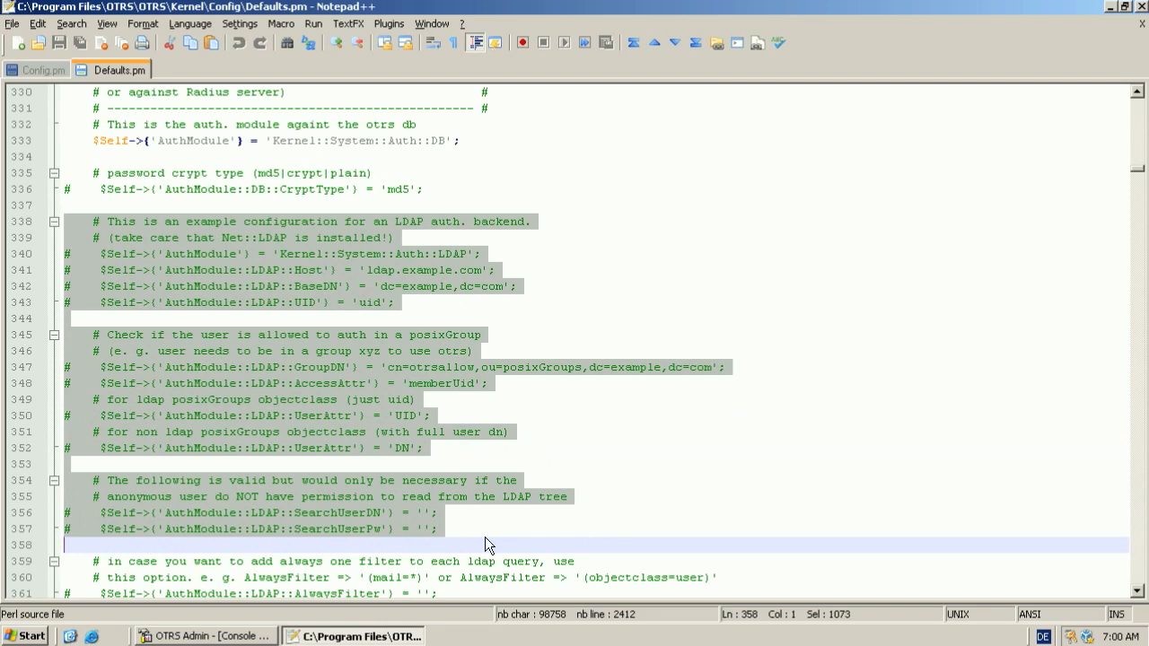
pyautogui.scroll(-3)
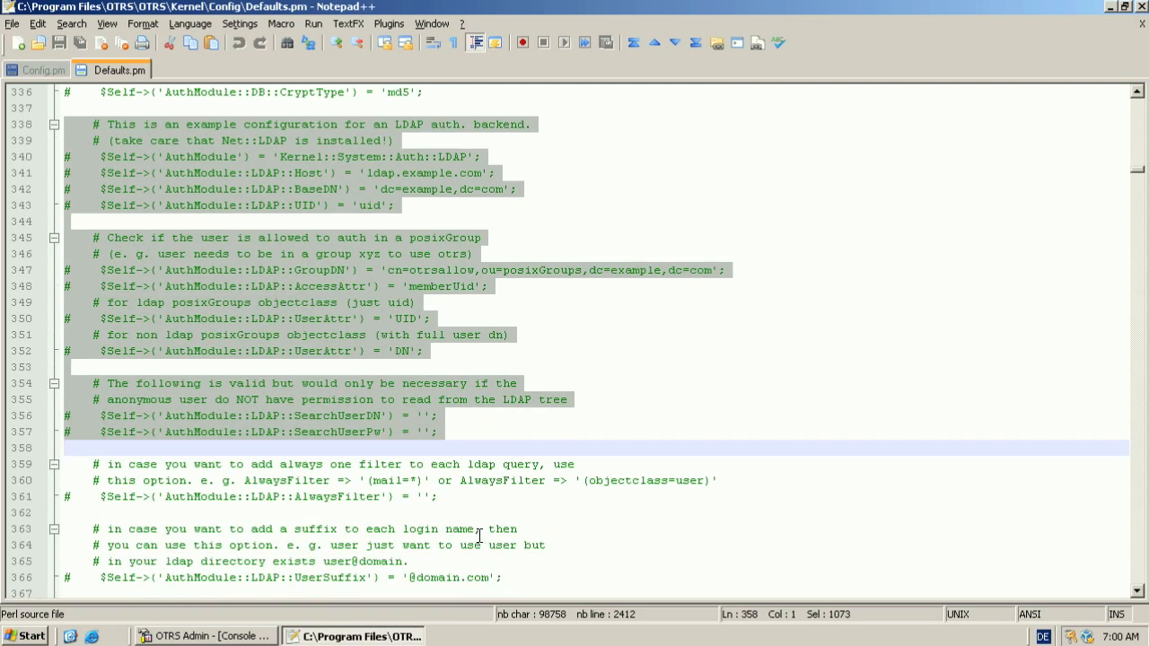
pyautogui.moveTo(470, 535)
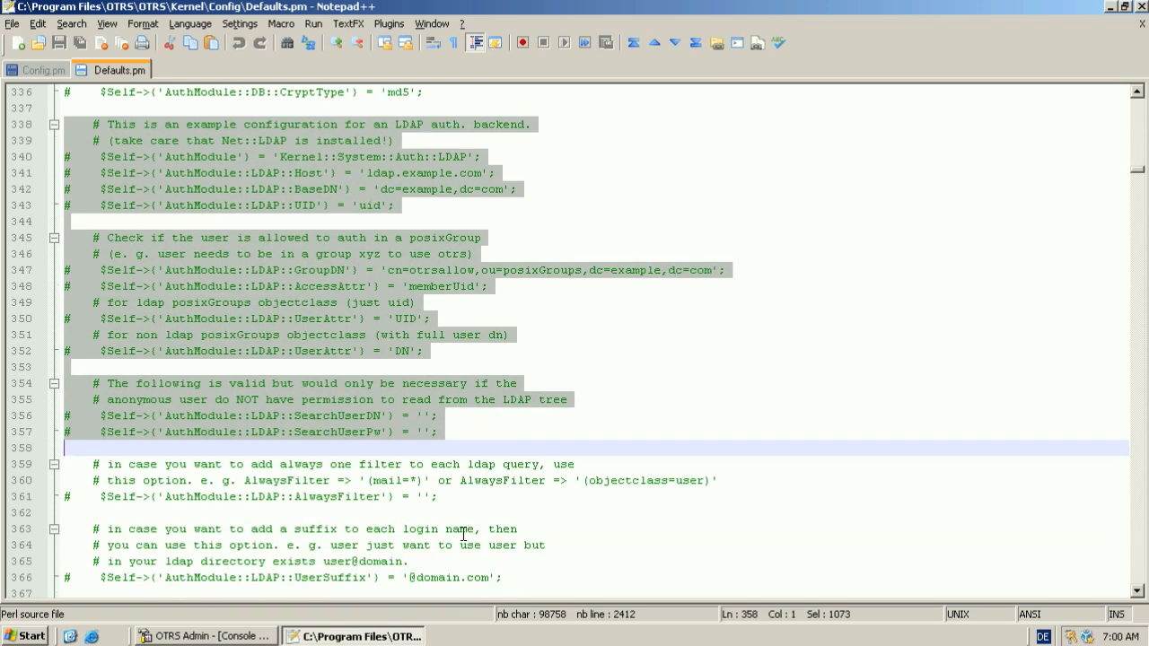
pyautogui.scroll(-3)
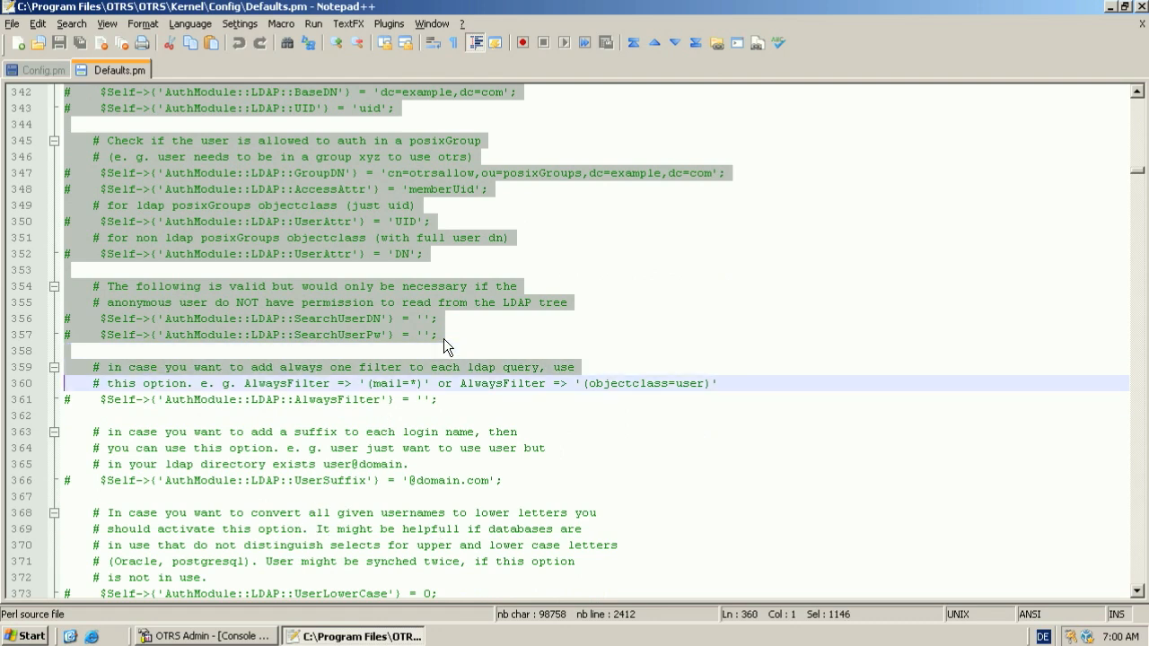
pyautogui.scroll(-3)
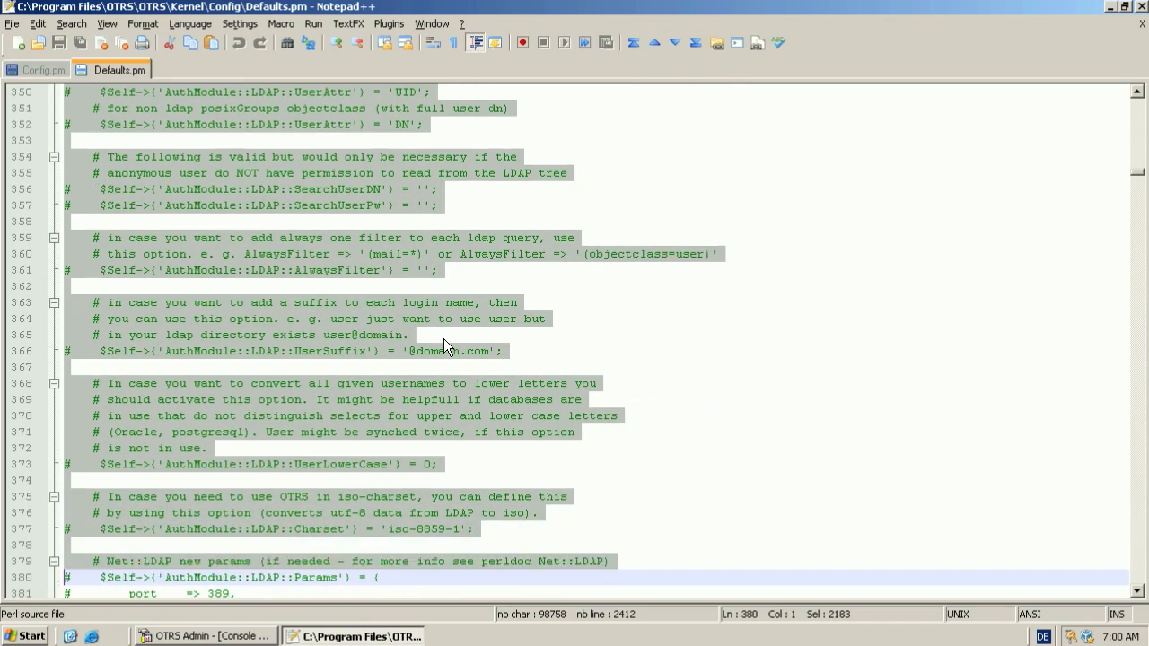
pyautogui.scroll(-3)
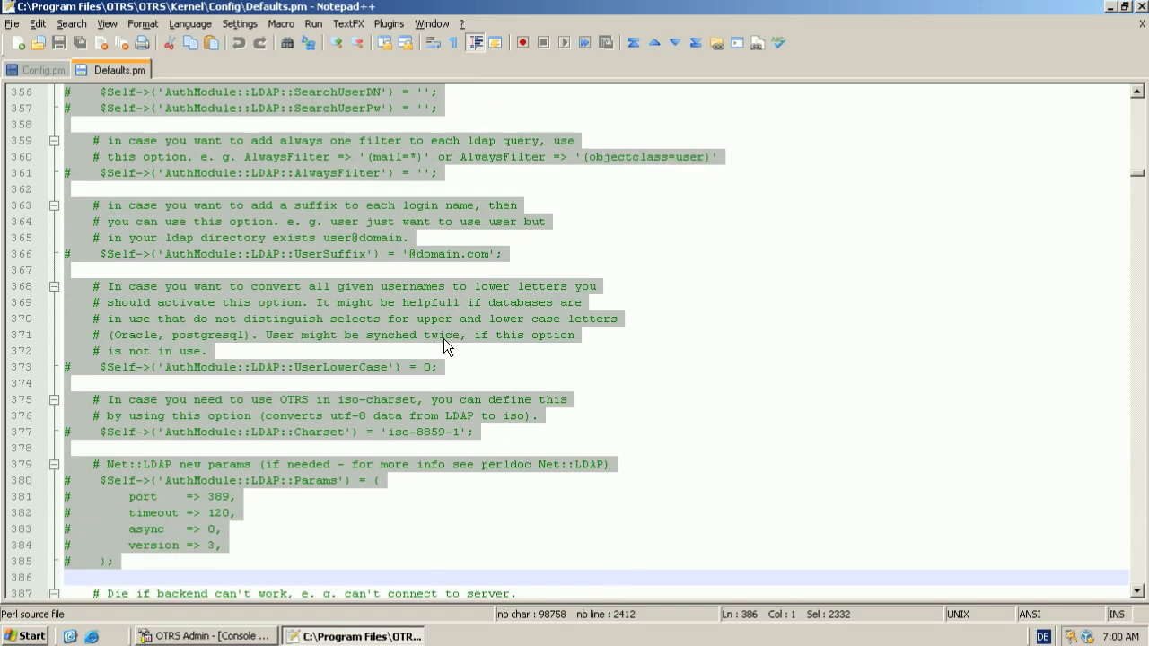
pyautogui.scroll(-3)
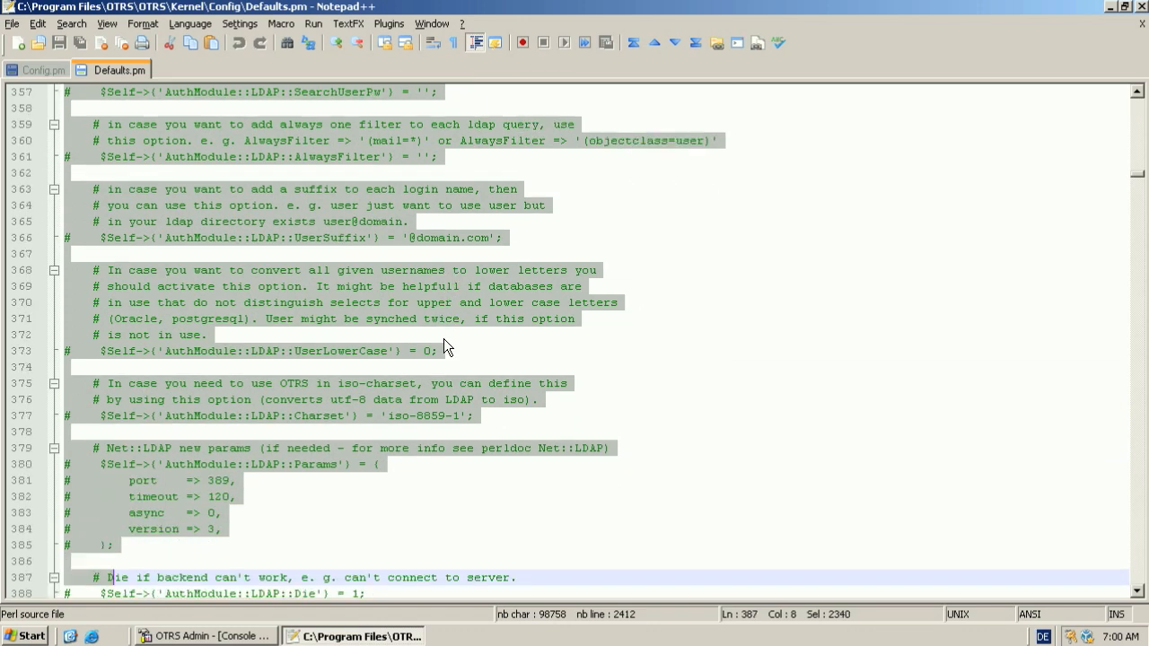
pyautogui.scroll(-3)
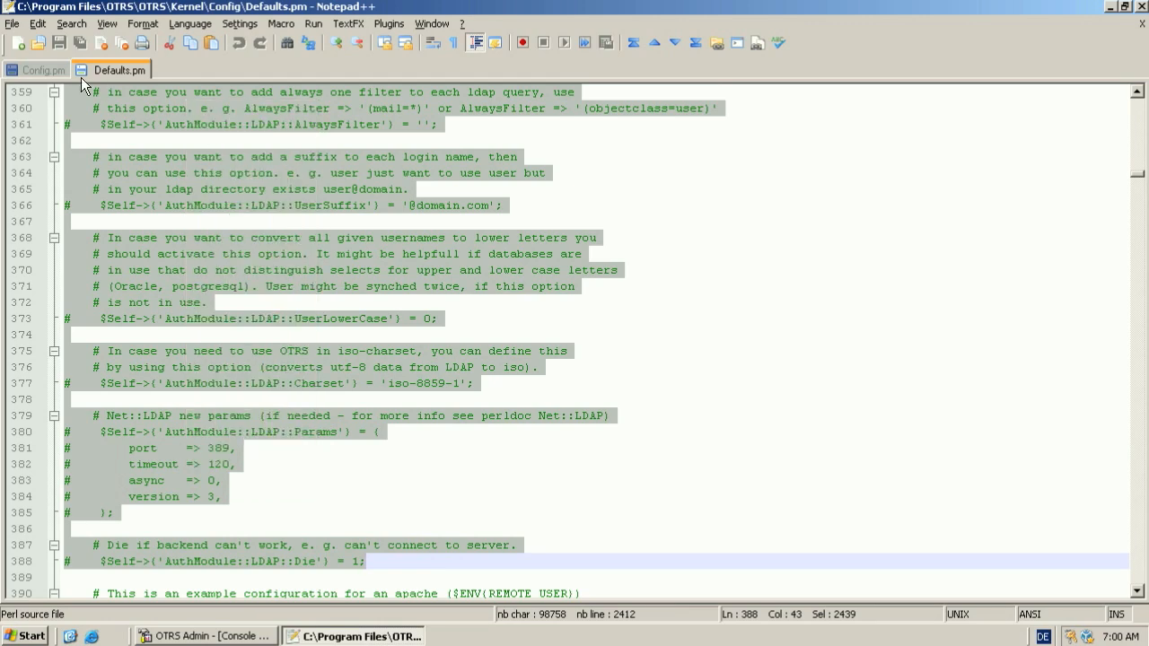
# Paste the block into Config.pm and block-uncomment the AuthModule, Host, BaseDN and UID lines.
pyautogui.click(43, 70)
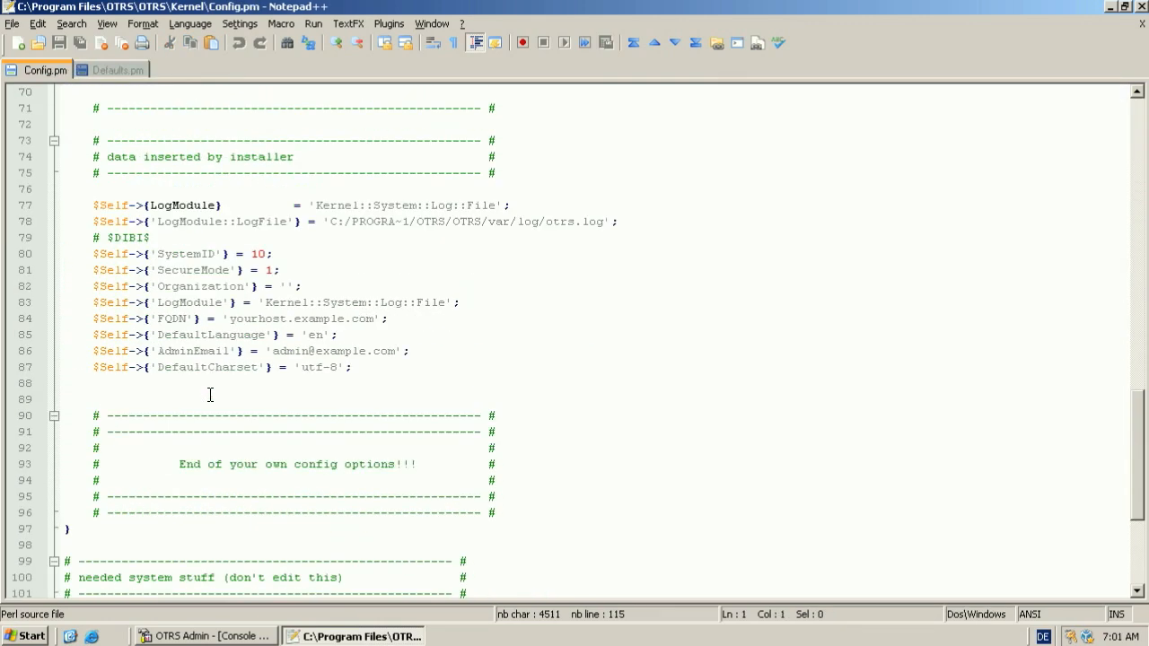
pyautogui.scroll(-3)
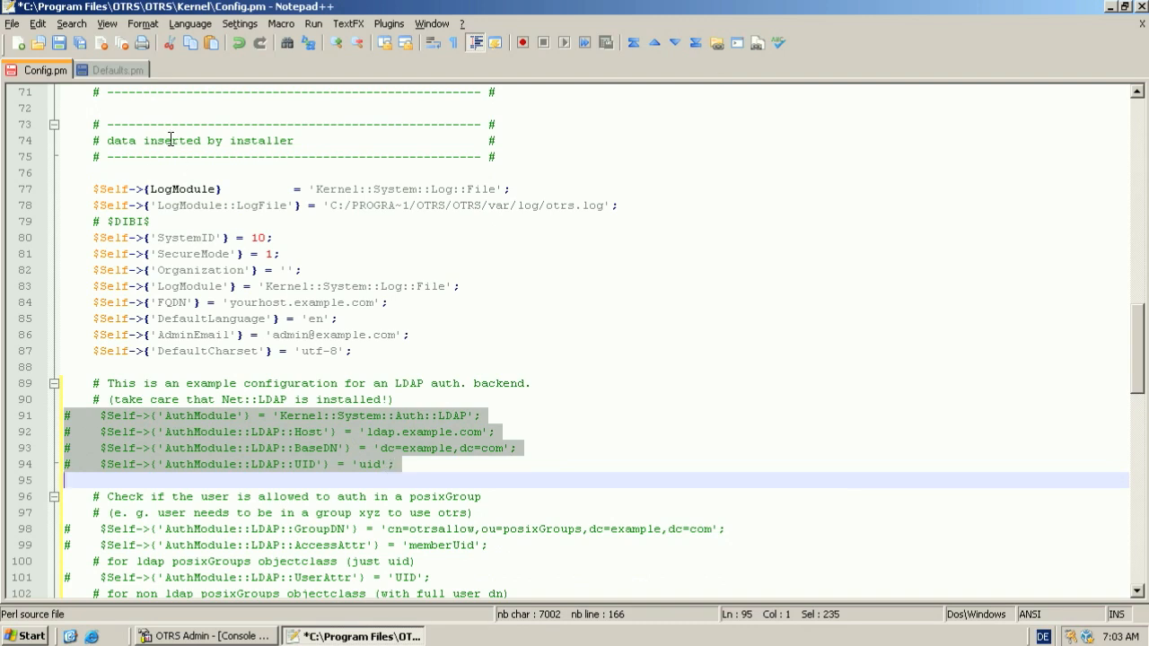
pyautogui.click(38, 23)
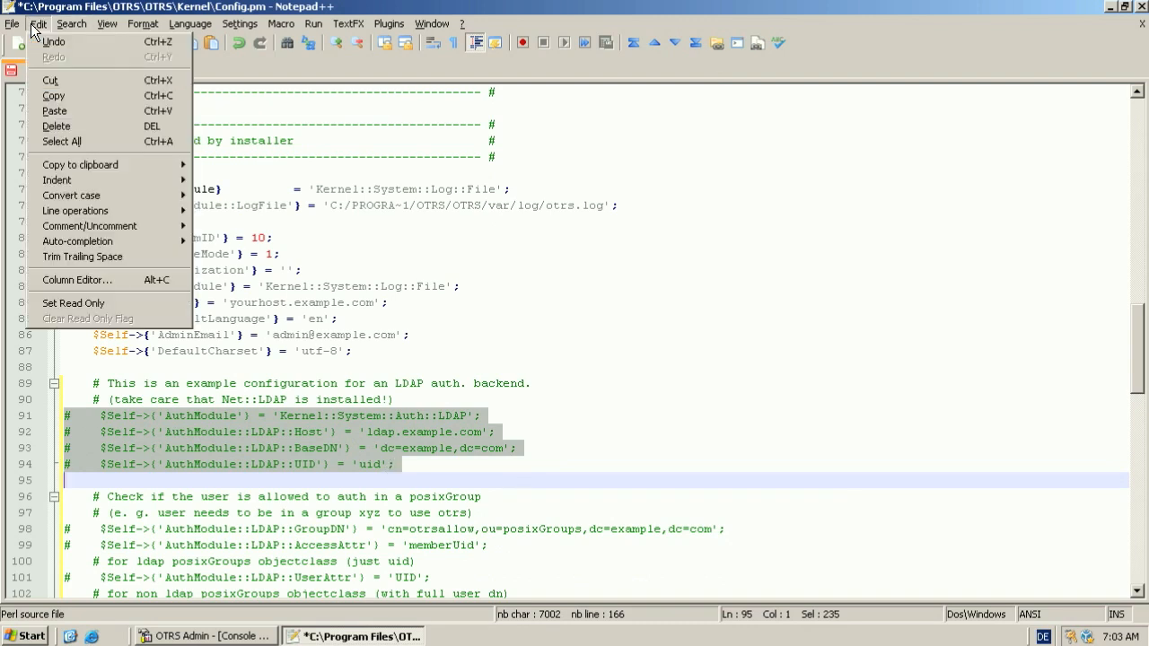
pyautogui.moveTo(79, 165)
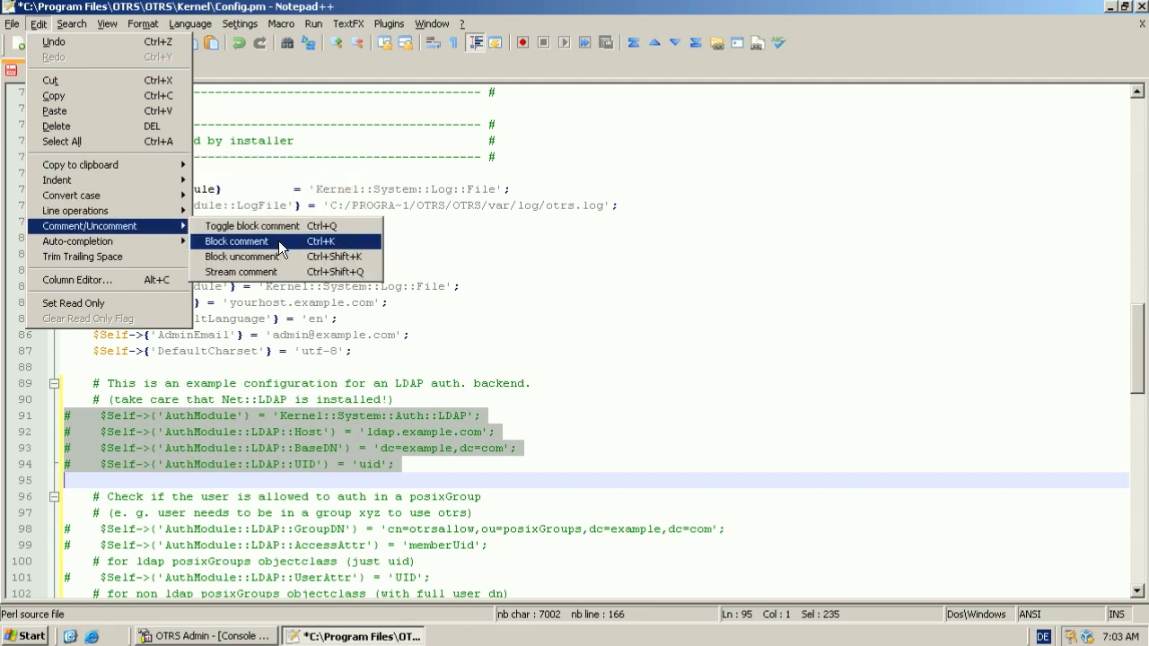
pyautogui.click(242, 257)
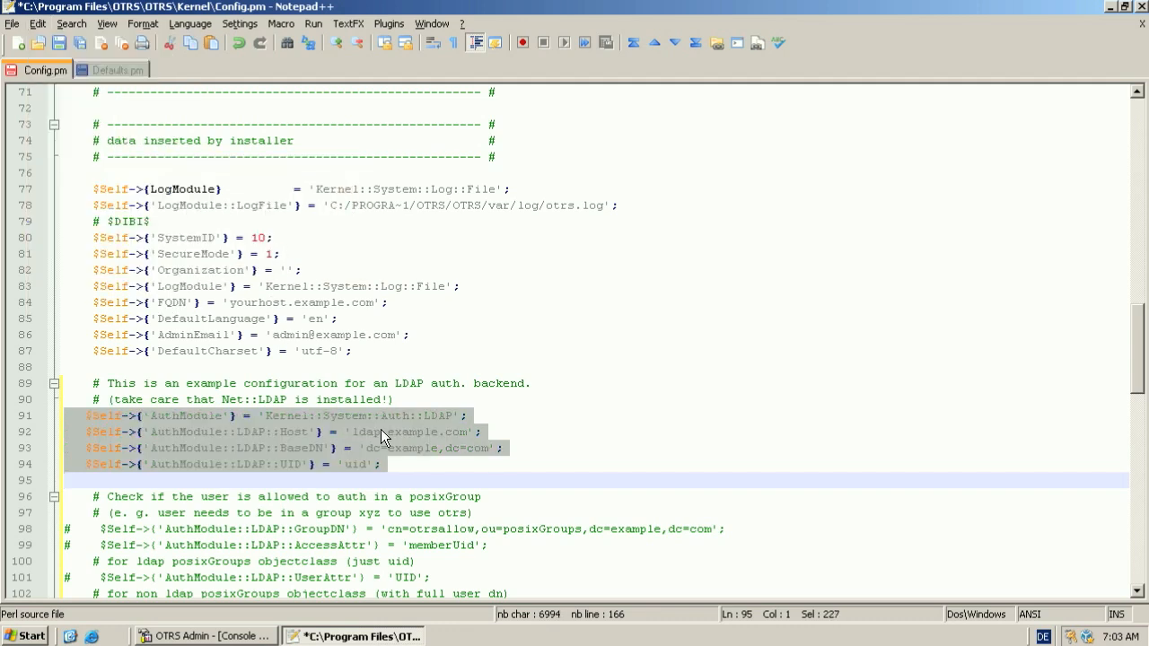
pyautogui.click(356, 449)
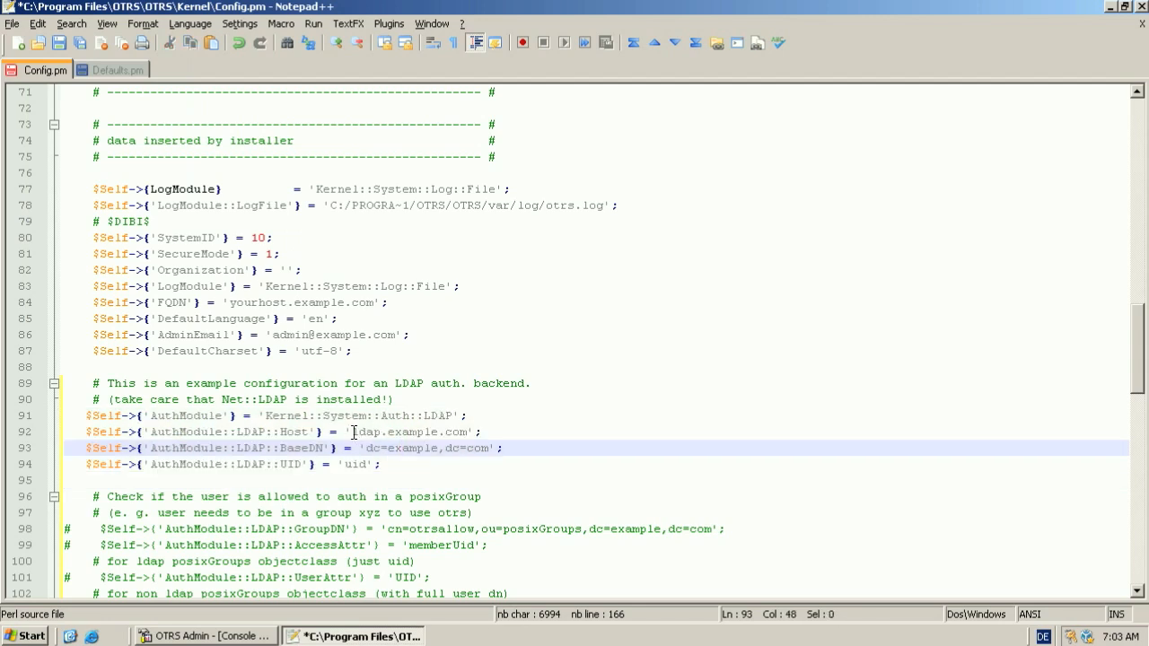
# Replace ldap.example.com with localhost and set BaseDN to dc=my,dc=otrs,dc=local.
pyautogui.doubleClick(409, 431)
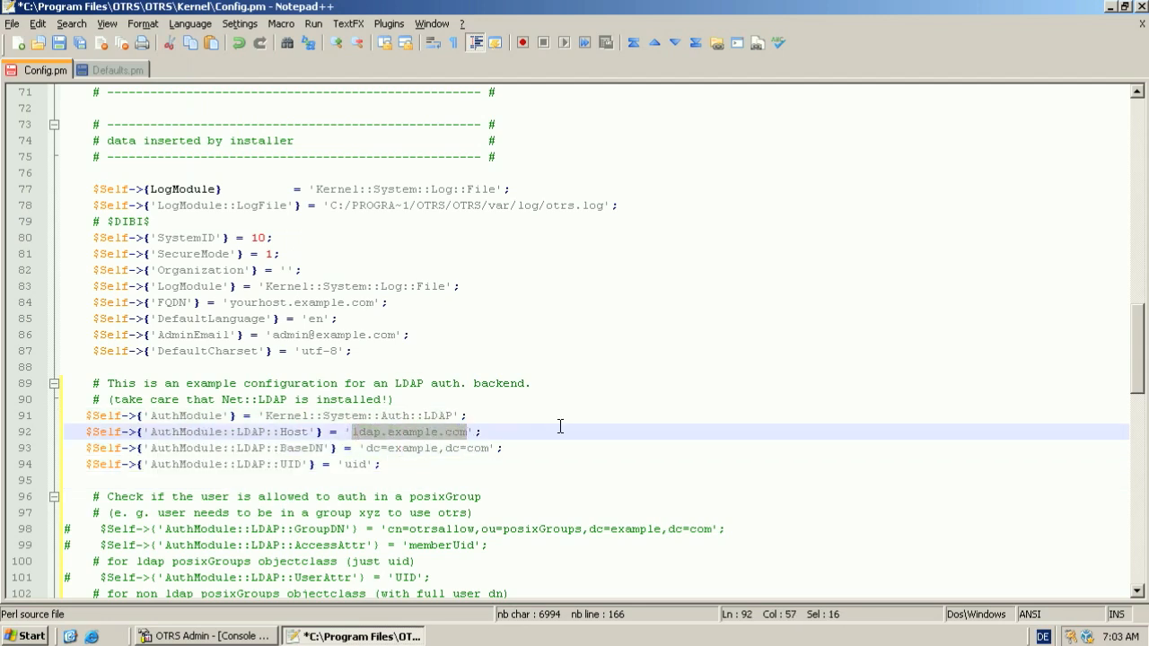
pyautogui.write('localh')
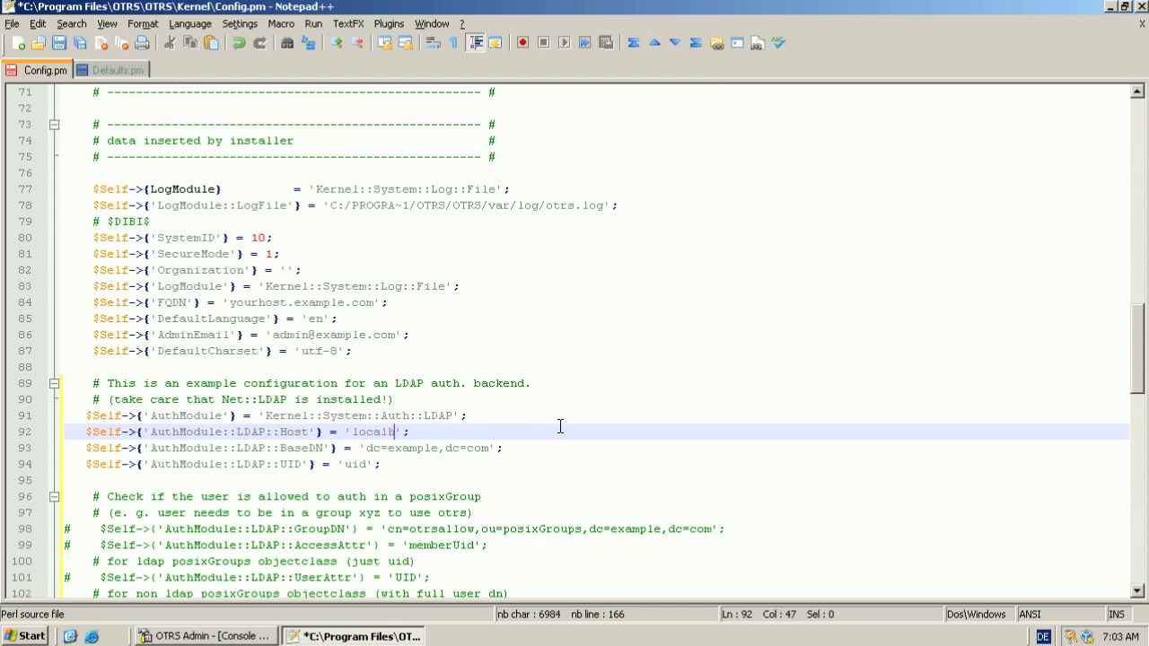
pyautogui.write('ost')
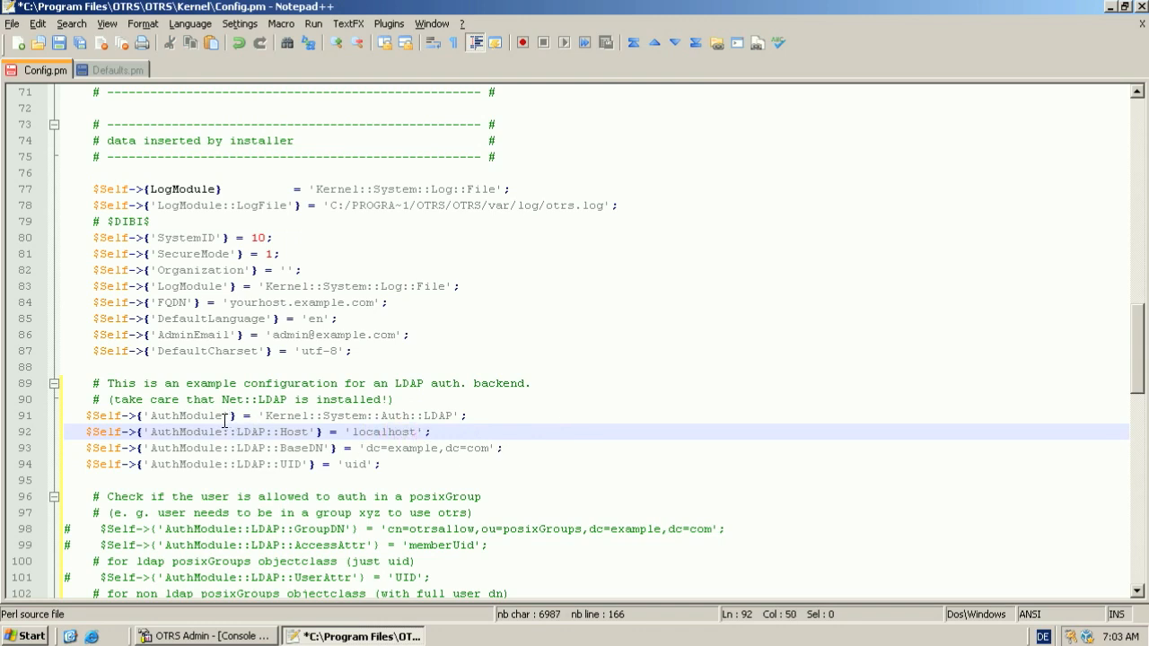
pyautogui.write('1')
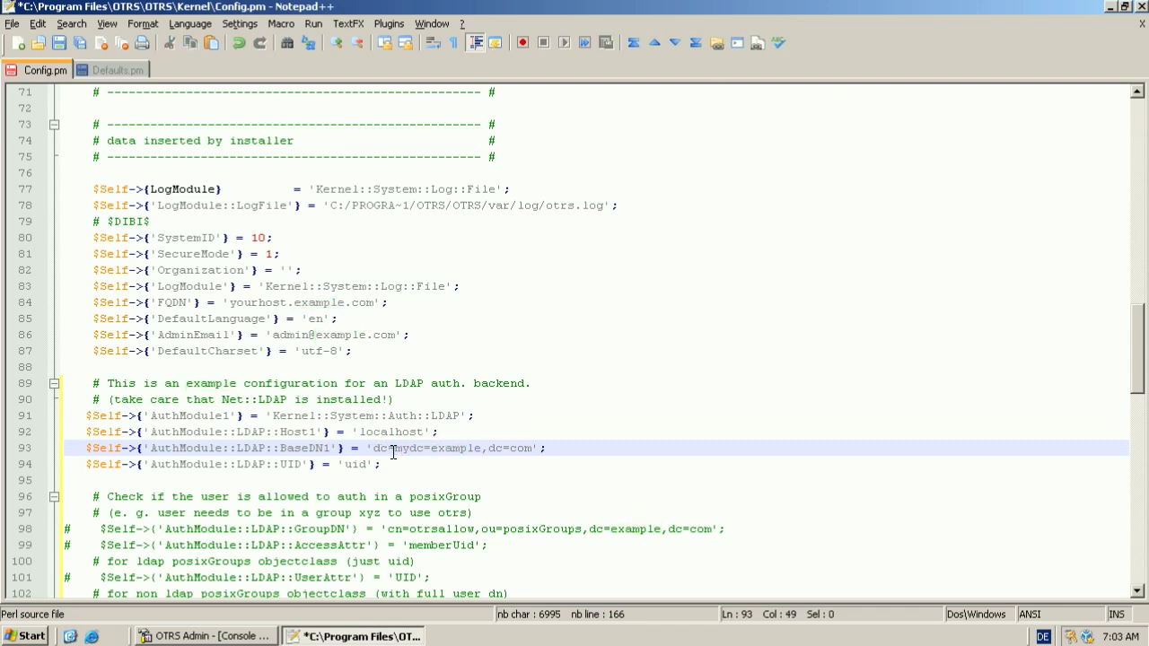
pyautogui.write(',')
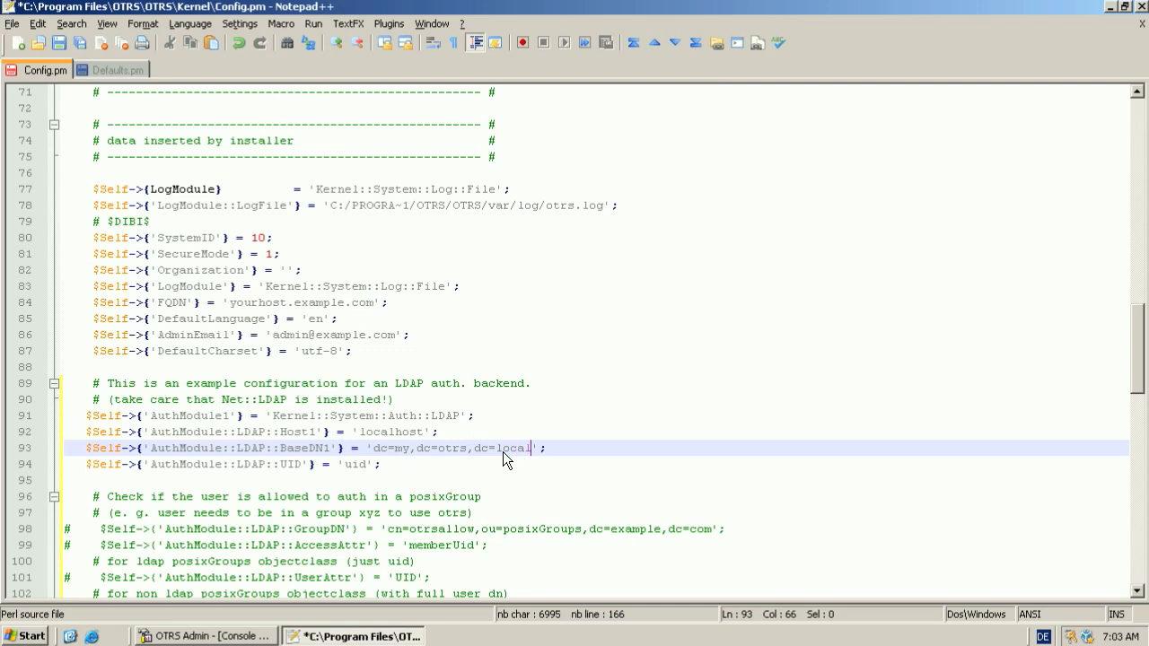
# Open the properties of CN=OTRS SEARCH under CN=Users in ADSI Edit.
pyautogui.click(207, 635)
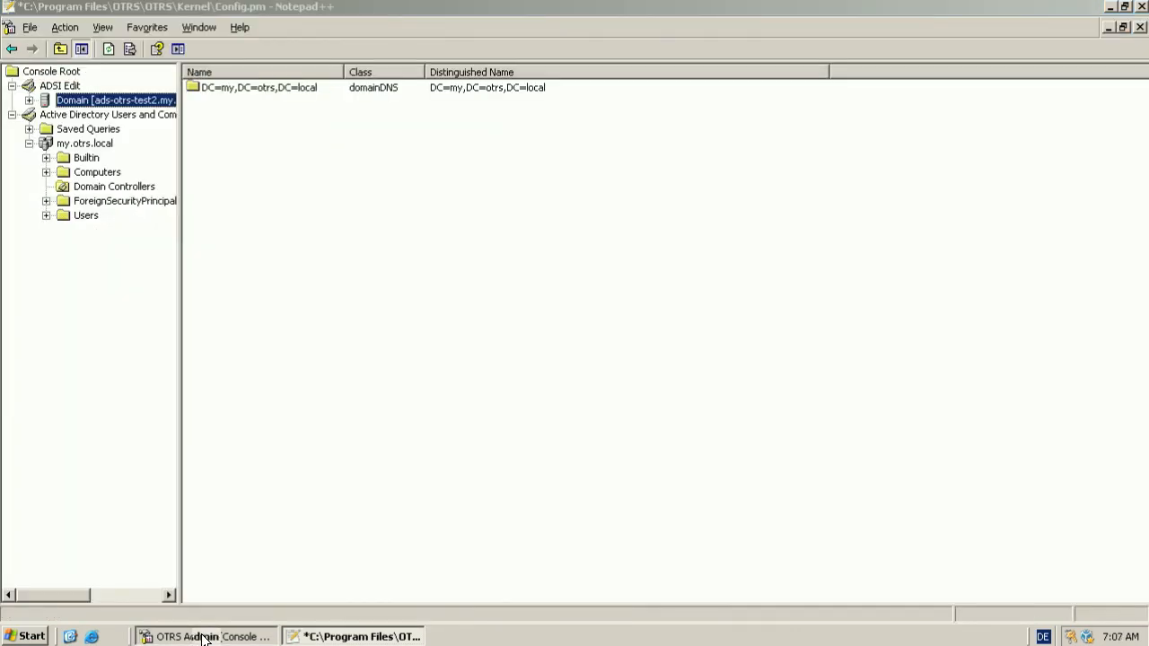
pyautogui.click(208, 636)
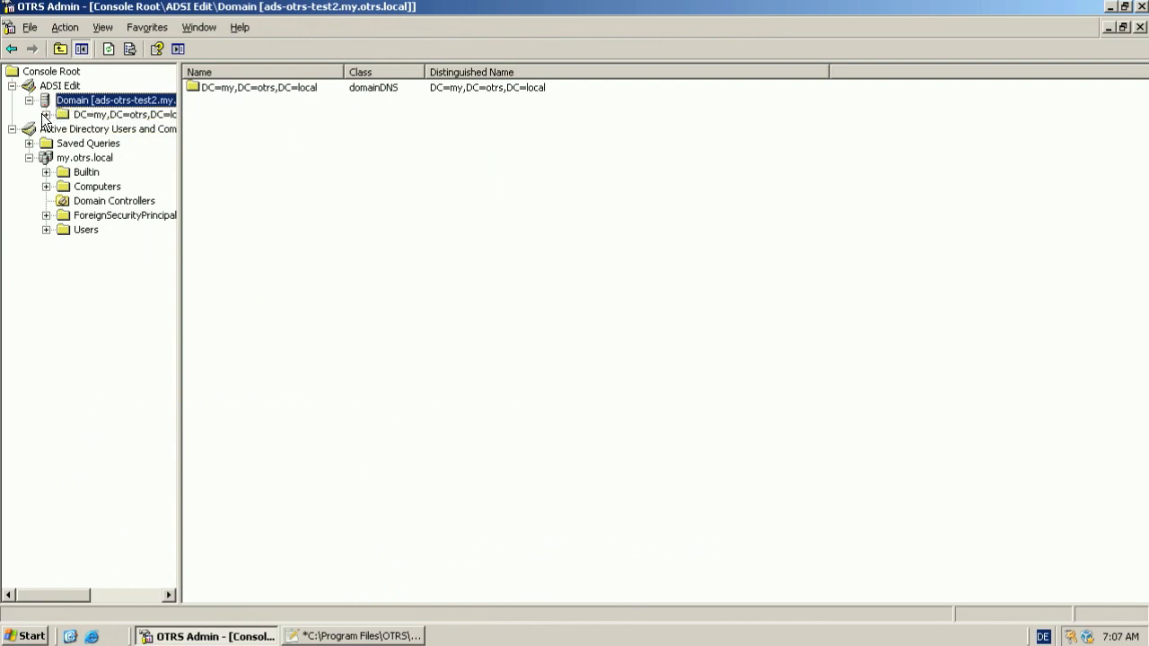
pyautogui.click(47, 115)
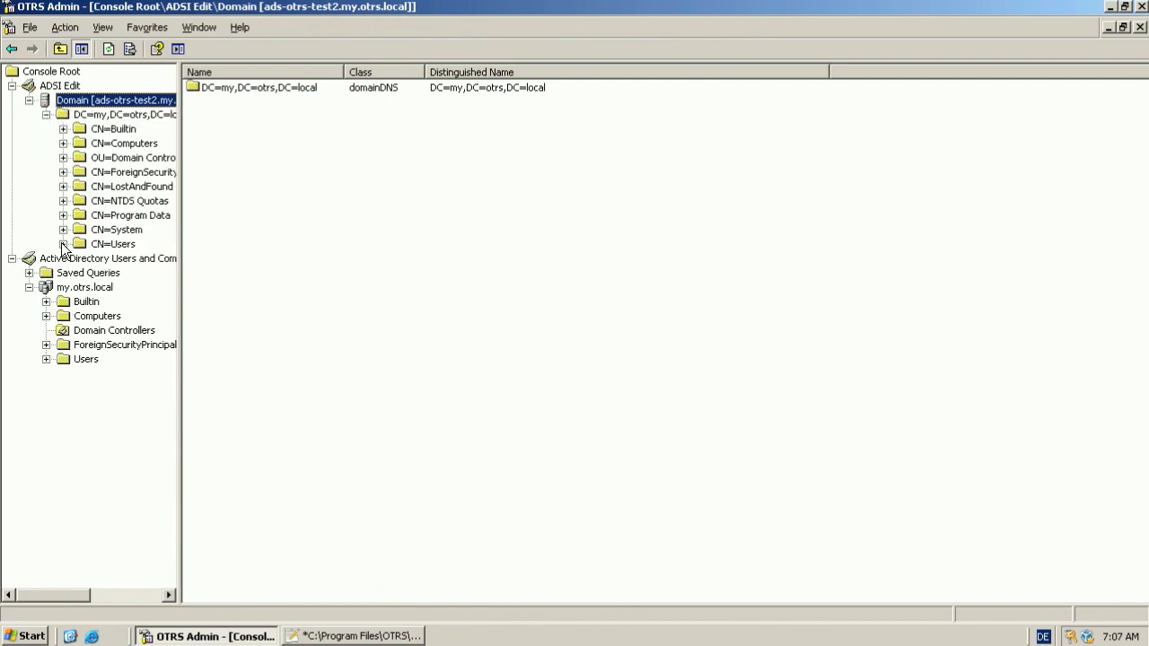
pyautogui.click(64, 245)
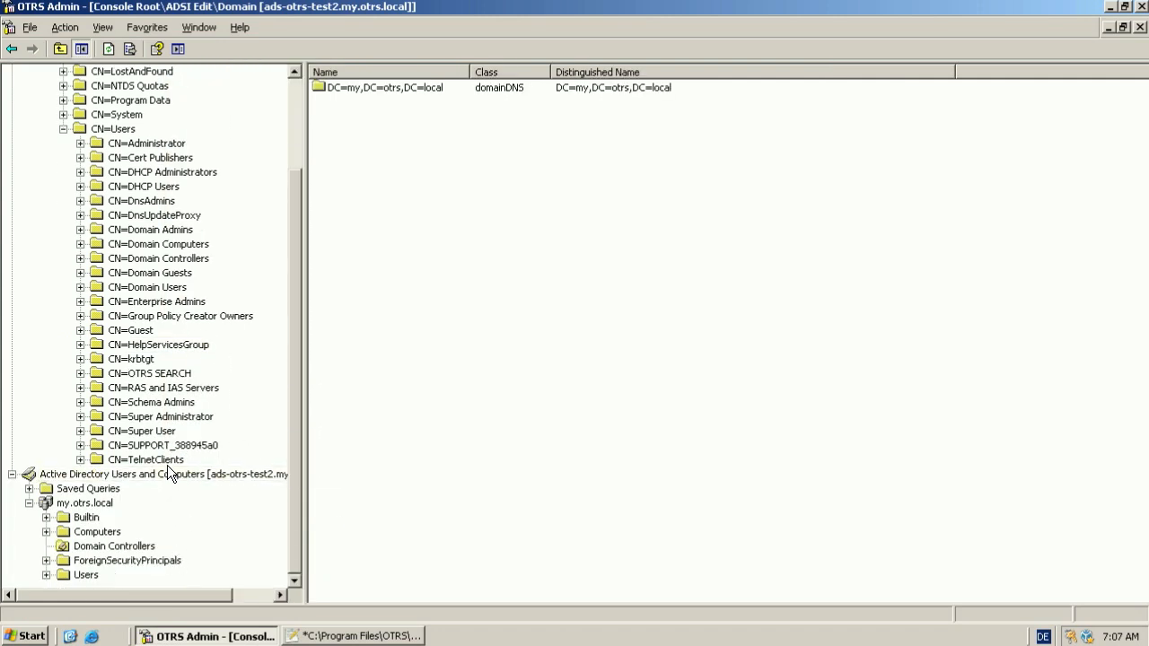
pyautogui.click(151, 371)
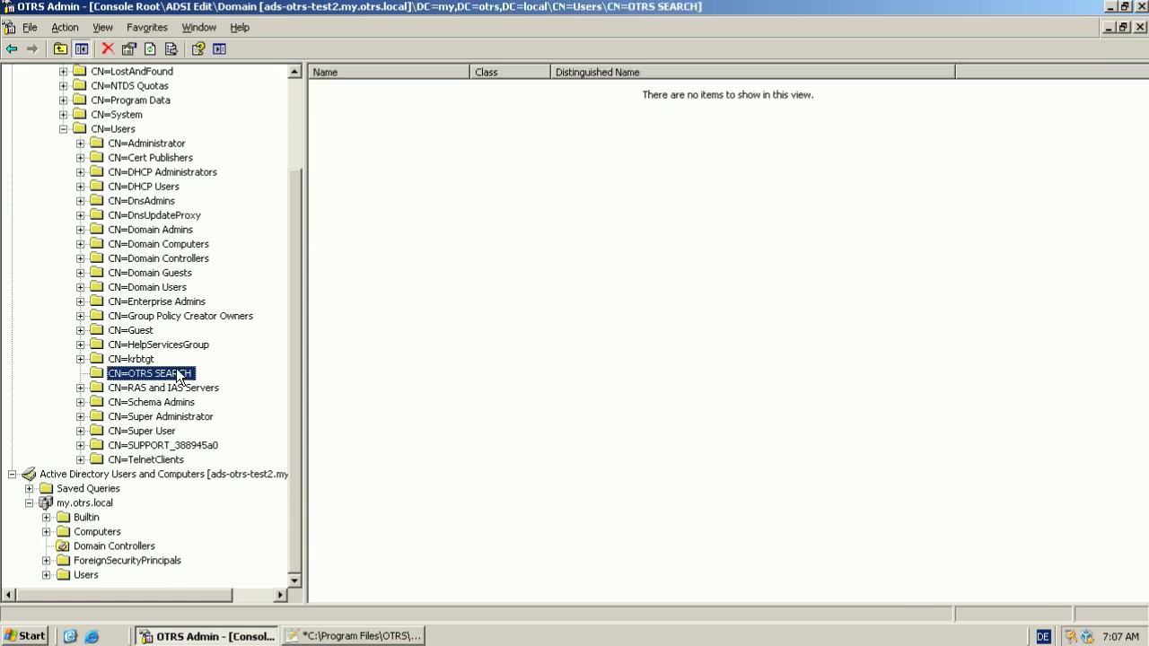
pyautogui.rightClick(147, 372)
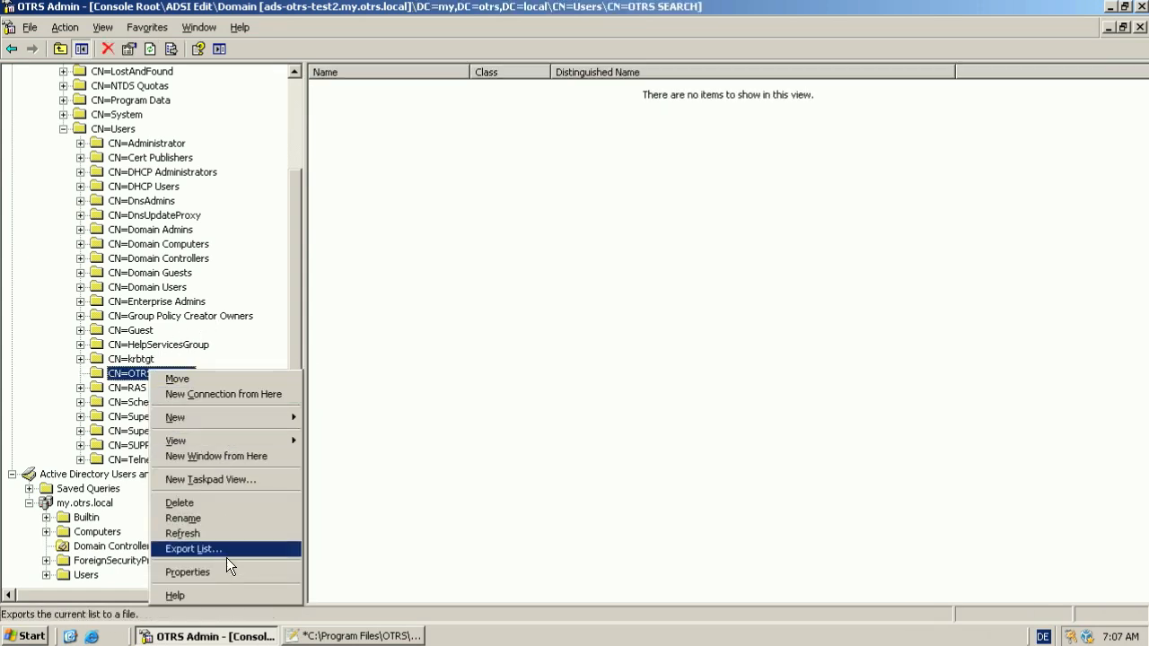
pyautogui.click(186, 571)
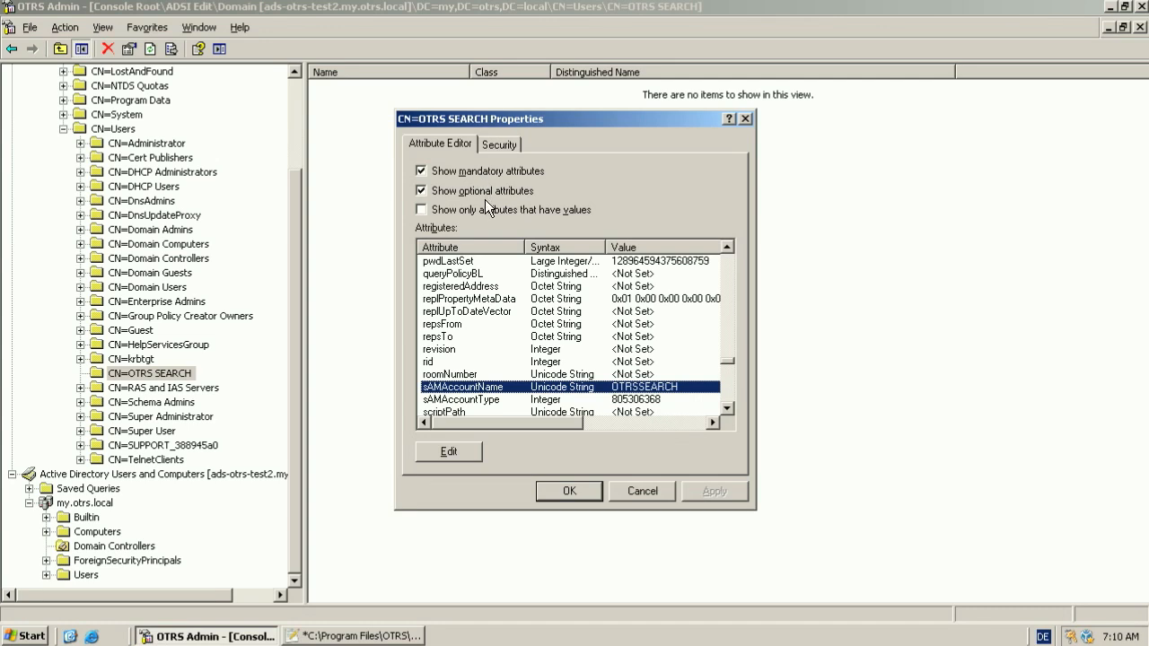
# Filter to valued attributes and open sAMAccountName, reading OTRSSEARCH.
pyautogui.click(420, 208)
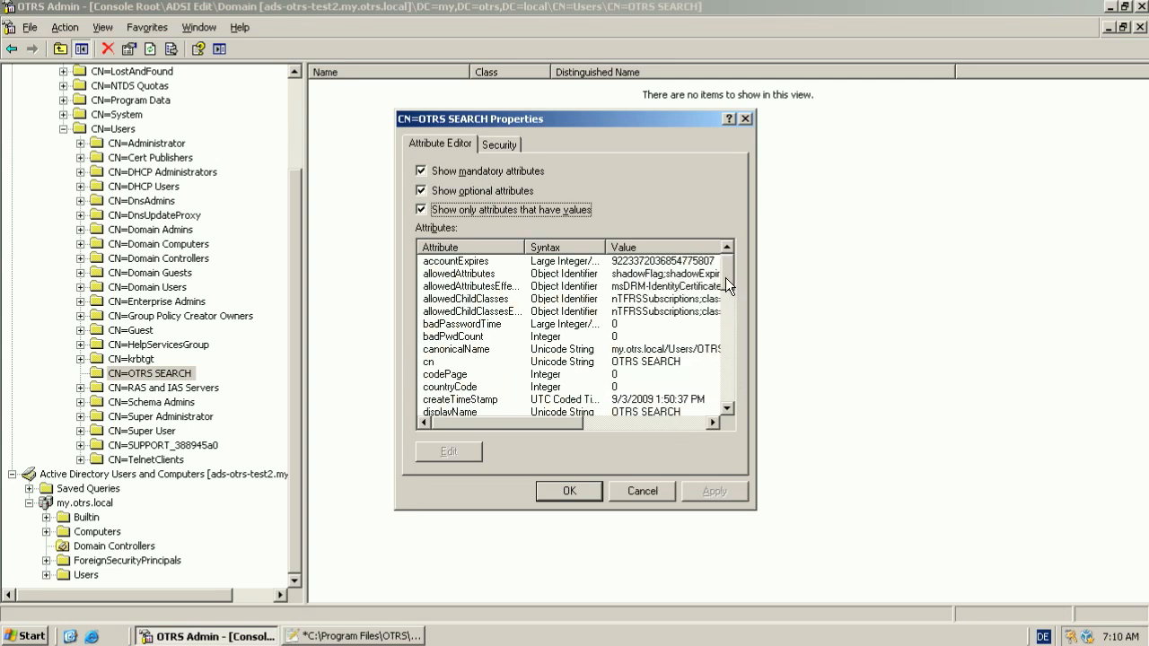
pyautogui.scroll(-3)
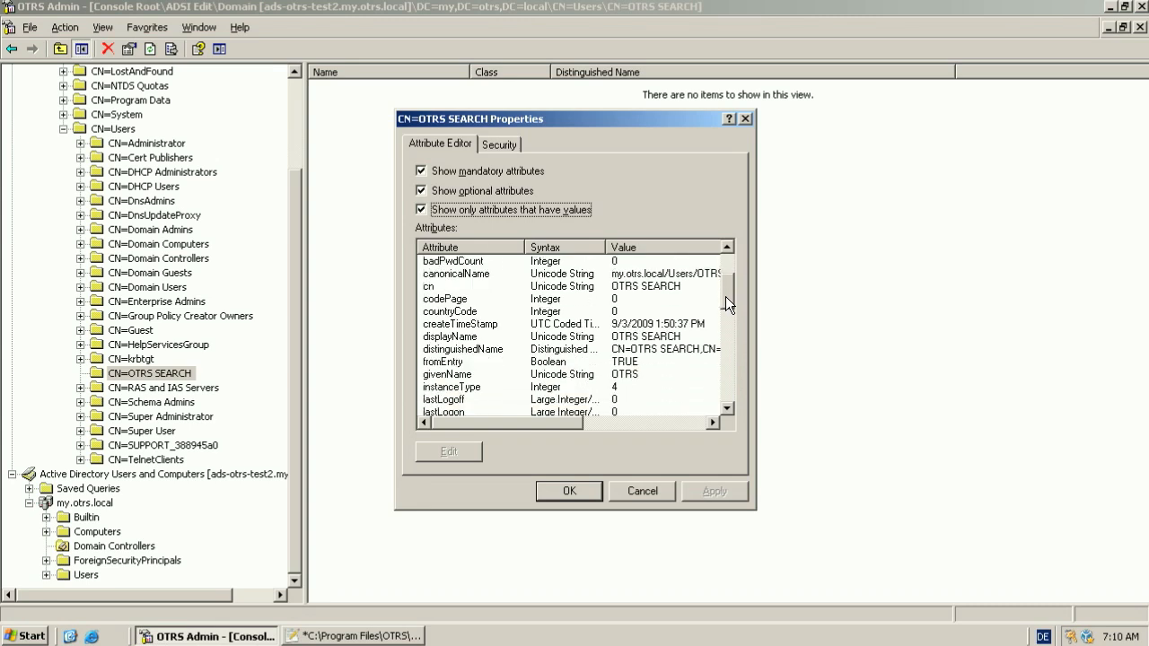
pyautogui.scroll(-3)
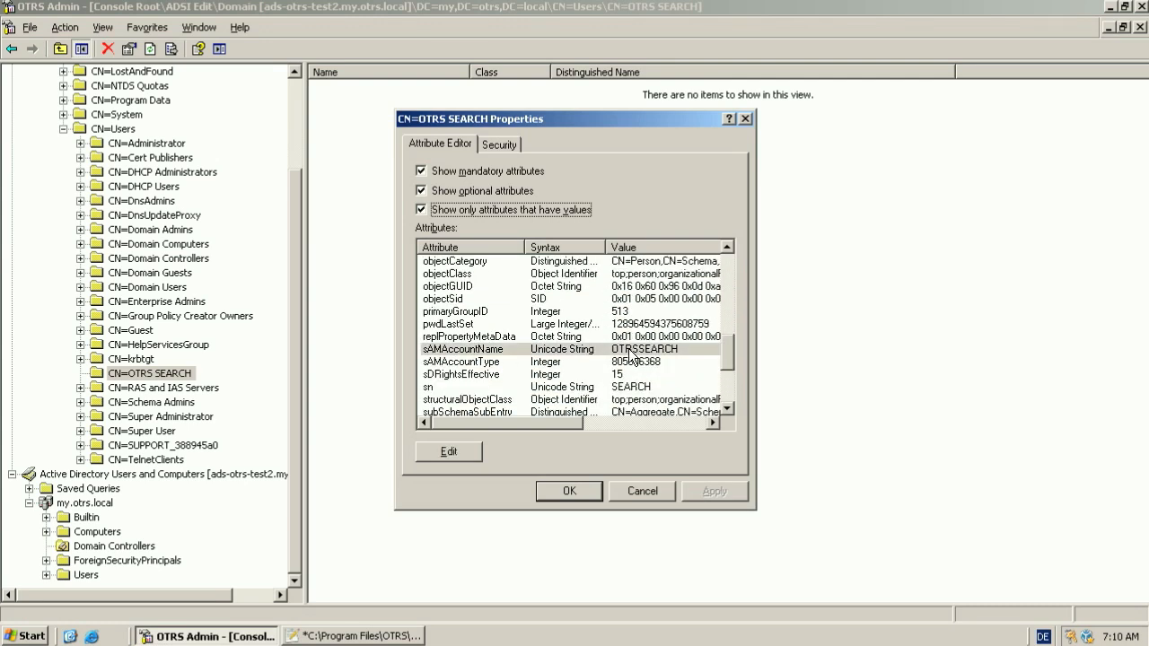
pyautogui.click(463, 348)
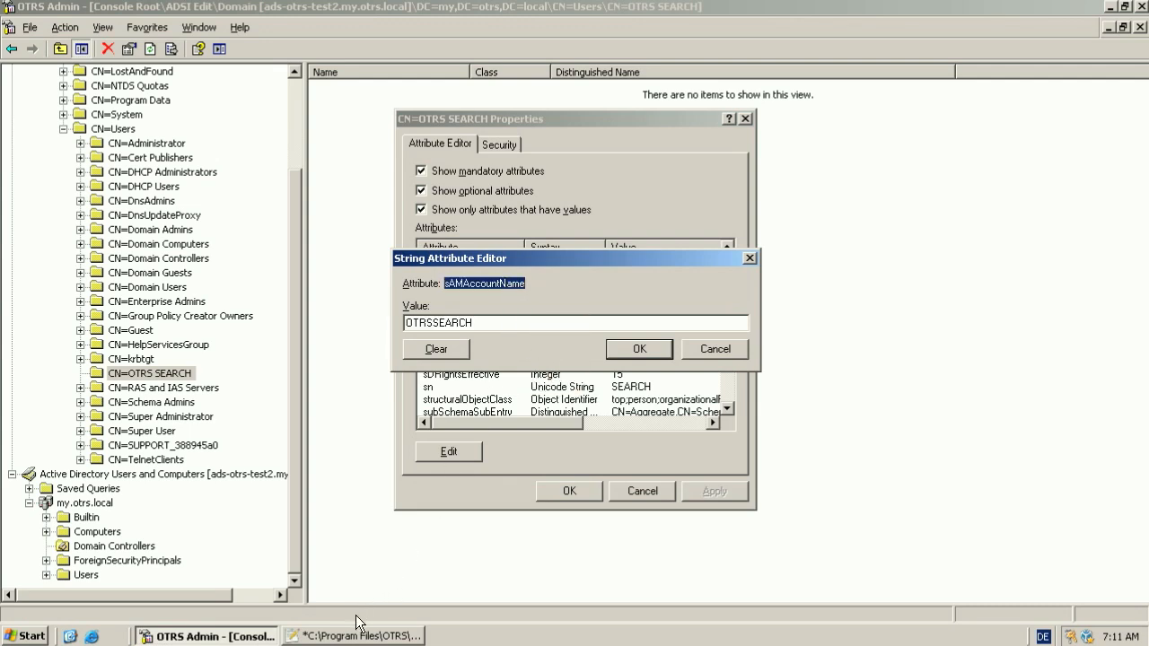
# Paste sAMAccountName as the UID, delete the posixGroup block and select the SearchUser lines.
pyautogui.click(352, 636)
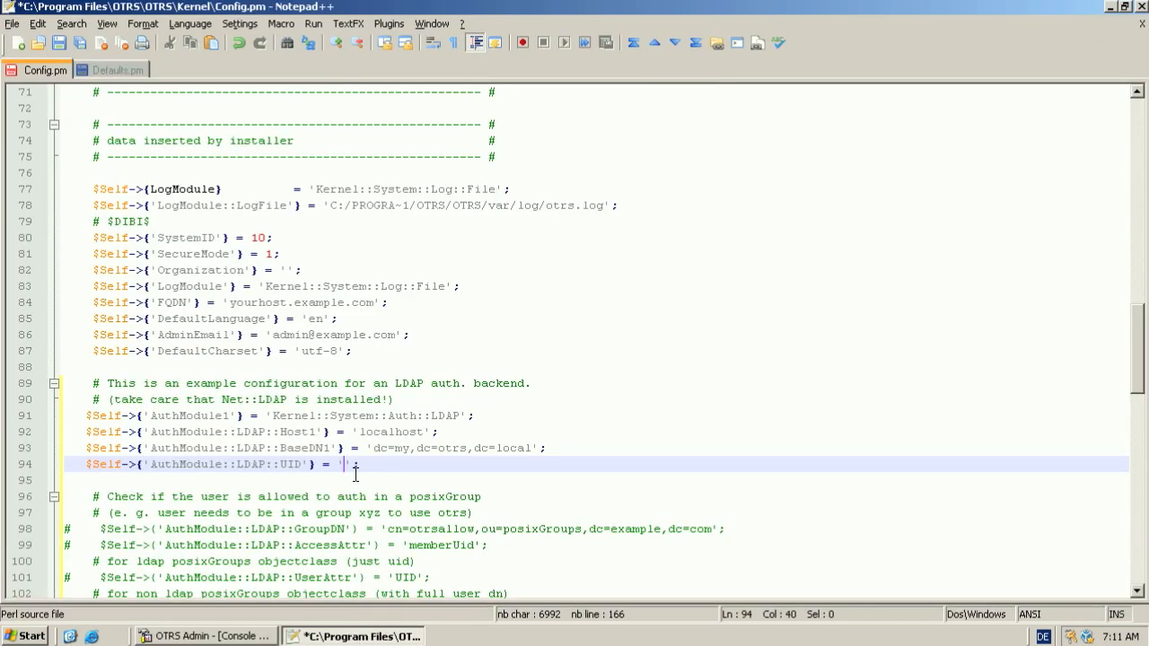
pyautogui.rightClick(350, 465)
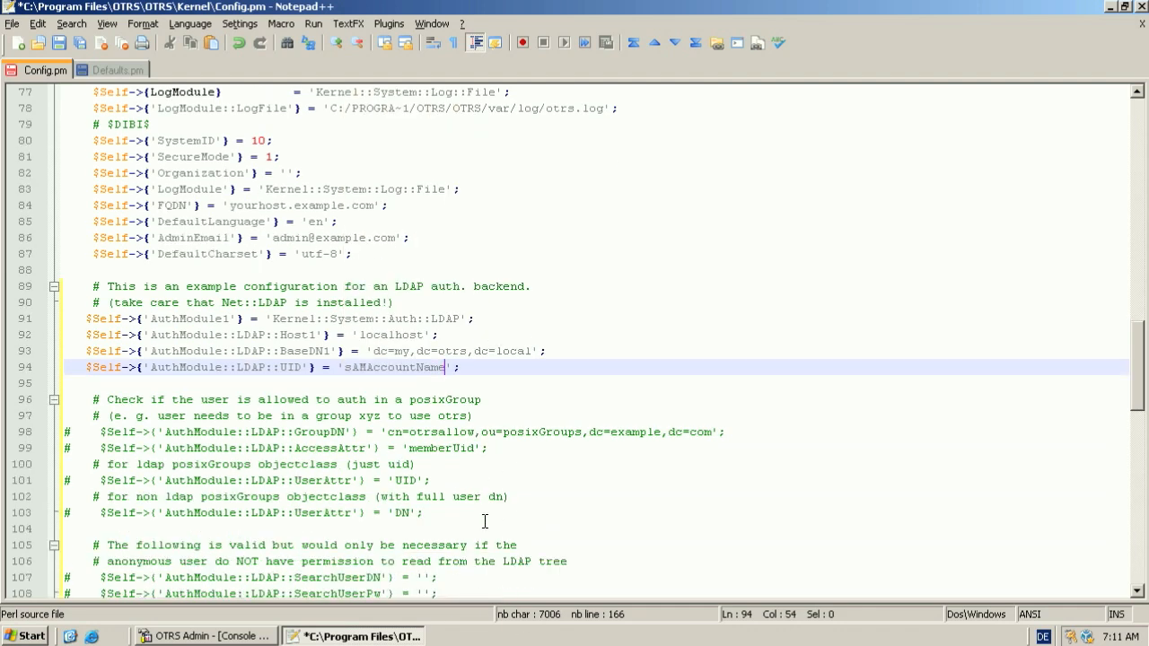
pyautogui.scroll(-3)
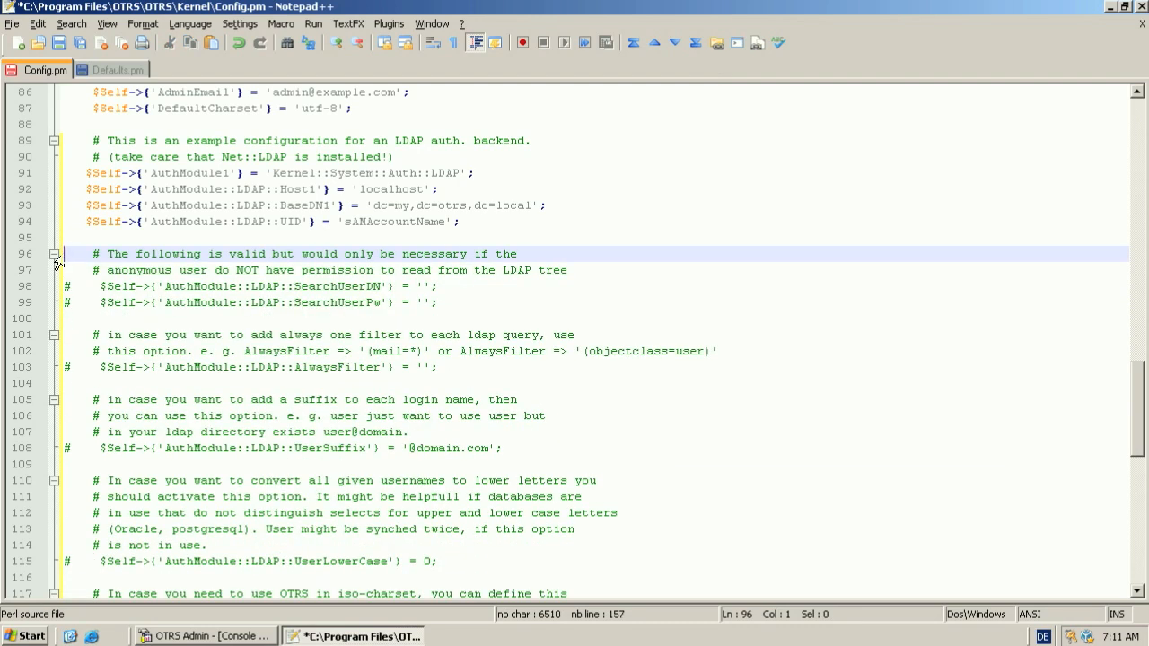
pyautogui.click(58, 255)
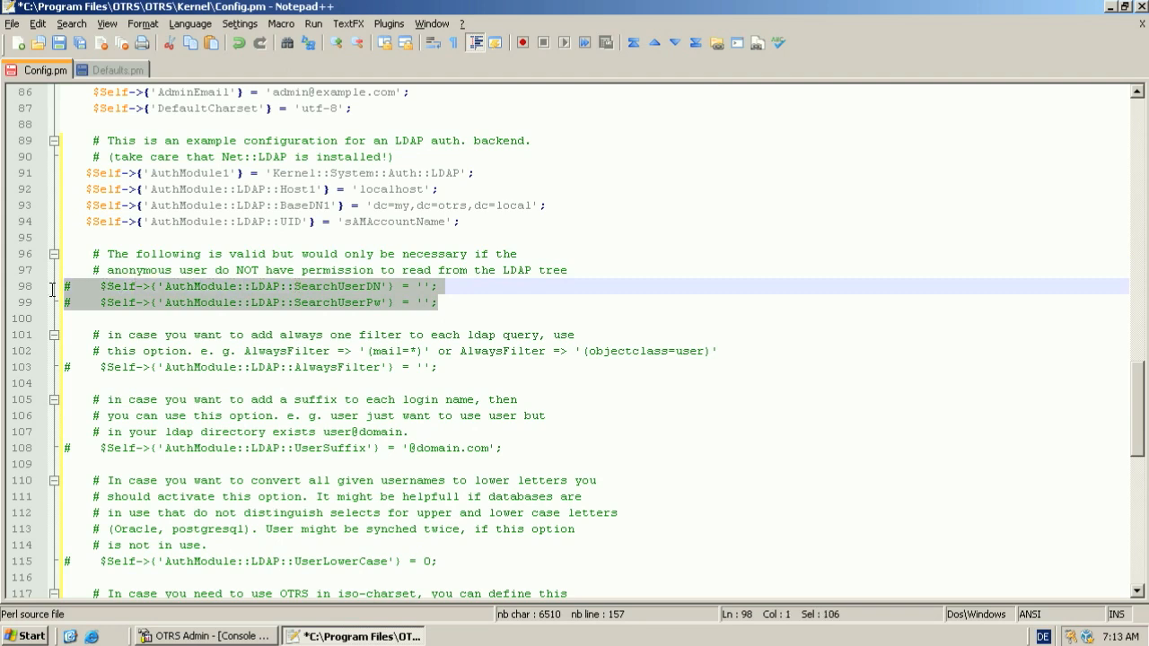
# Block-uncomment the selected SearchUserDN and SearchUserPw lines, then return to the OTRS SEARCH user in the console.
pyautogui.click(36, 23)
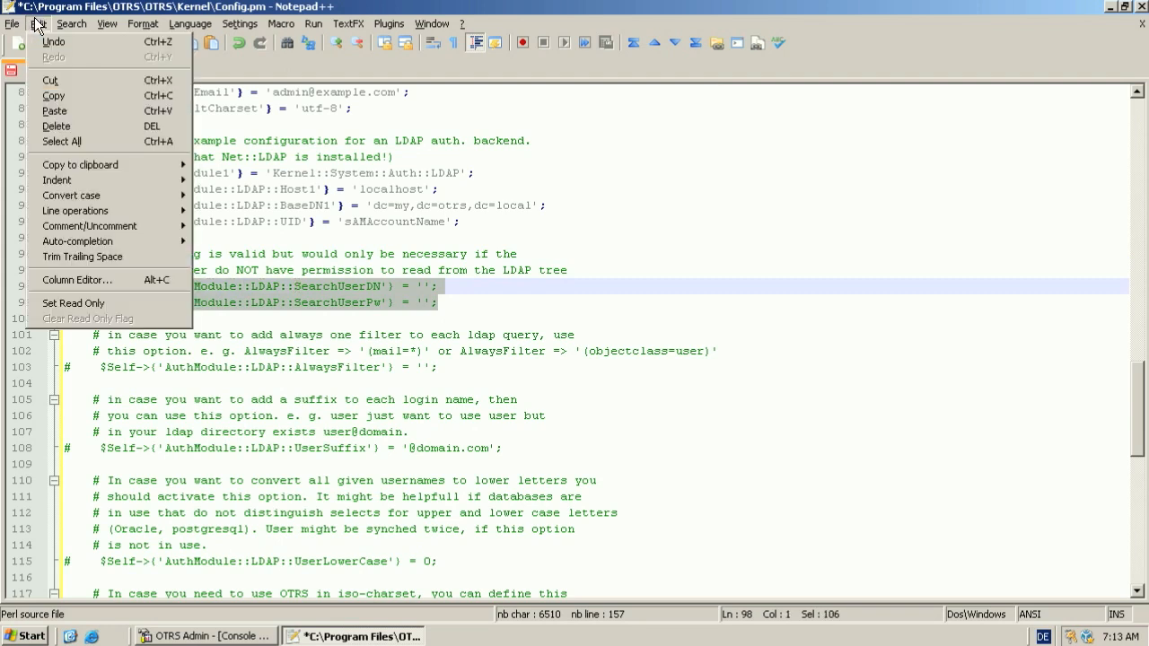
pyautogui.moveTo(77, 240)
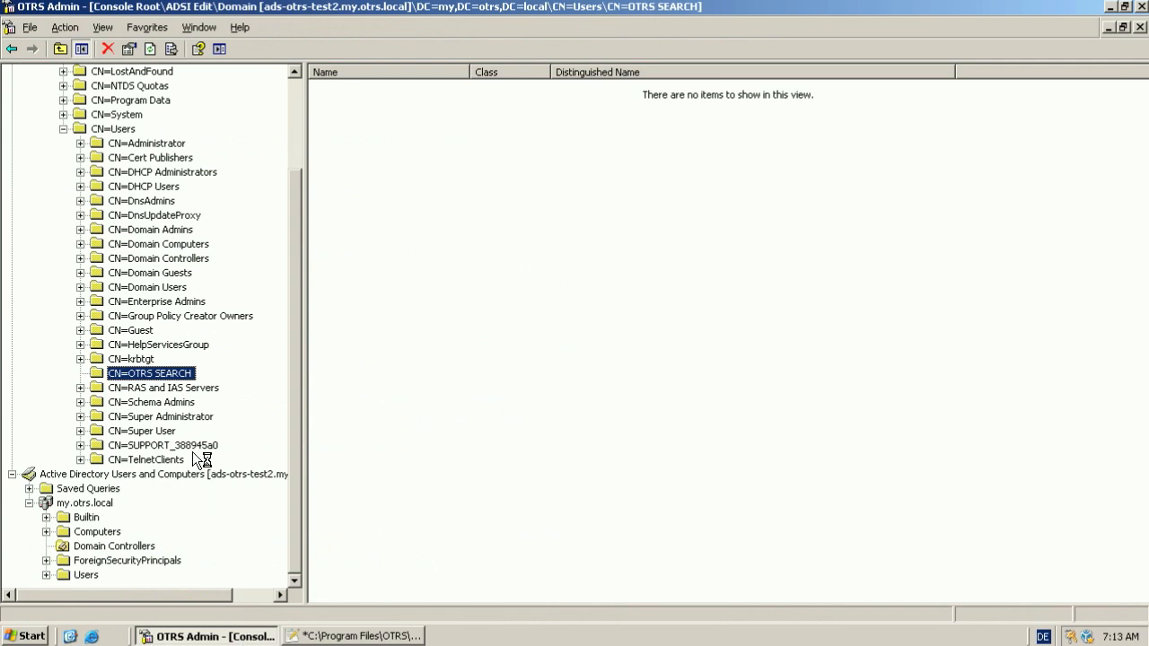
pyautogui.rightClick(149, 372)
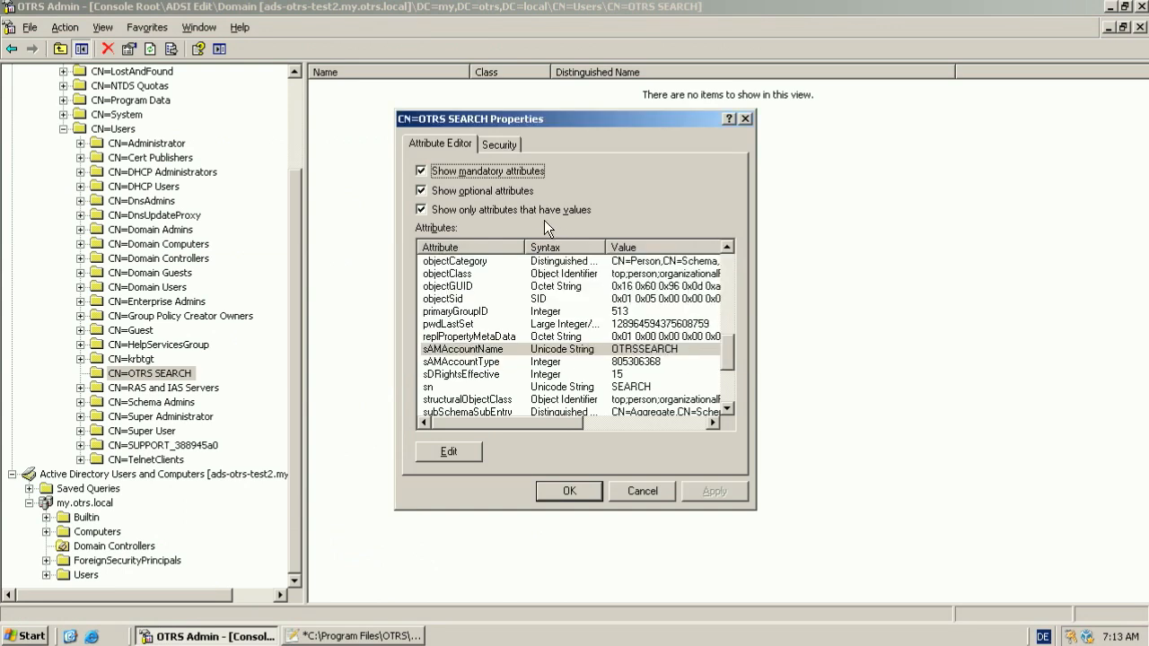
# Check the Security tab, then copy the distinguishedName value CN=OTRS SEARCH,CN=Users,DC=my,DC=otrs,DC=local.
pyautogui.click(499, 143)
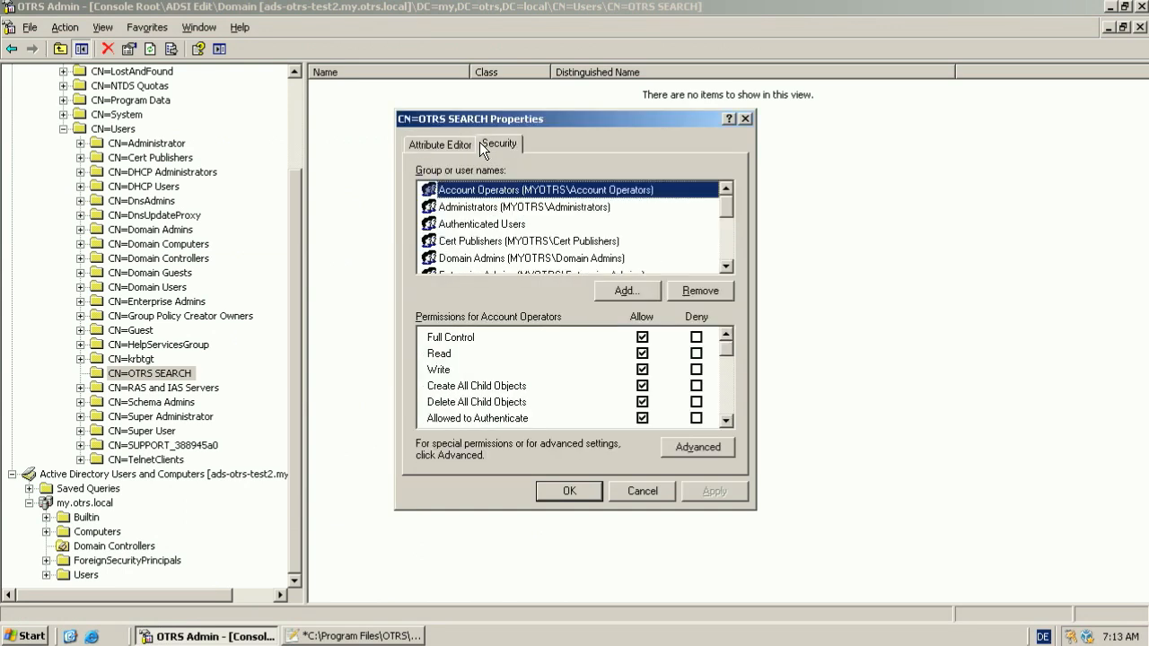
pyautogui.click(439, 144)
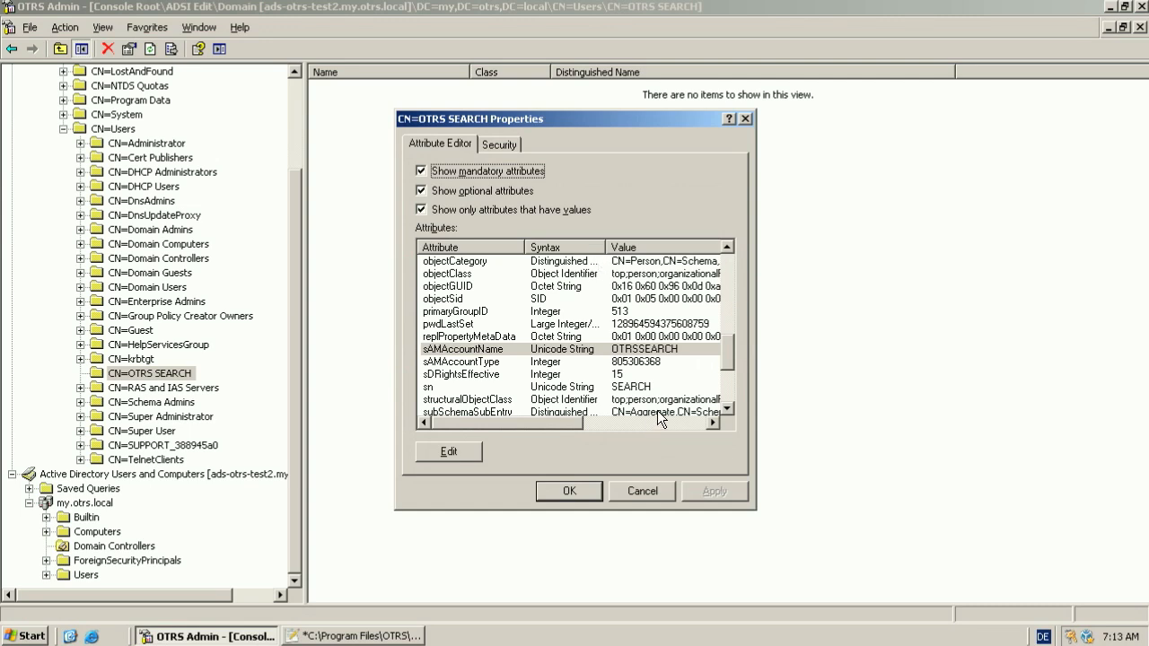
pyautogui.moveTo(726, 355)
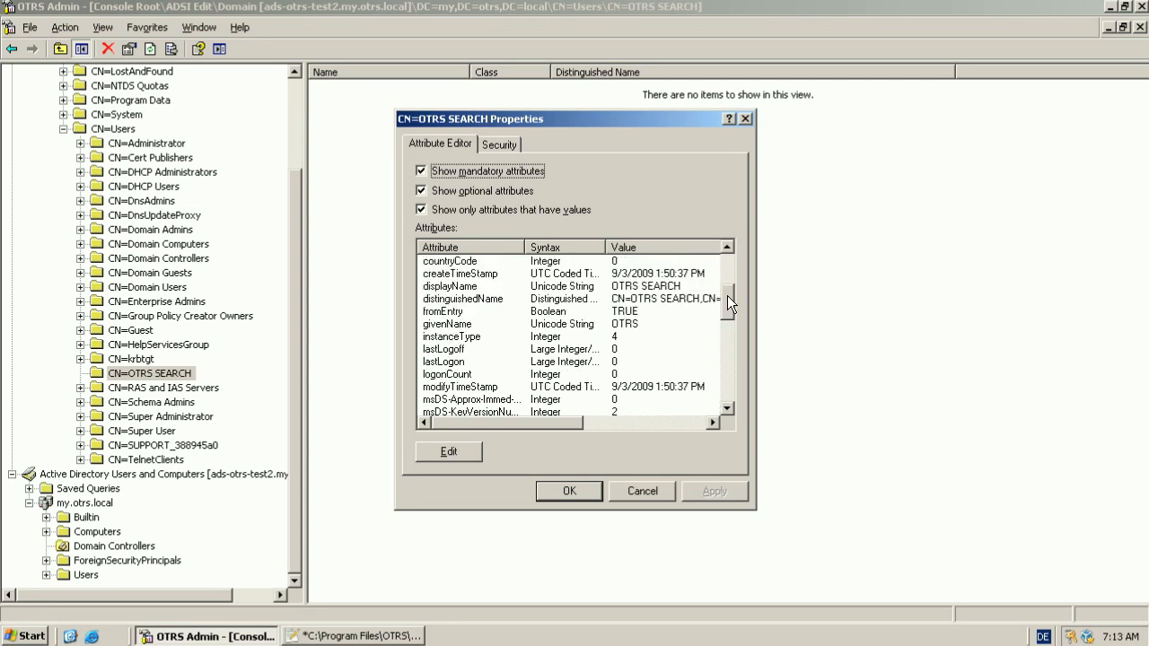
pyautogui.doubleClick(463, 298)
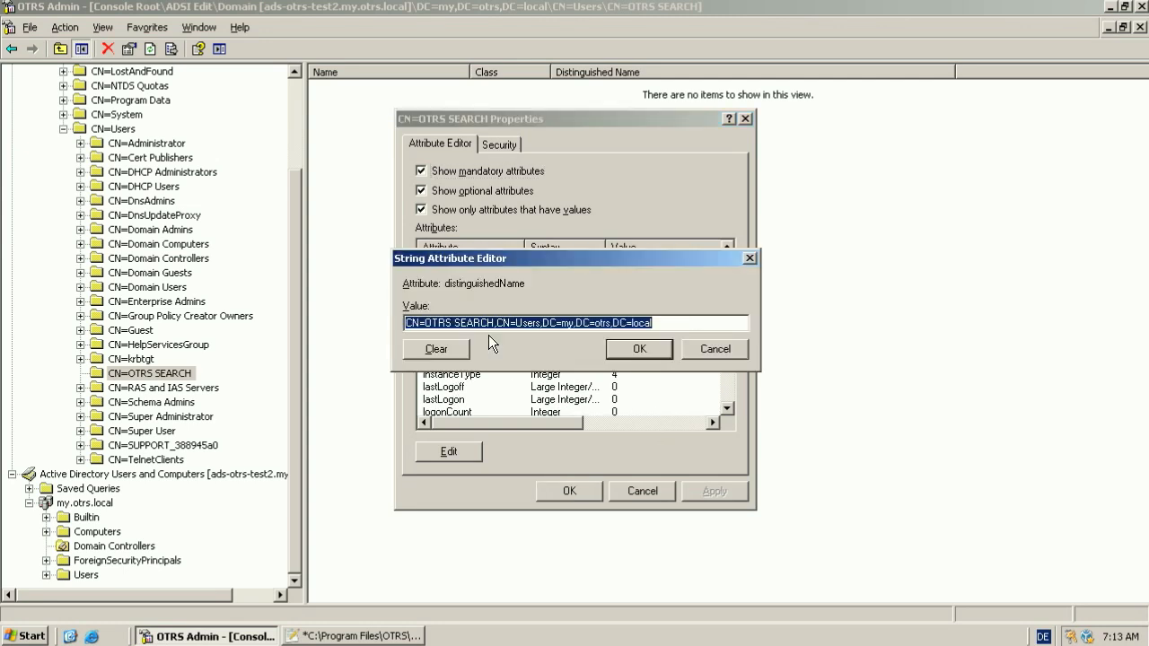
pyautogui.rightClick(524, 323)
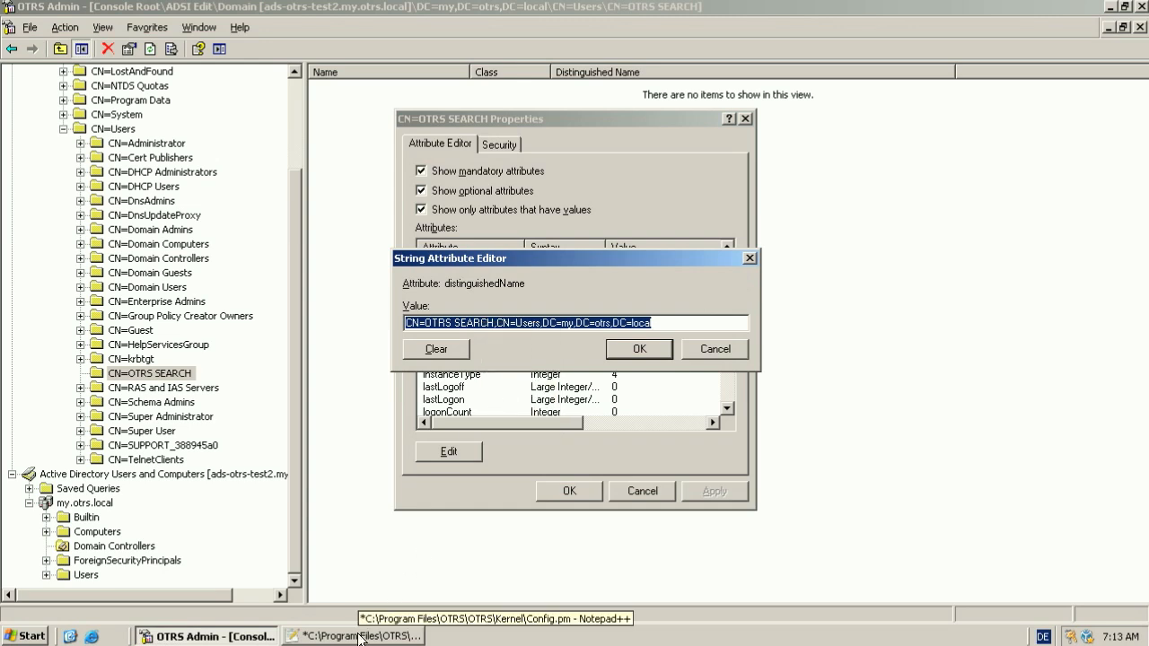
pyautogui.click(352, 635)
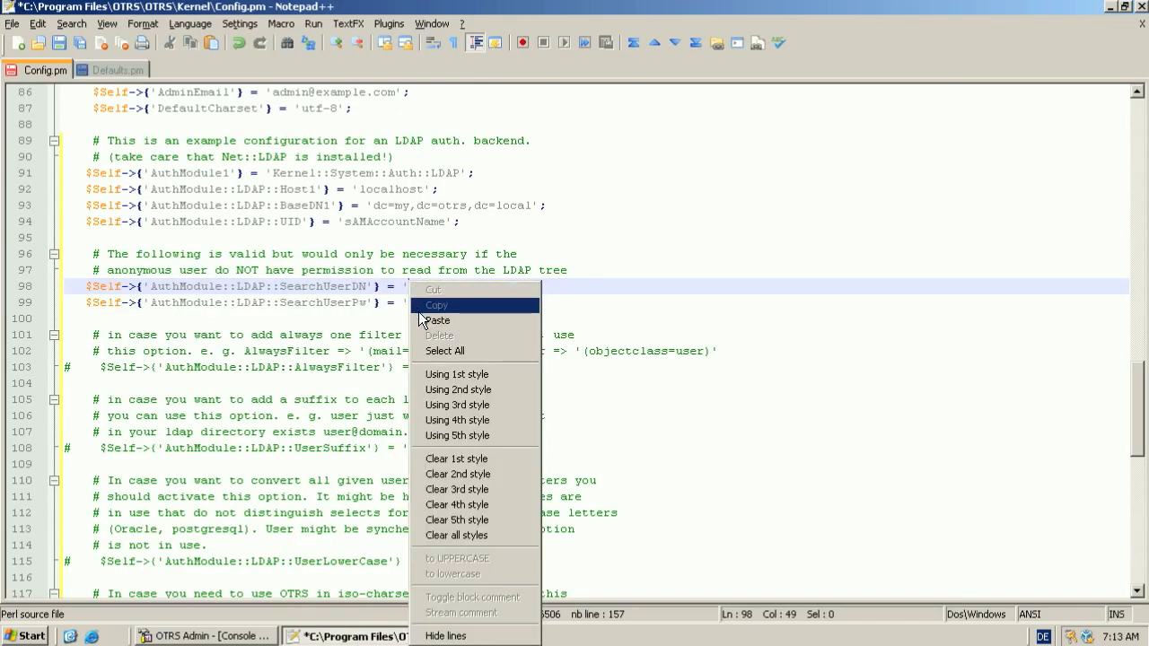
# Set SearchUserDN to the copied DN and SearchUserPw to the password, suffixing the LDAP keys with 1.
pyautogui.click(438, 319)
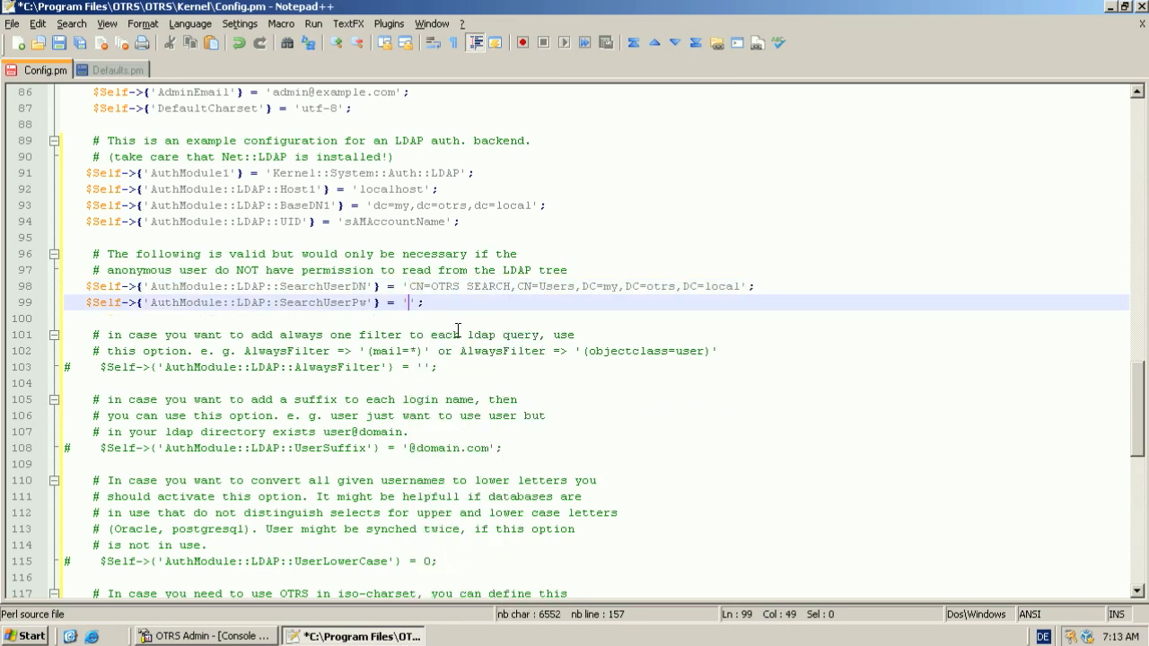
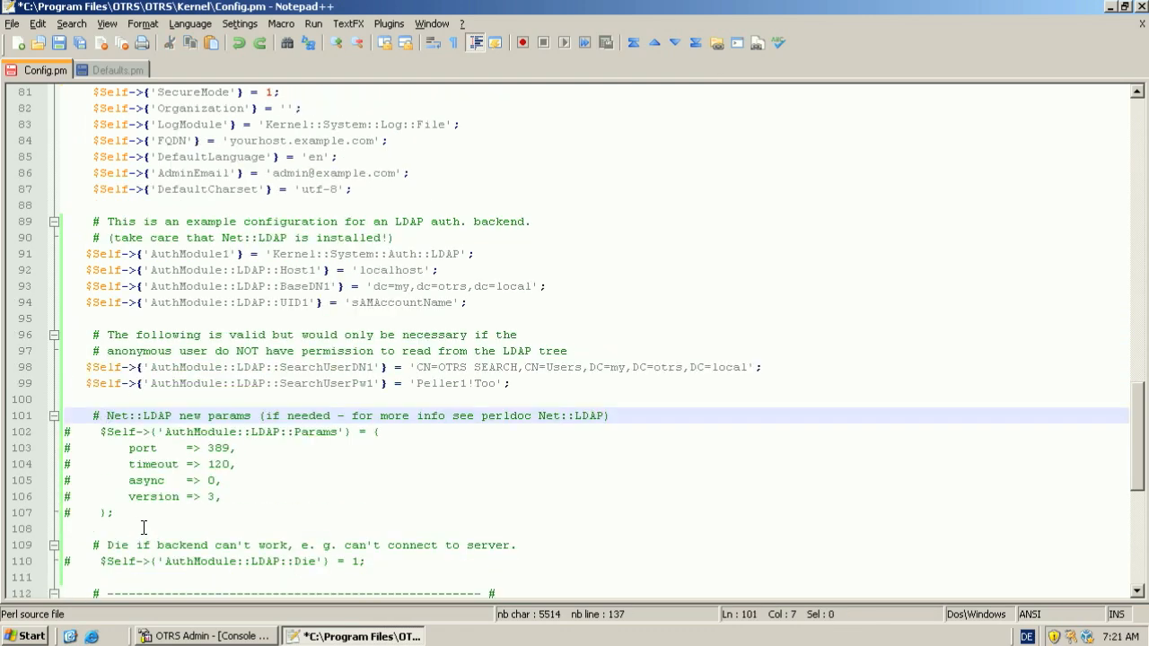
# Block-uncomment the Net::LDAP Params lines in Config.pm.
pyautogui.moveTo(377, 431); pyautogui.dragTo(113, 513)
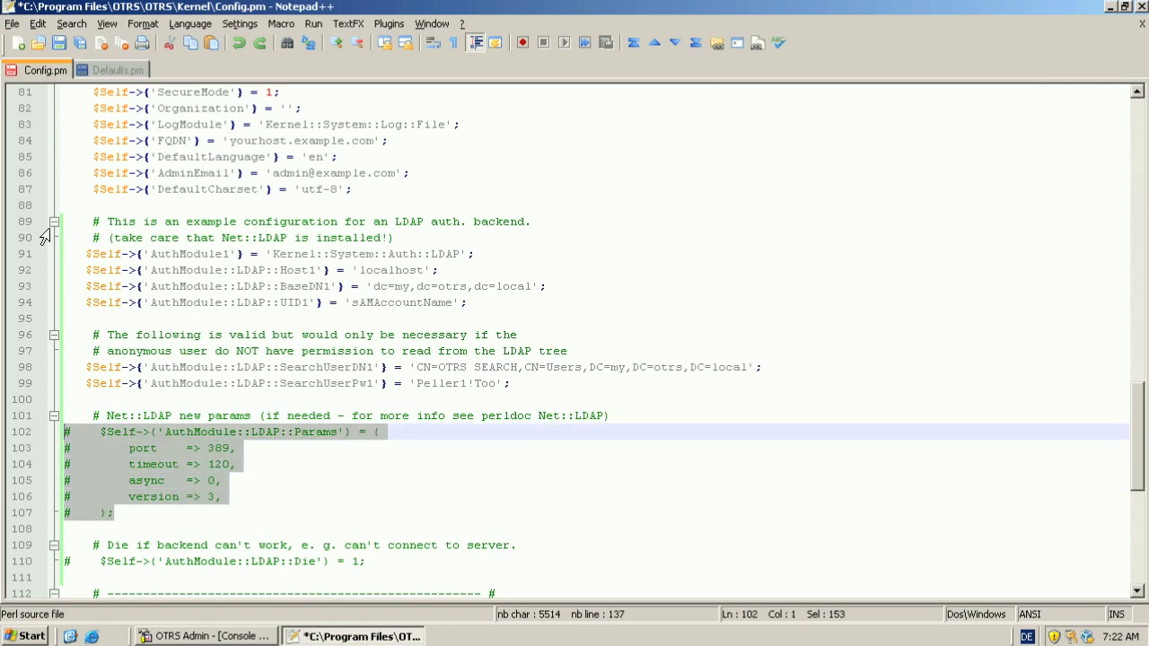
pyautogui.click(13, 23)
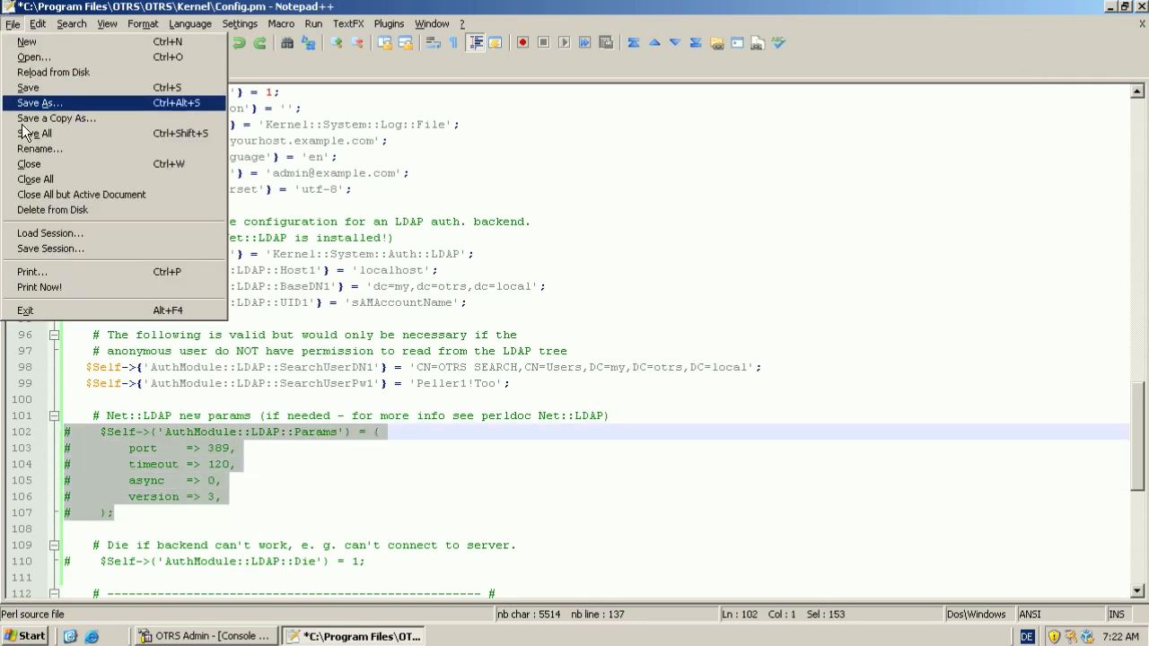
pyautogui.click(38, 23)
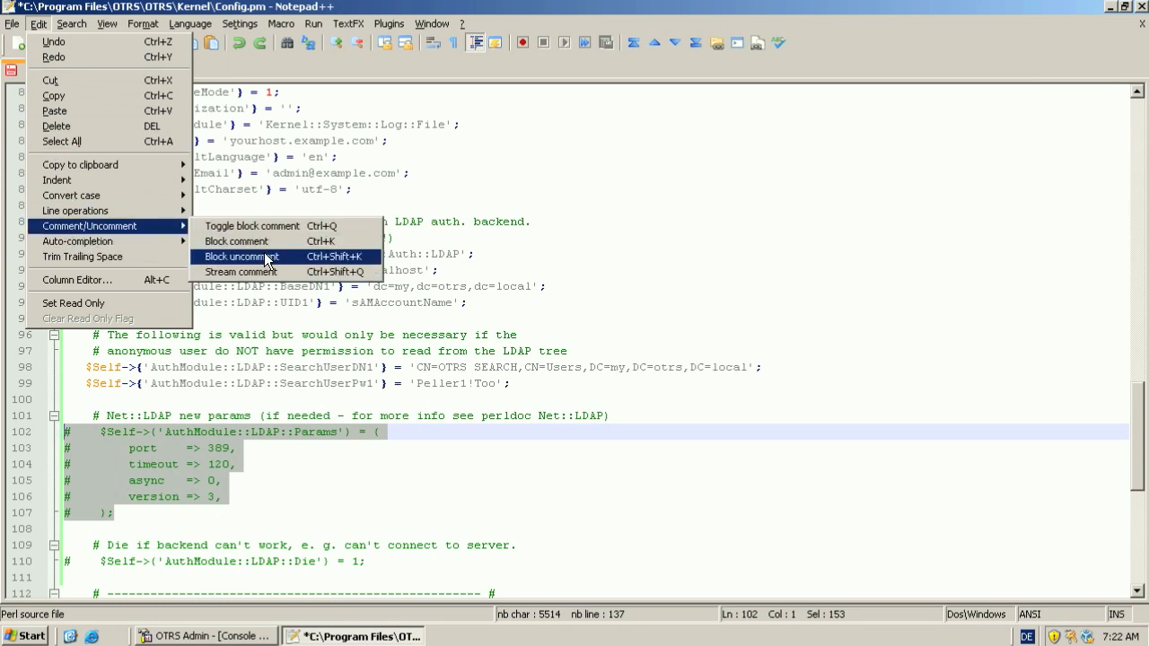
pyautogui.click(240, 257)
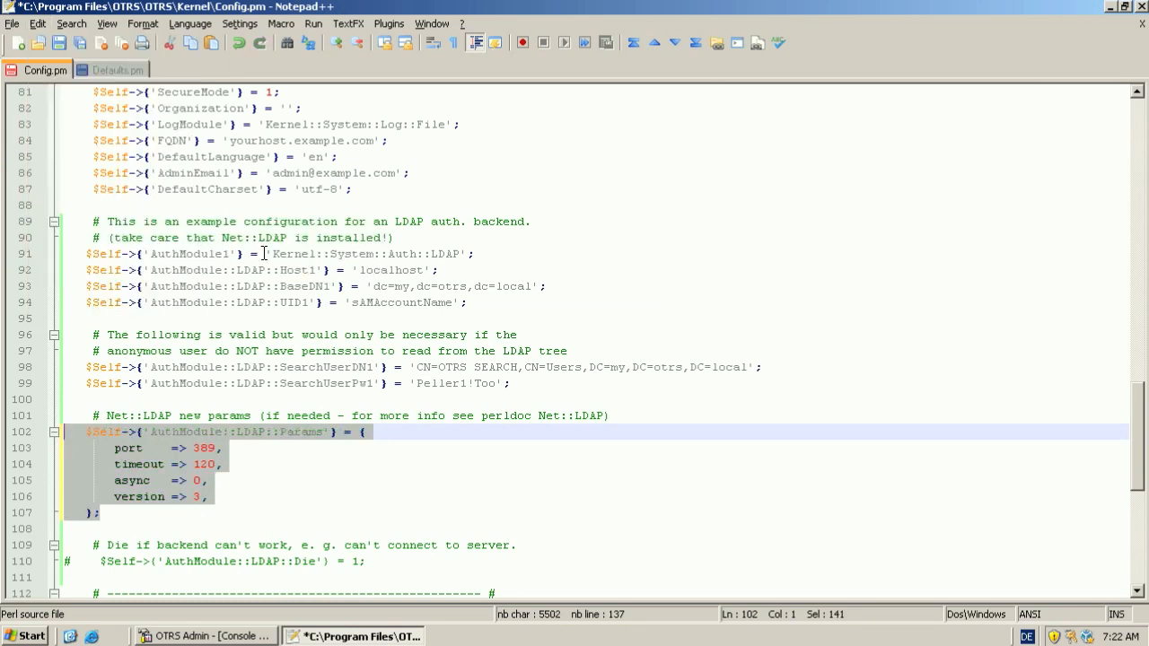
pyautogui.click(116, 71)
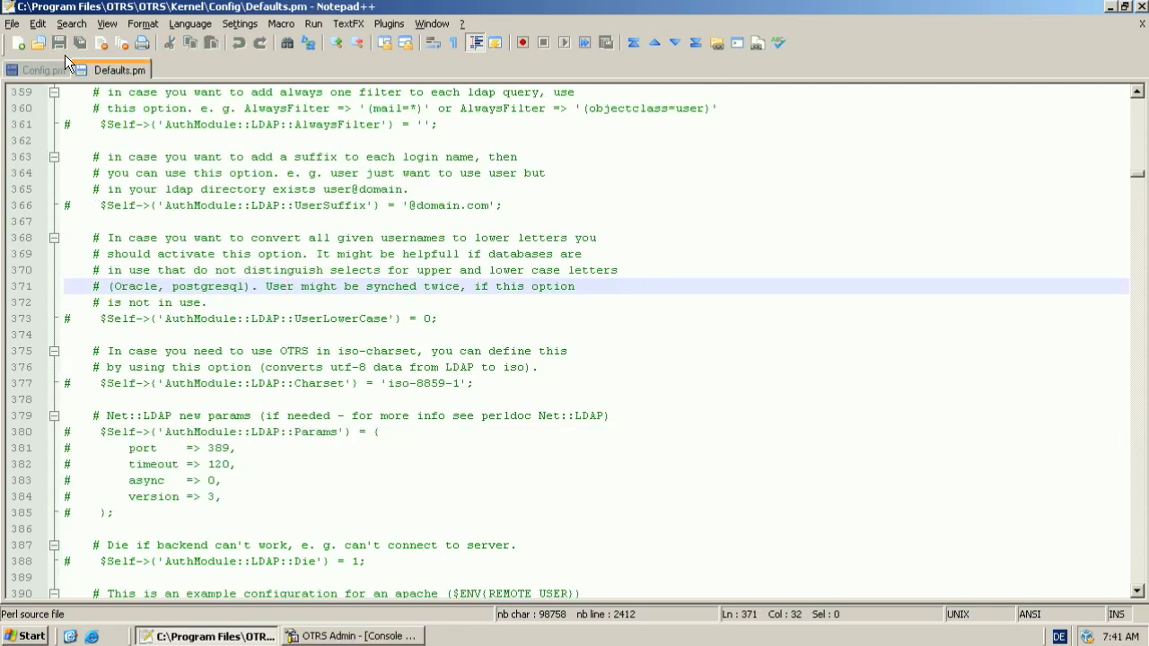
# Search Defaults.pm for 'Sync' and copy the AuthSyncModule example block through its LDAP params section.
pyautogui.click(72, 23)
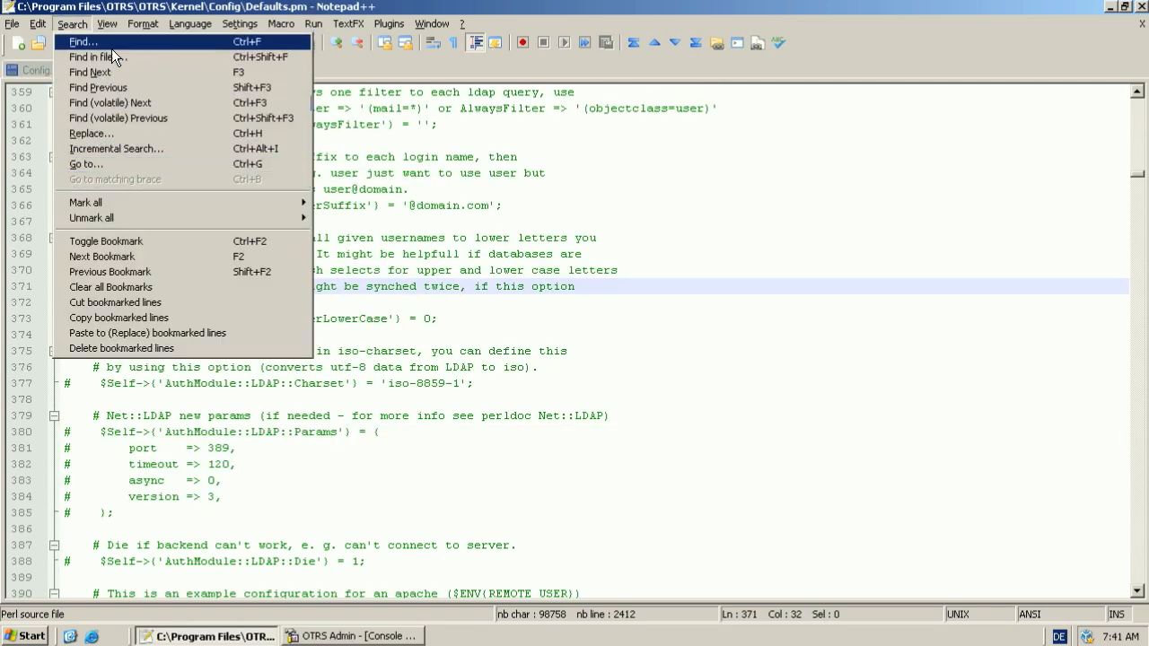
pyautogui.click(82, 41)
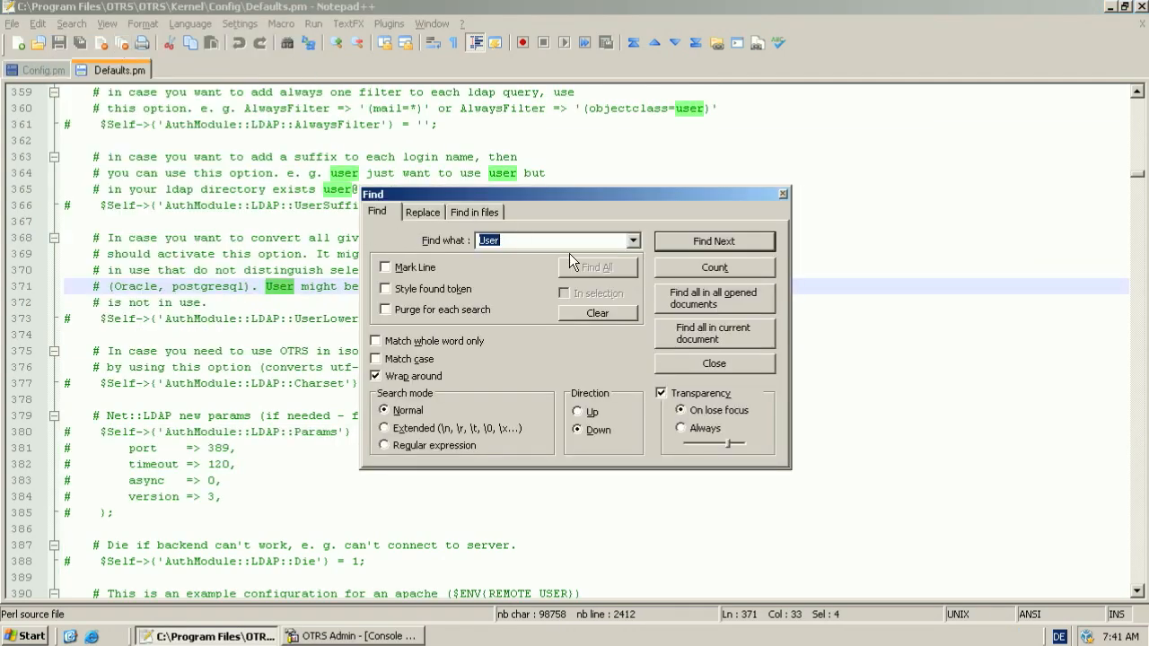
pyautogui.write('Sync')
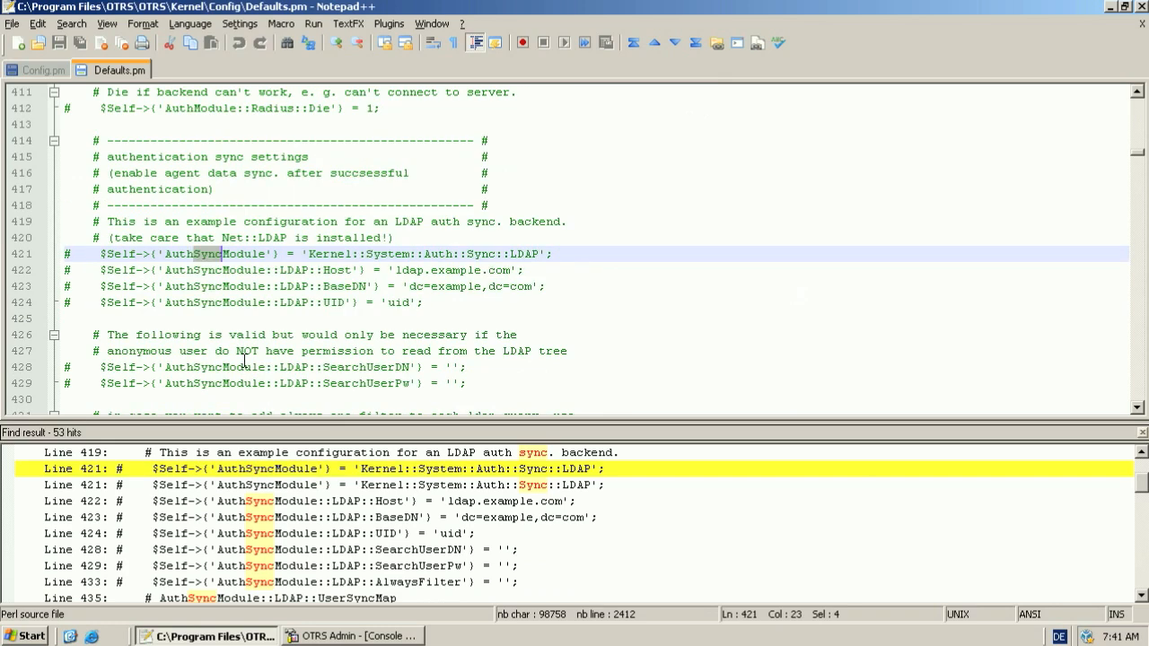
pyautogui.scroll(-3)
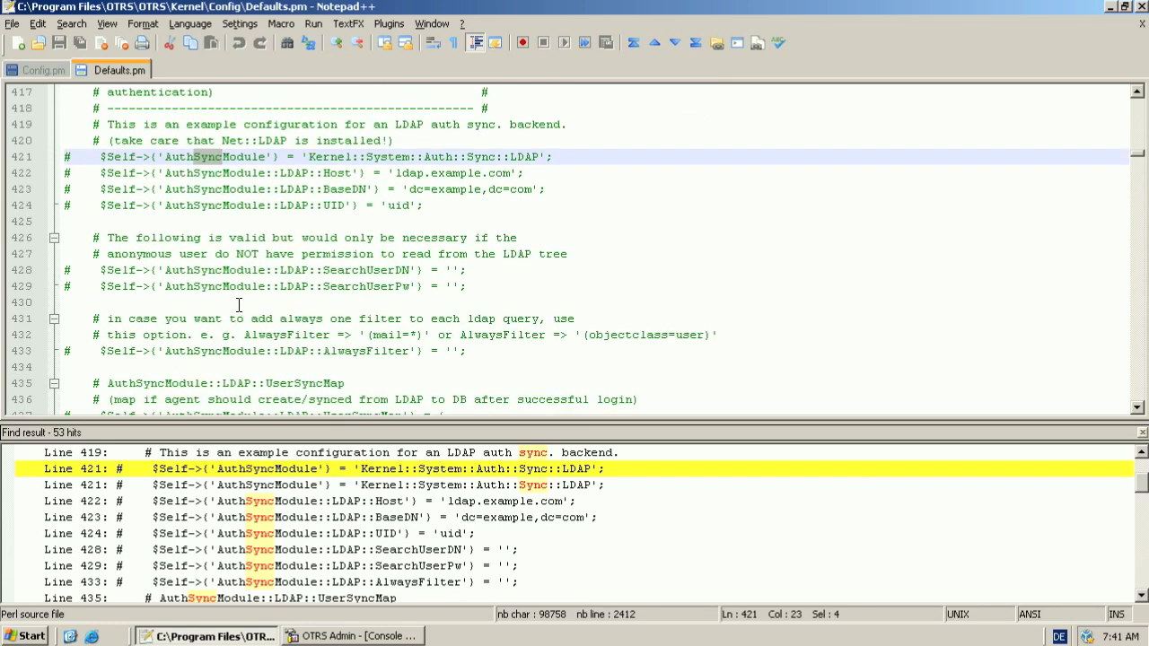
pyautogui.moveTo(216, 212)
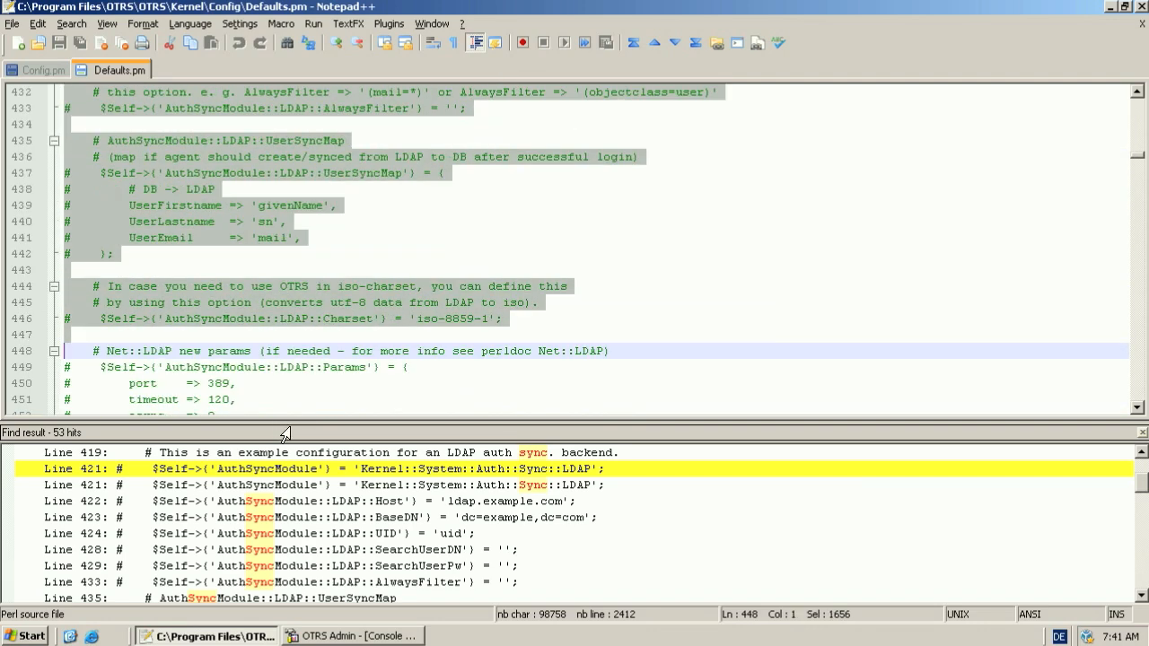
pyautogui.scroll(-3)
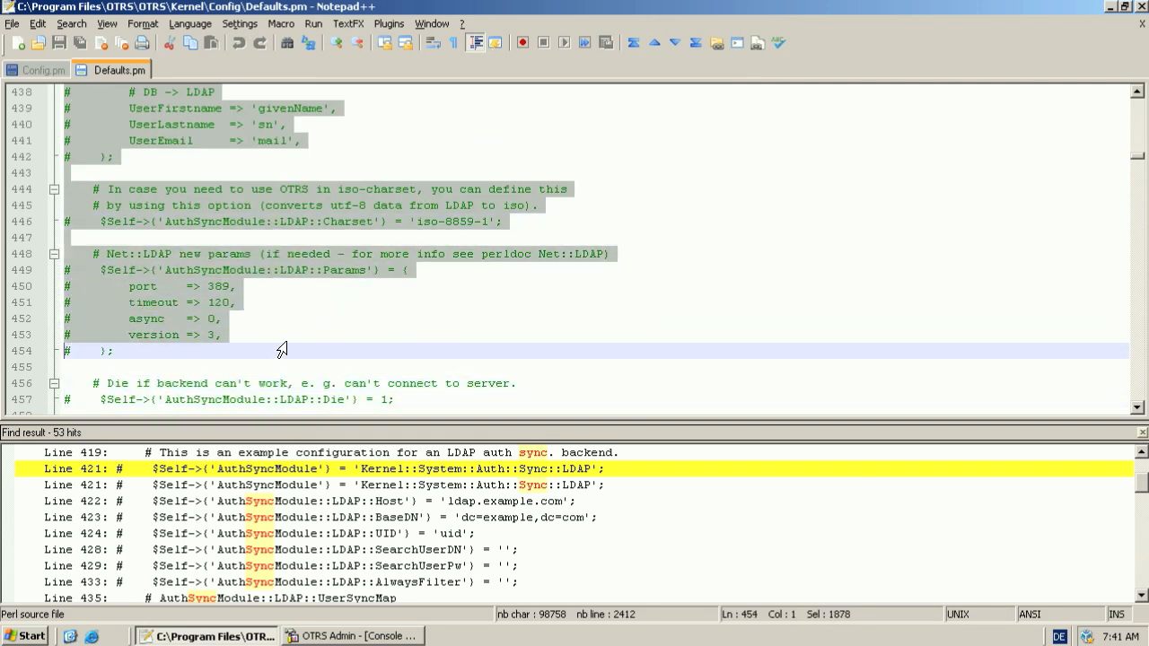
pyautogui.click(386, 398)
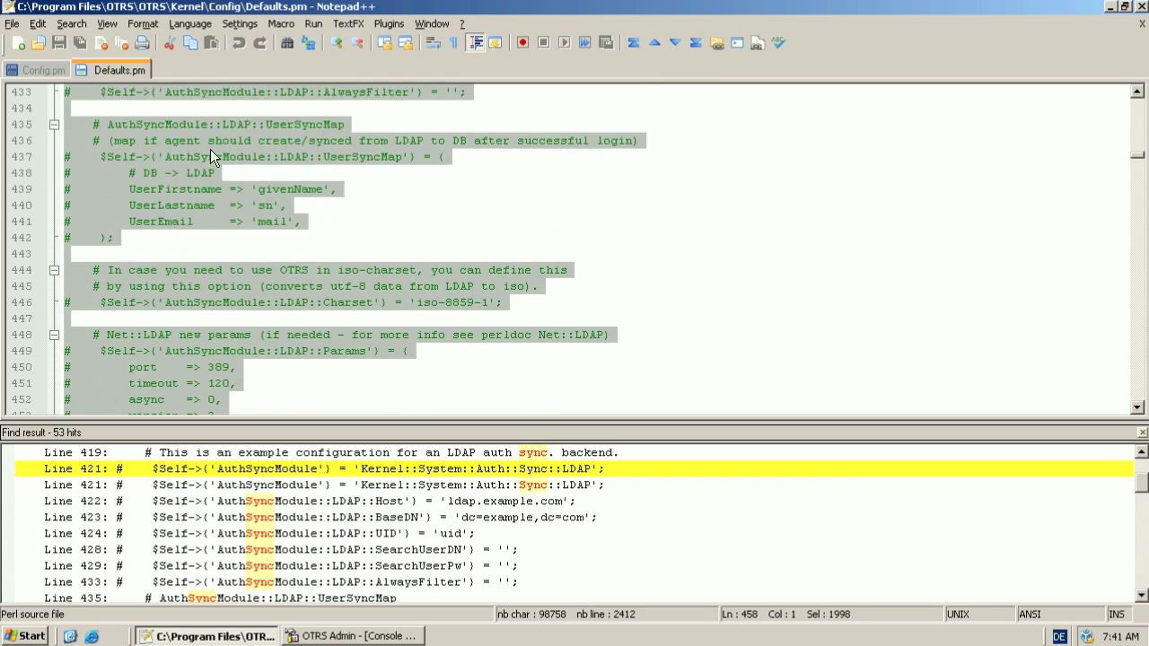
pyautogui.moveTo(153, 172)
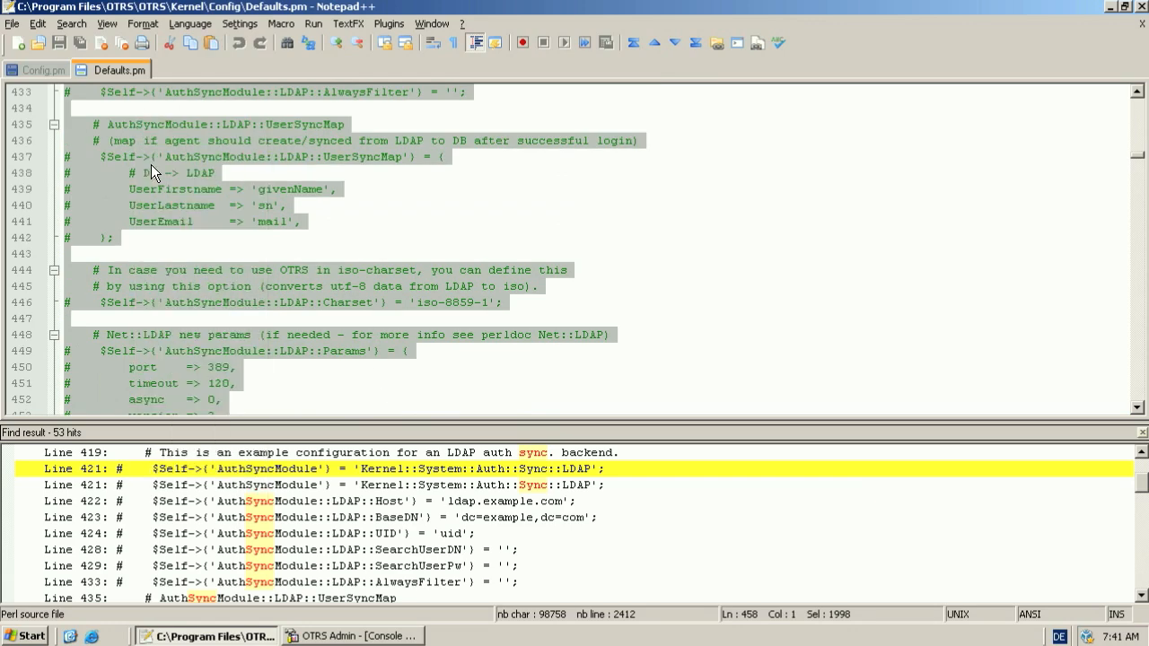
pyautogui.click(43, 69)
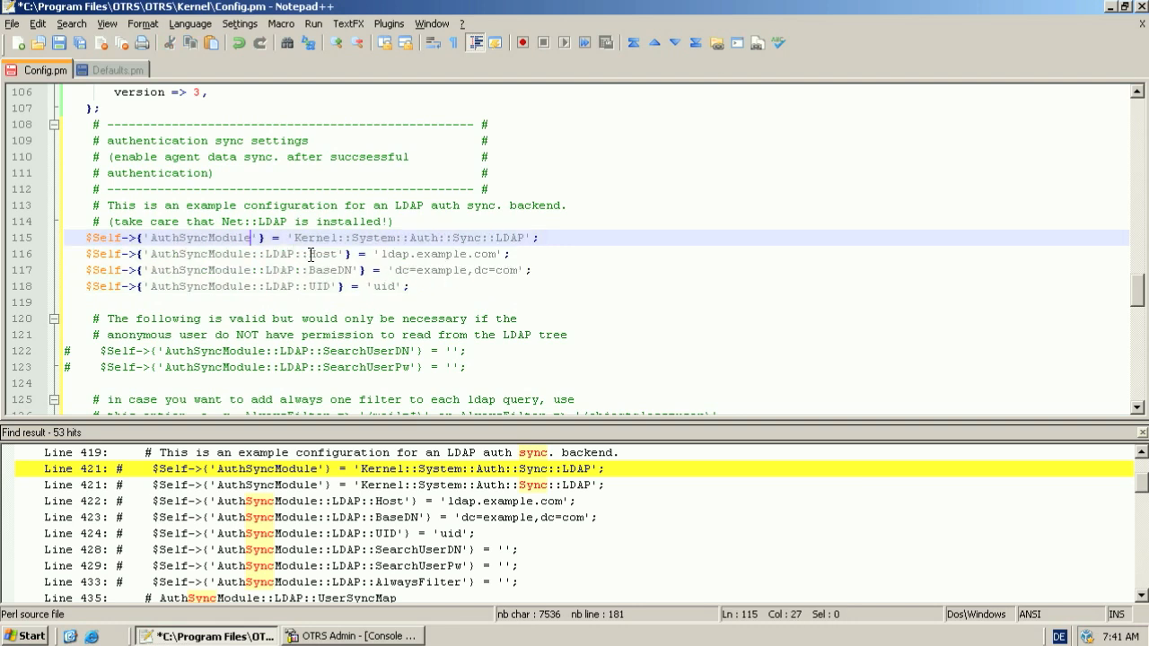
# Suffix the pasted sync keys with 1 and set UID sAMAccountName and BaseDN dc=my,dc=otrs,dc=local.
pyautogui.write('1')
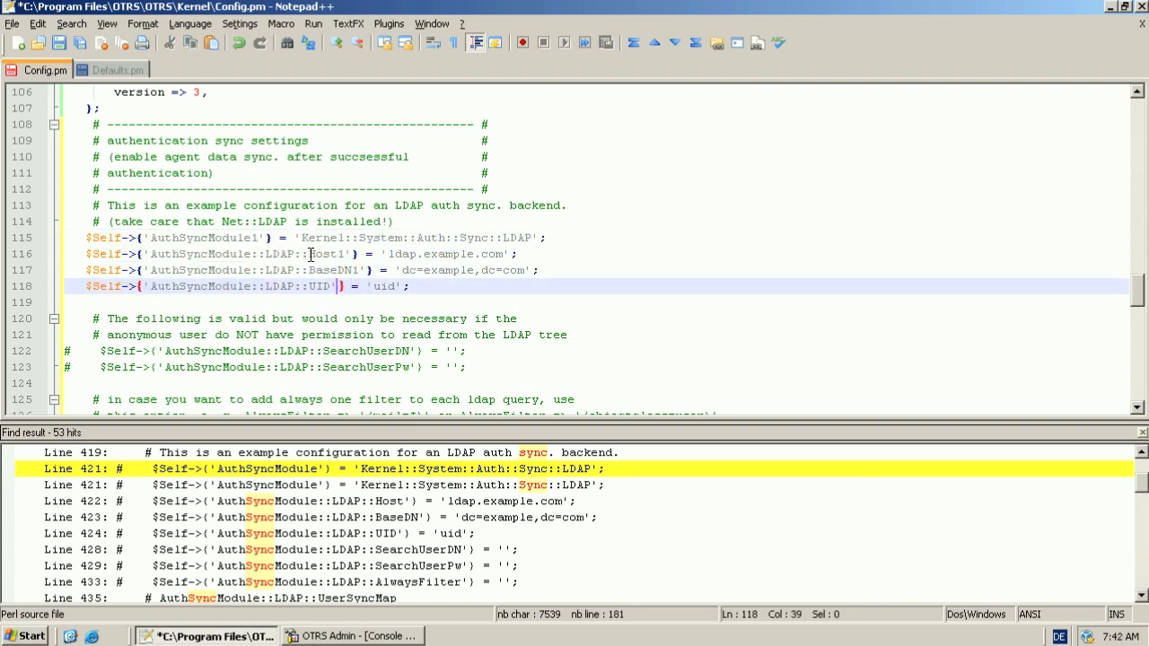
pyautogui.write('1')
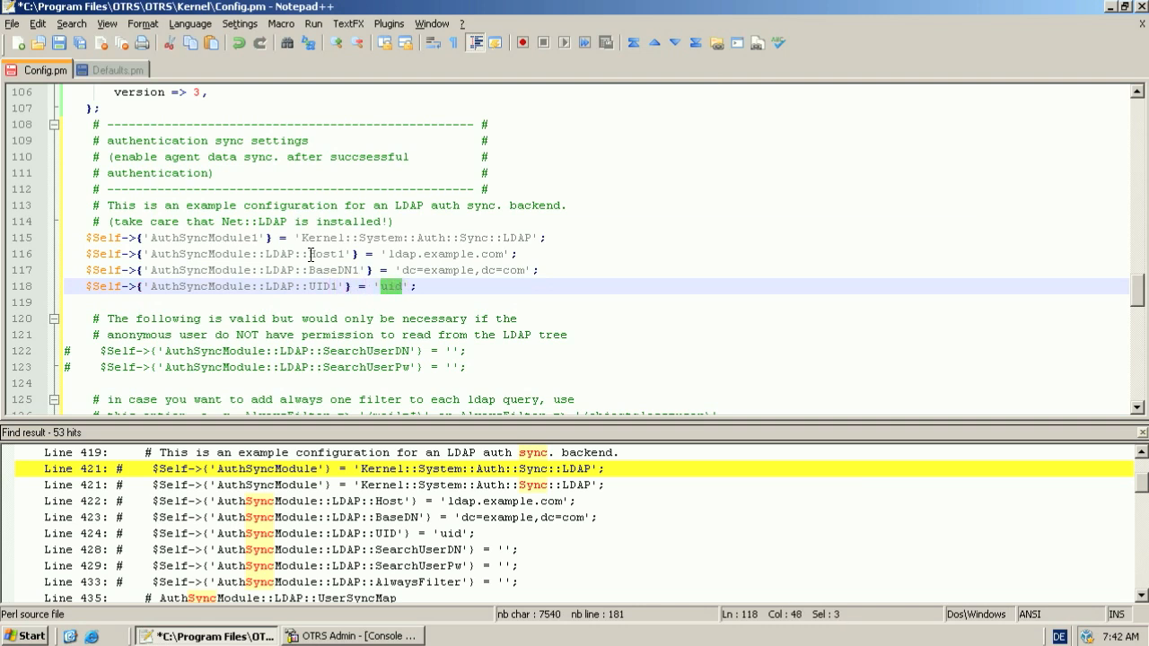
pyautogui.write('sAMA')
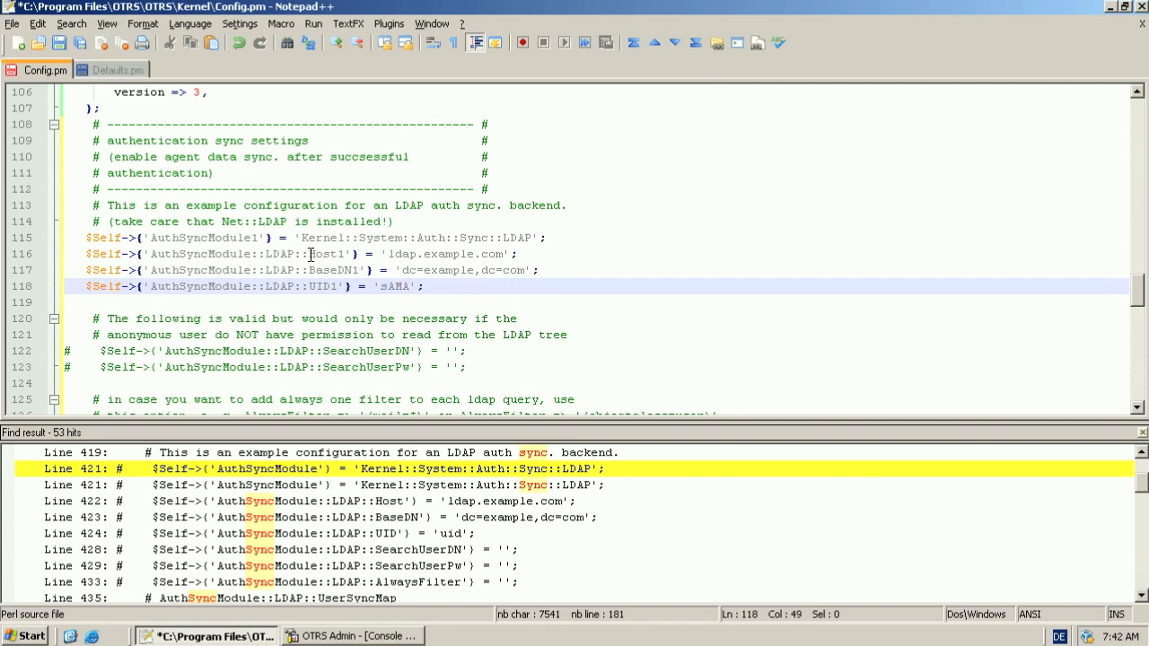
pyautogui.write('ccountName')
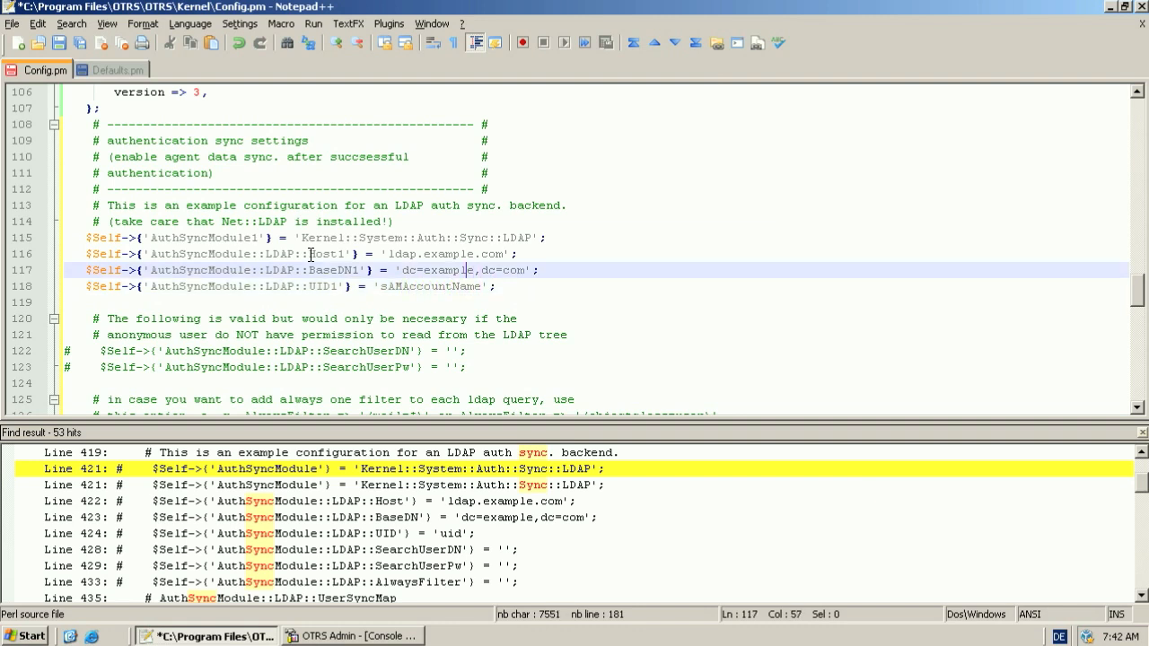
pyautogui.write('my,dc=l')
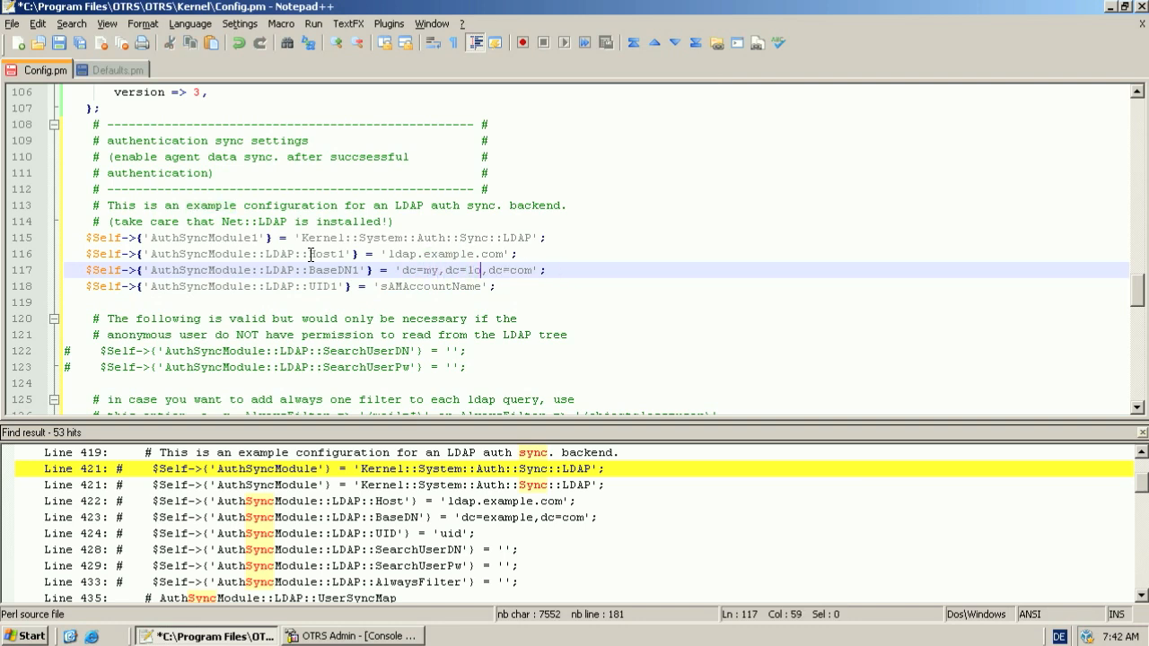
pyautogui.write('ocal,')
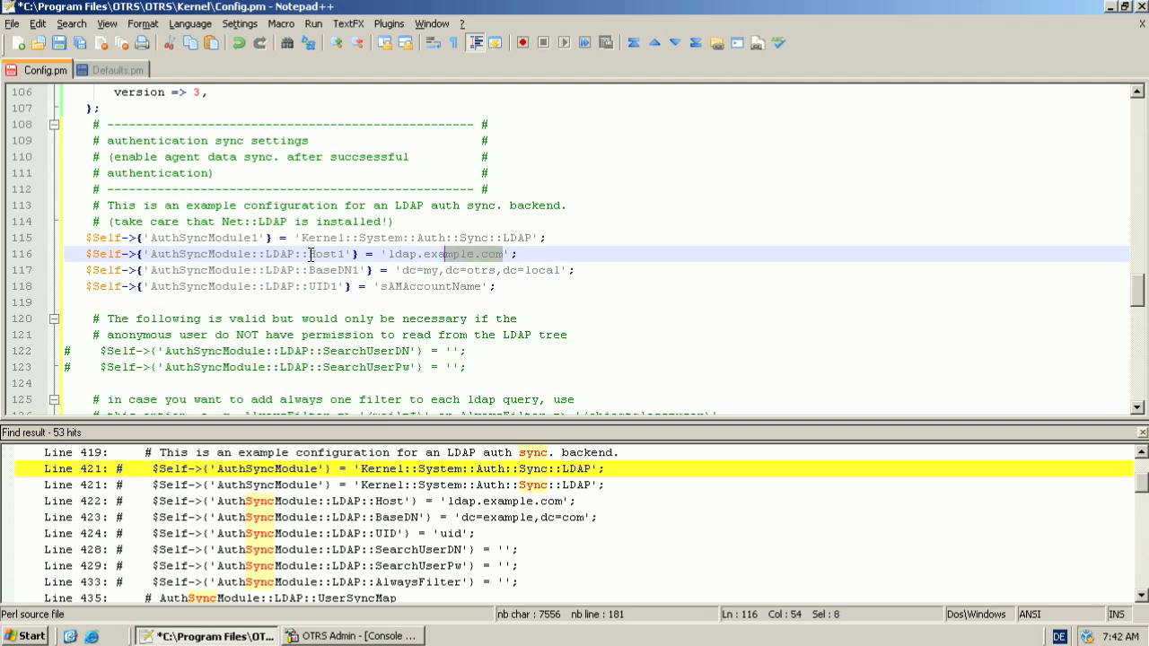
# Set the sync Host1 to localhost and uncomment the SearchUserDN/SearchUserPw lines.
pyautogui.write('1')
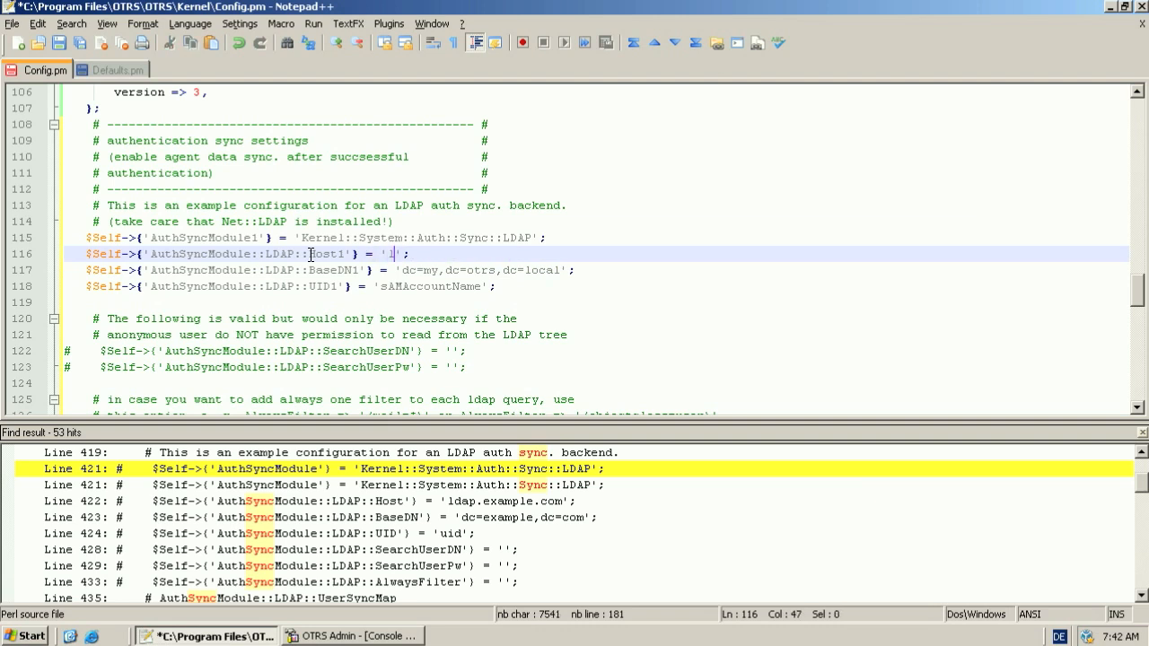
pyautogui.write('ocalhost')
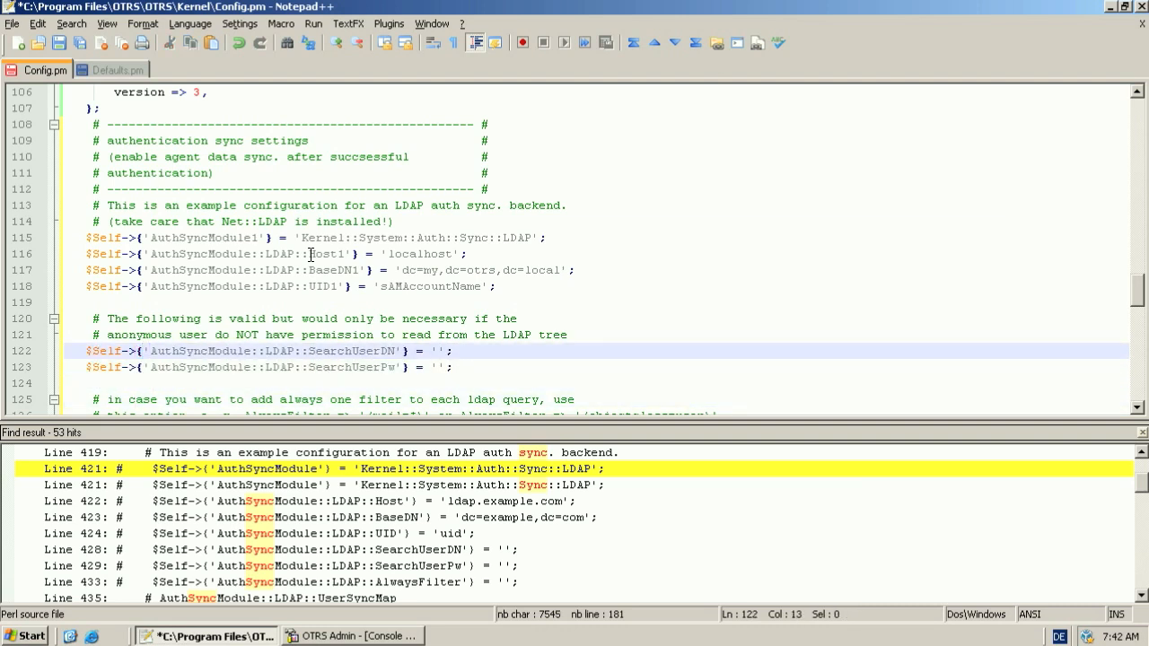
pyautogui.click(422, 350)
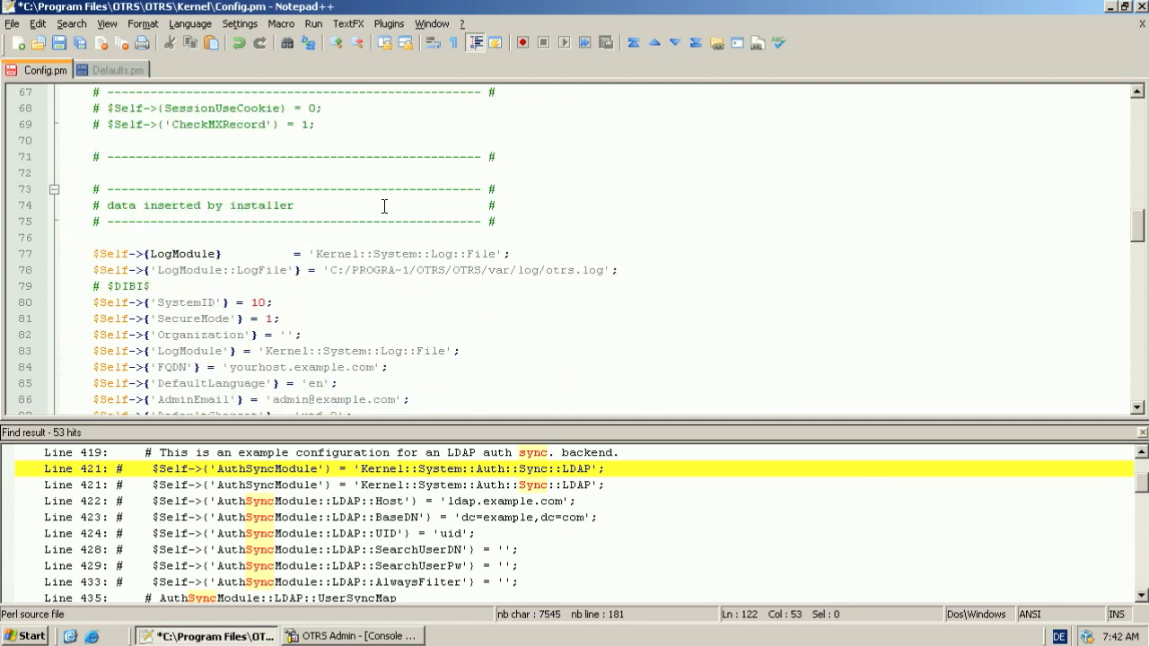
pyautogui.scroll(-3)
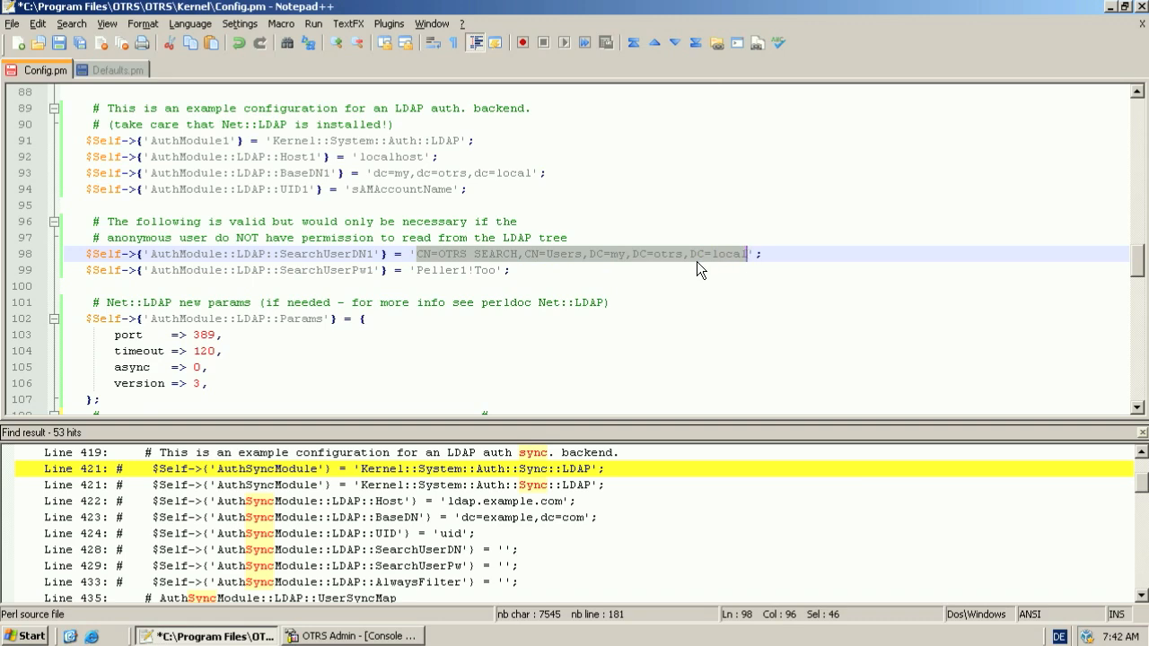
pyautogui.scroll(-3)
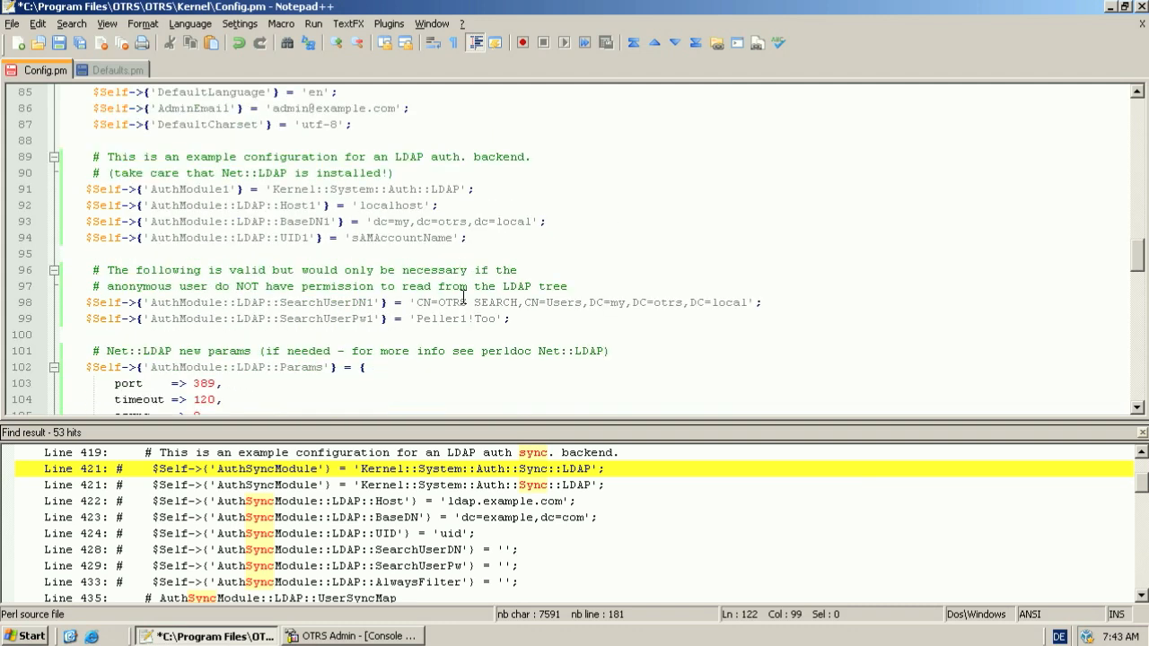
pyautogui.click(417, 319)
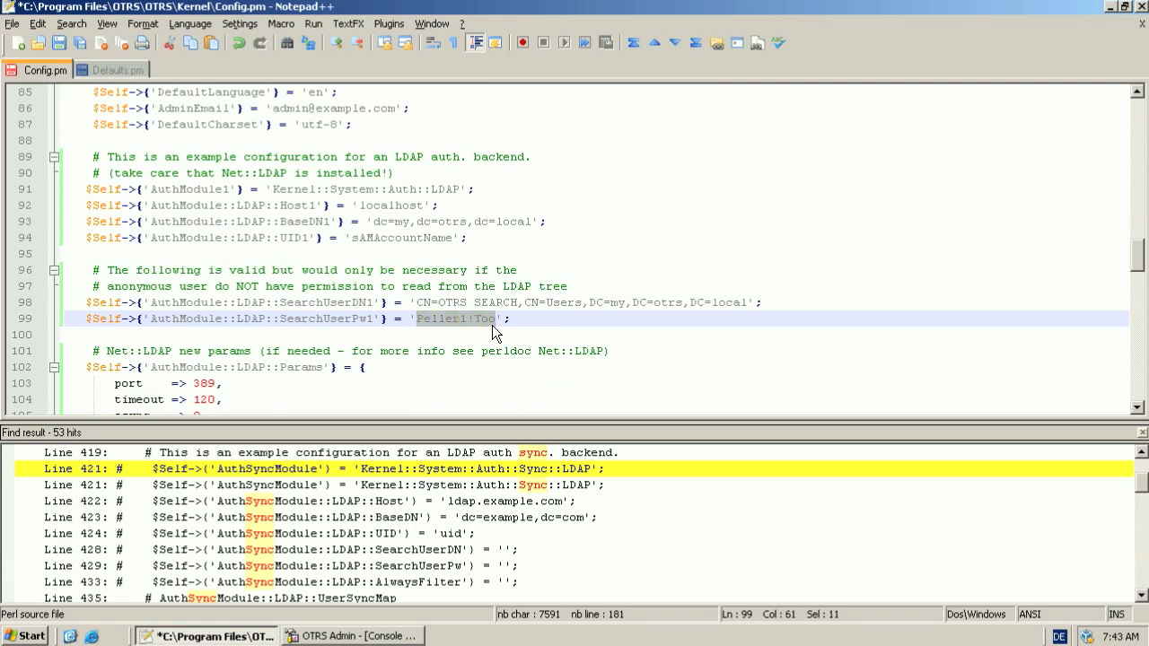
pyautogui.scroll(-3)
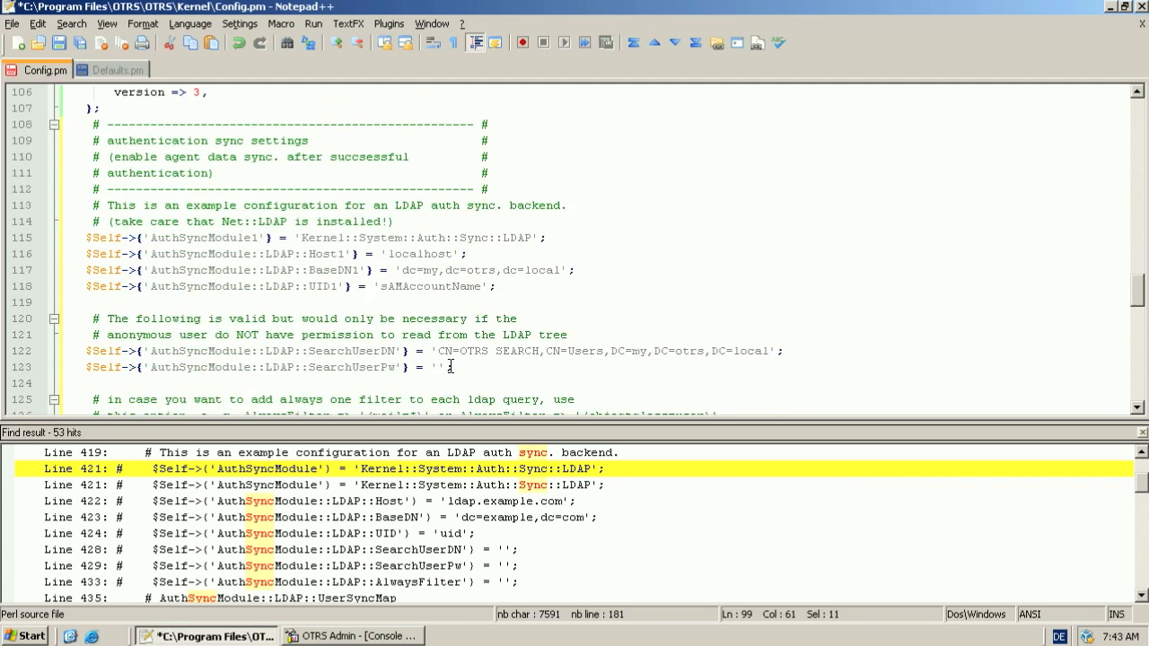
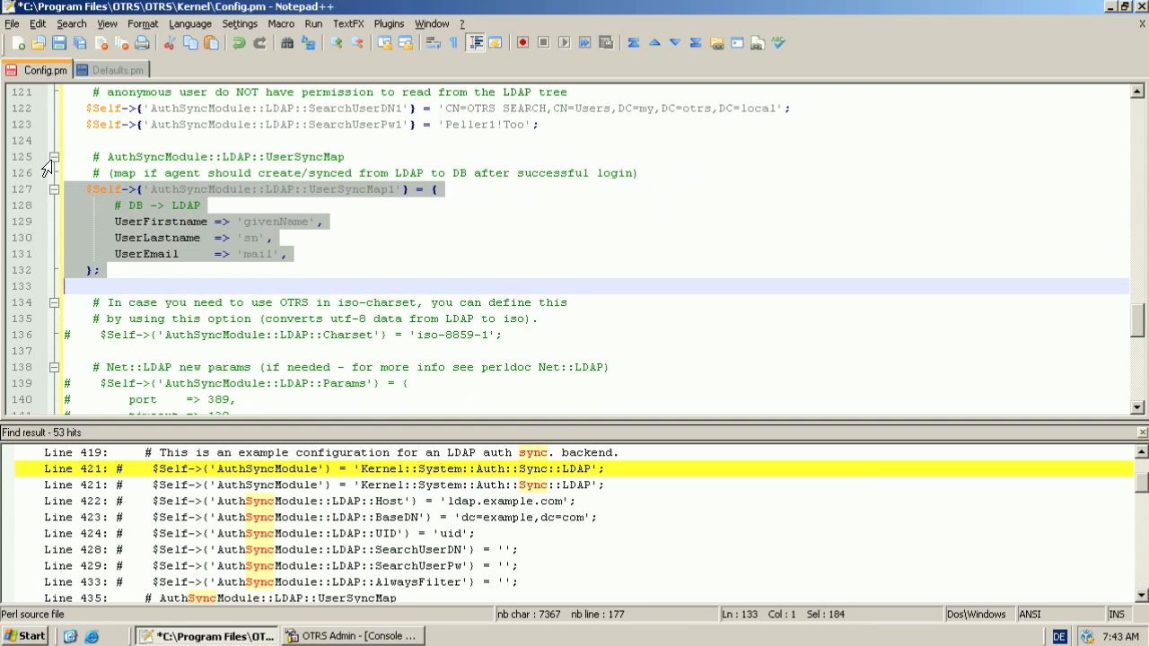
pyautogui.moveTo(359, 270)
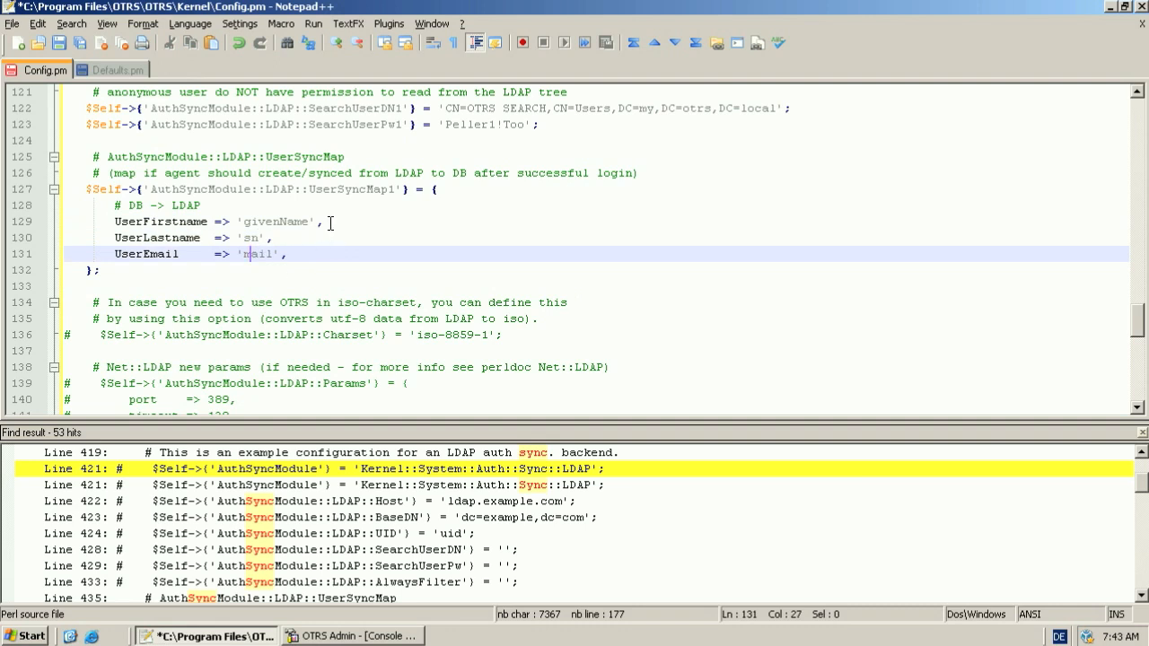
pyautogui.moveTo(391, 190)
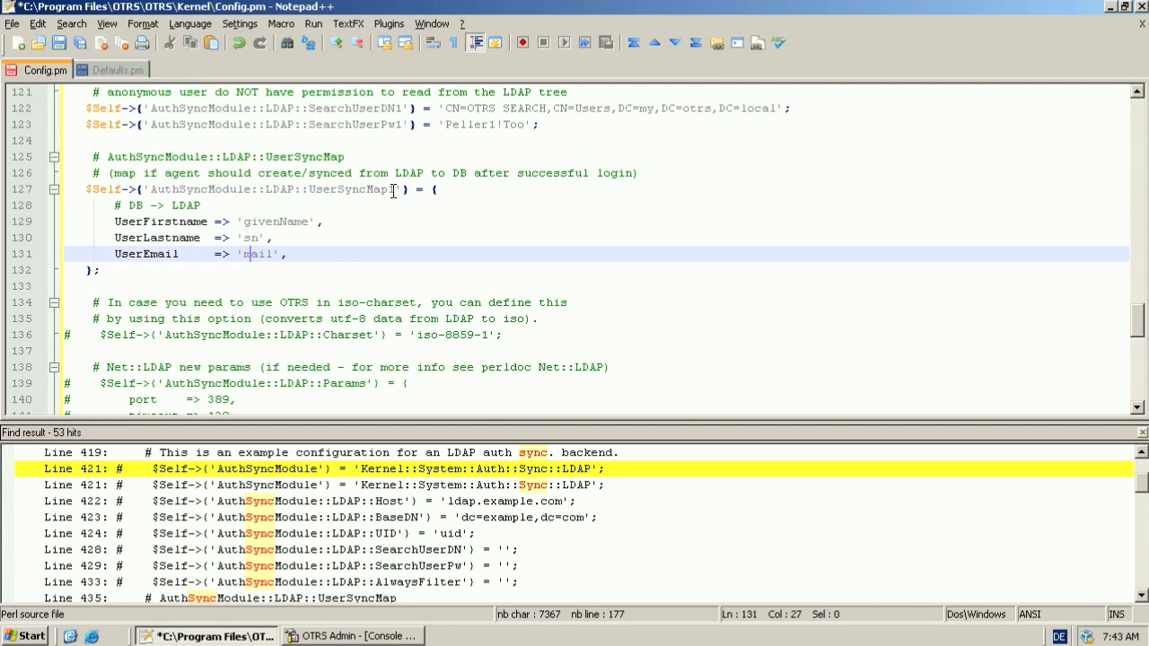
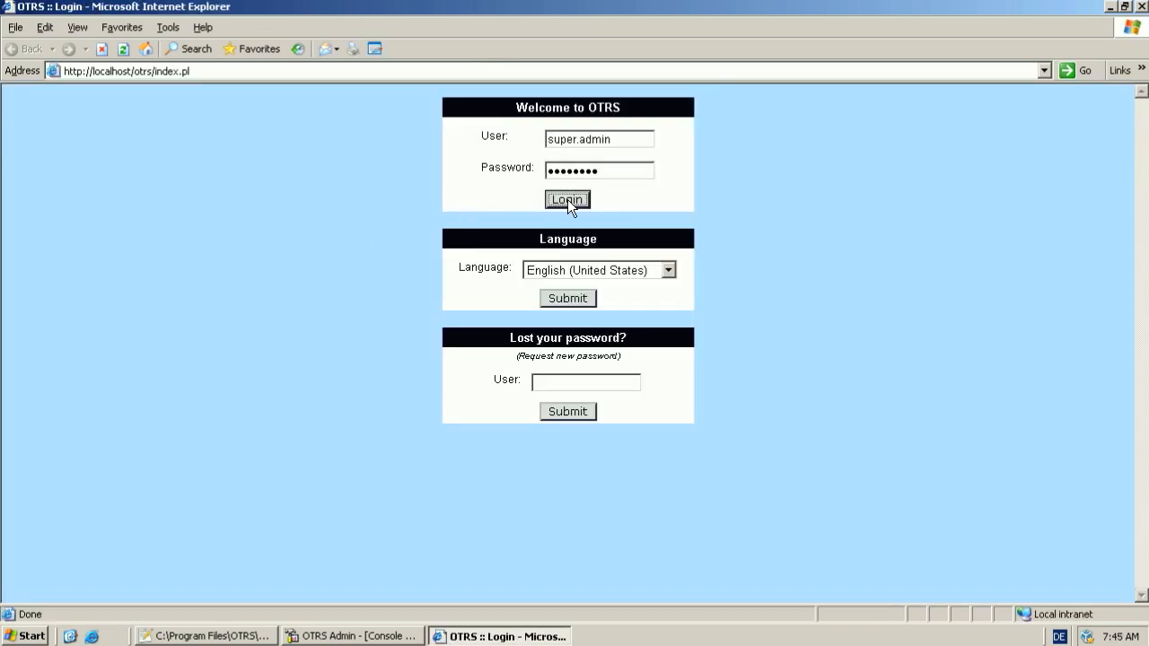
pyautogui.click(568, 199)
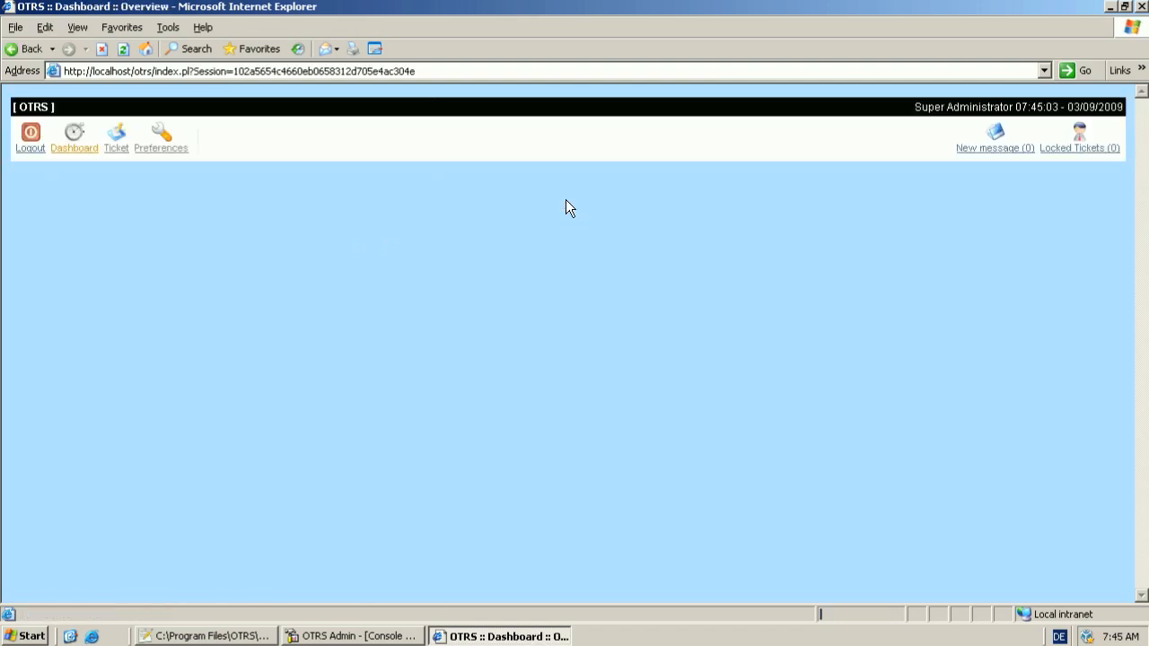